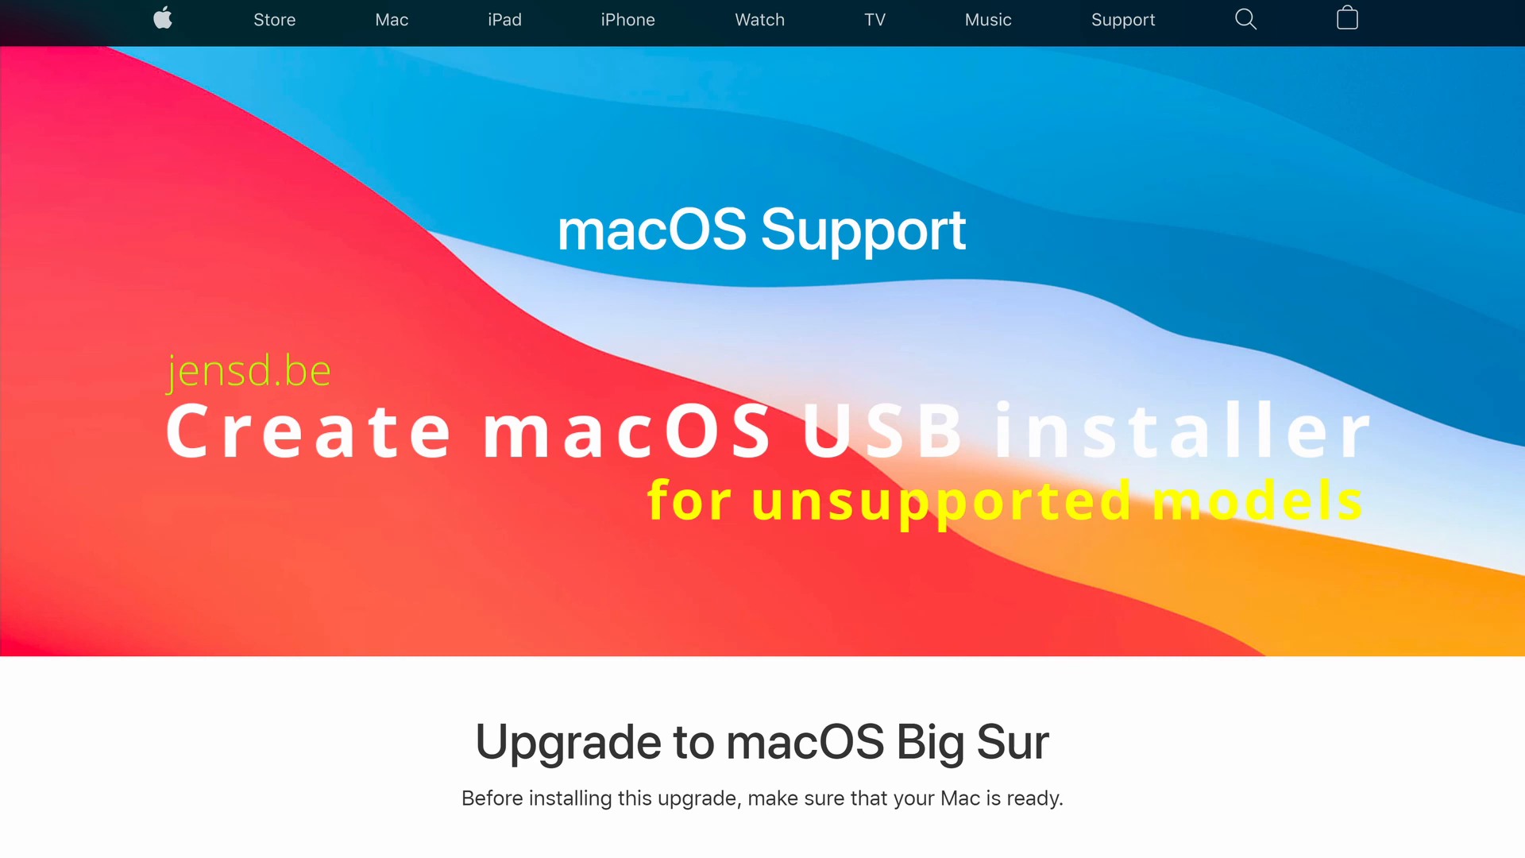
- Scroll the Big Sur upgrade guide and bring up the complete list of compatible computers
scroll(down, 3)
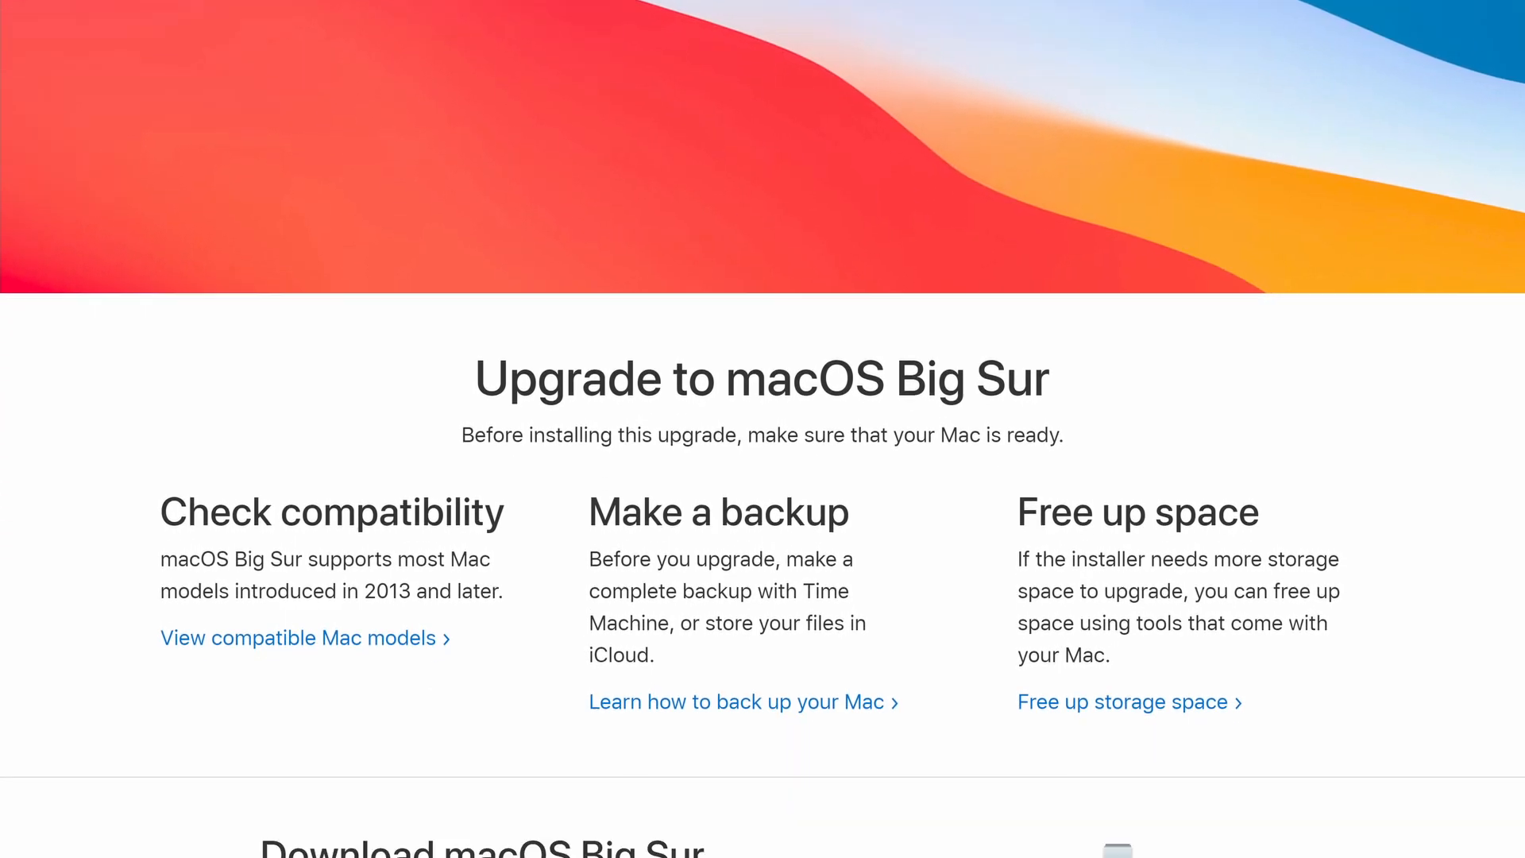
scroll(down, 3)
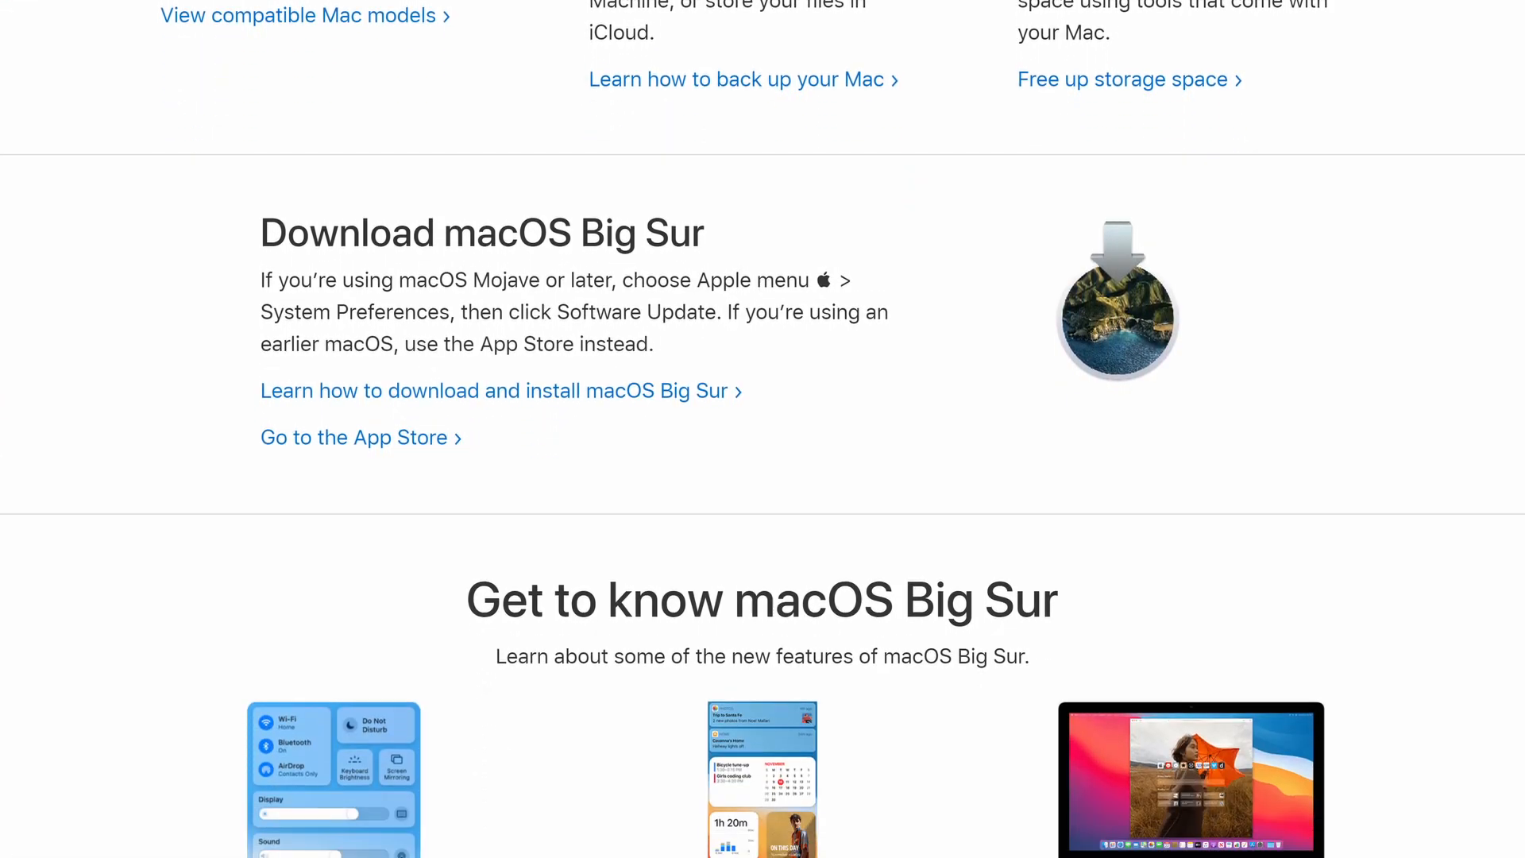
scroll(down, 3)
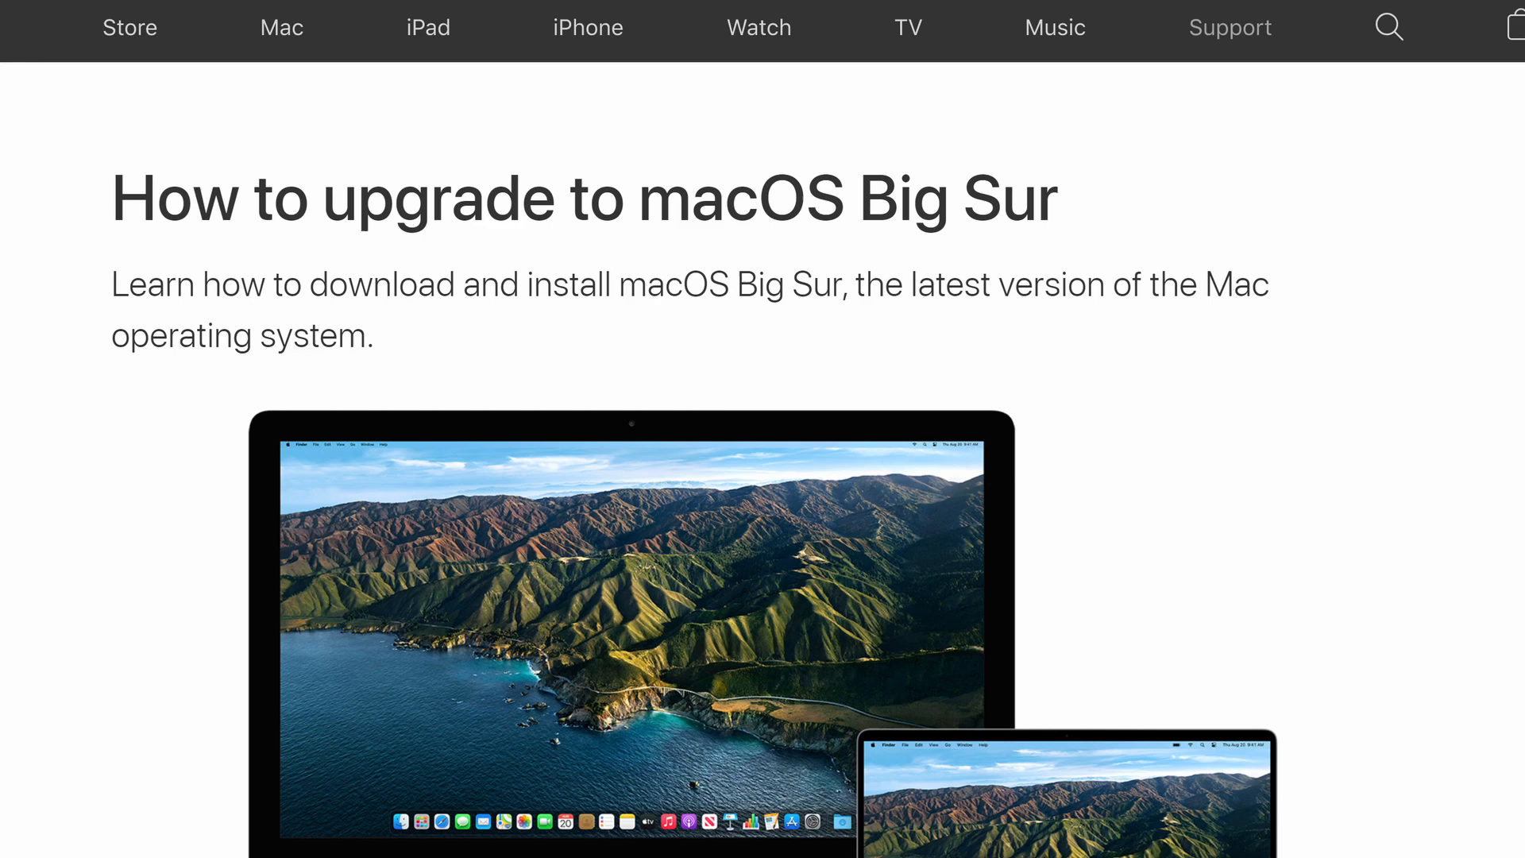
scroll(down, 3)
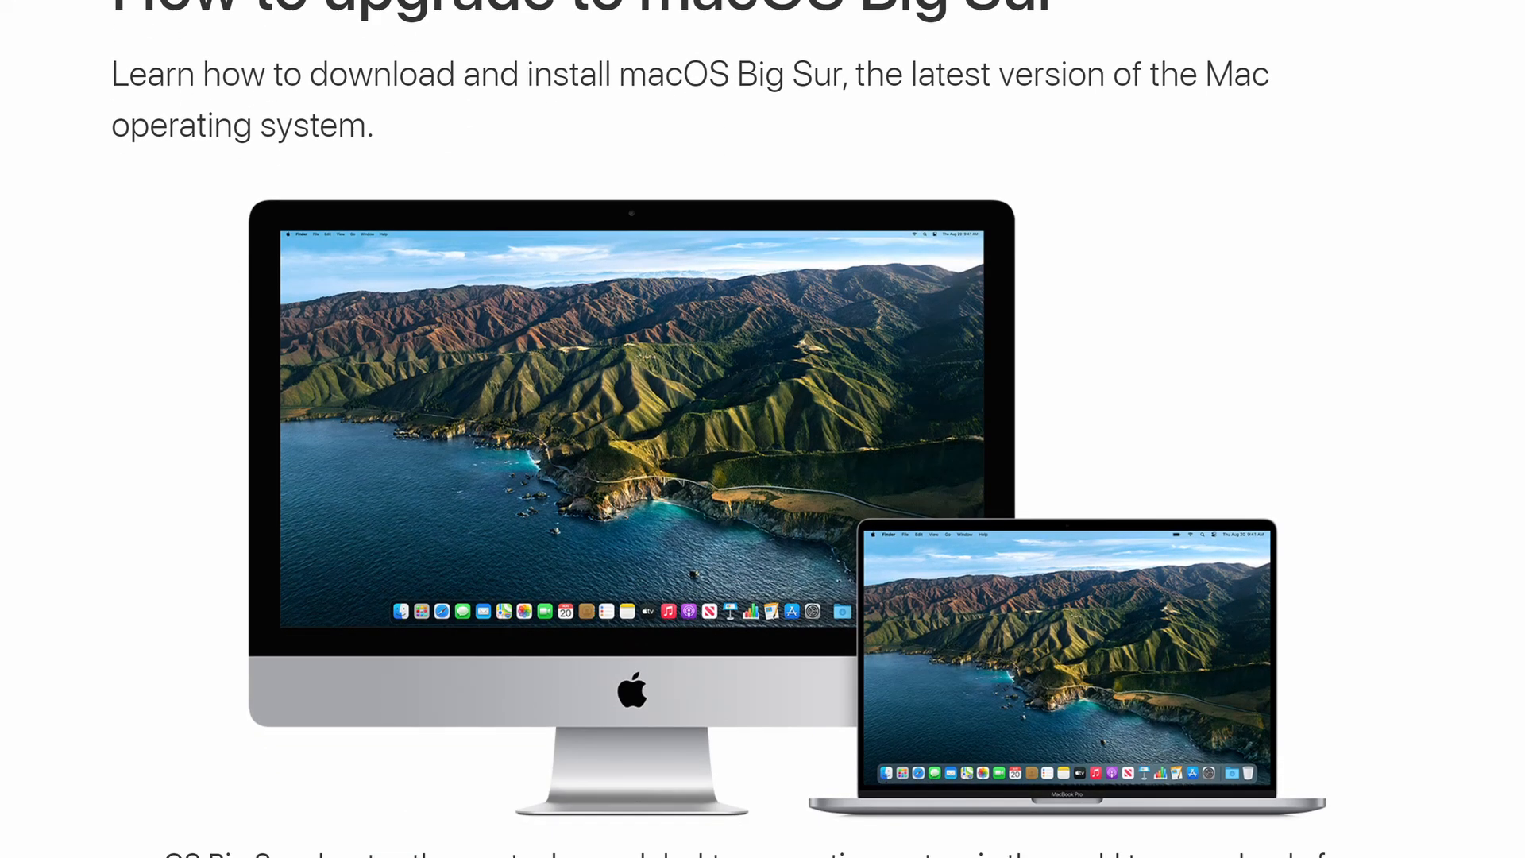
scroll(down, 3)
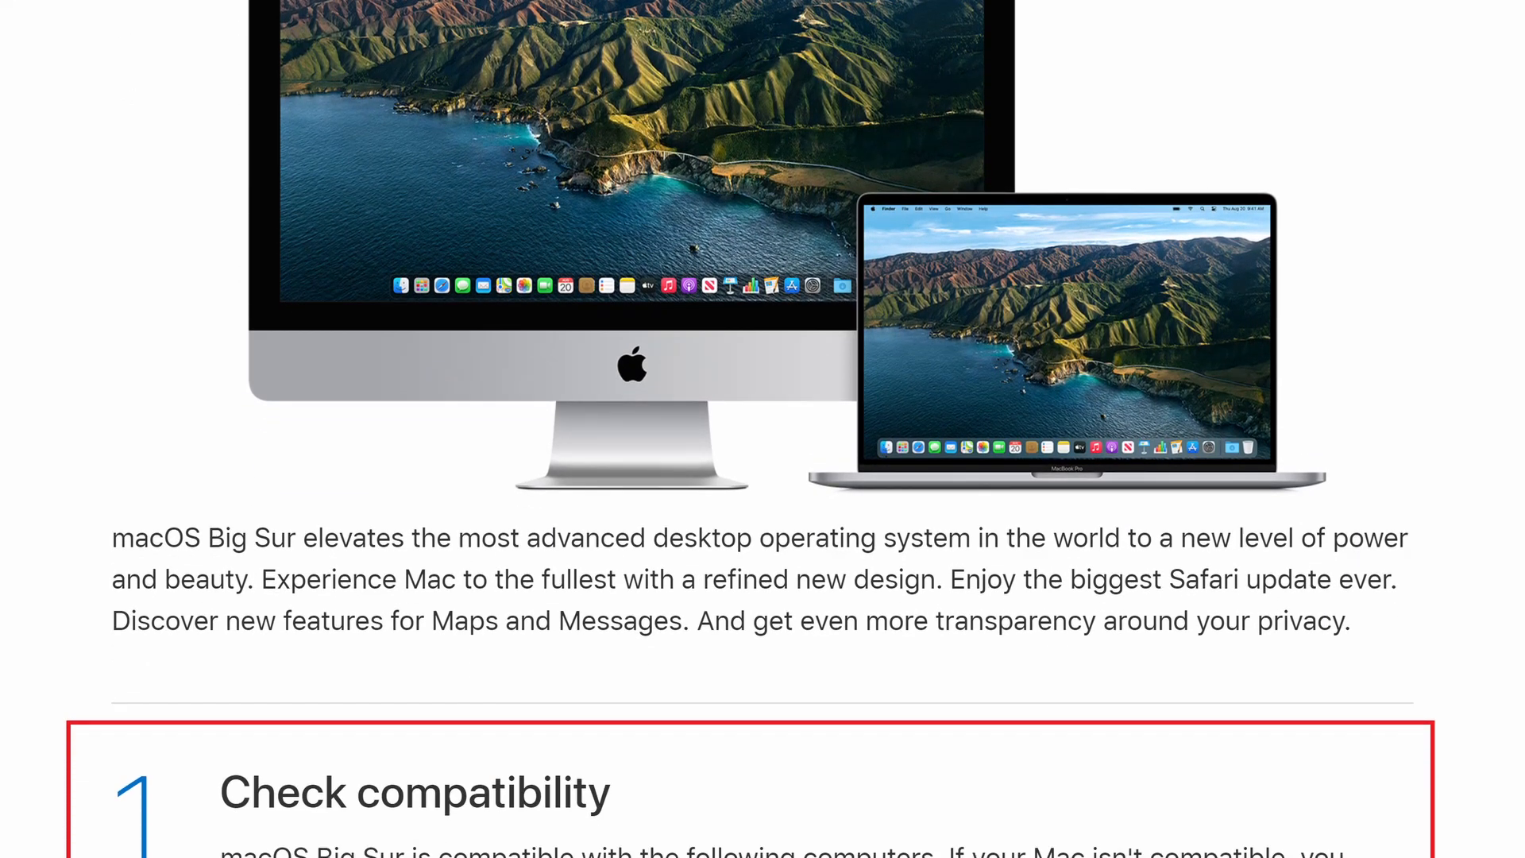
scroll(down, 3)
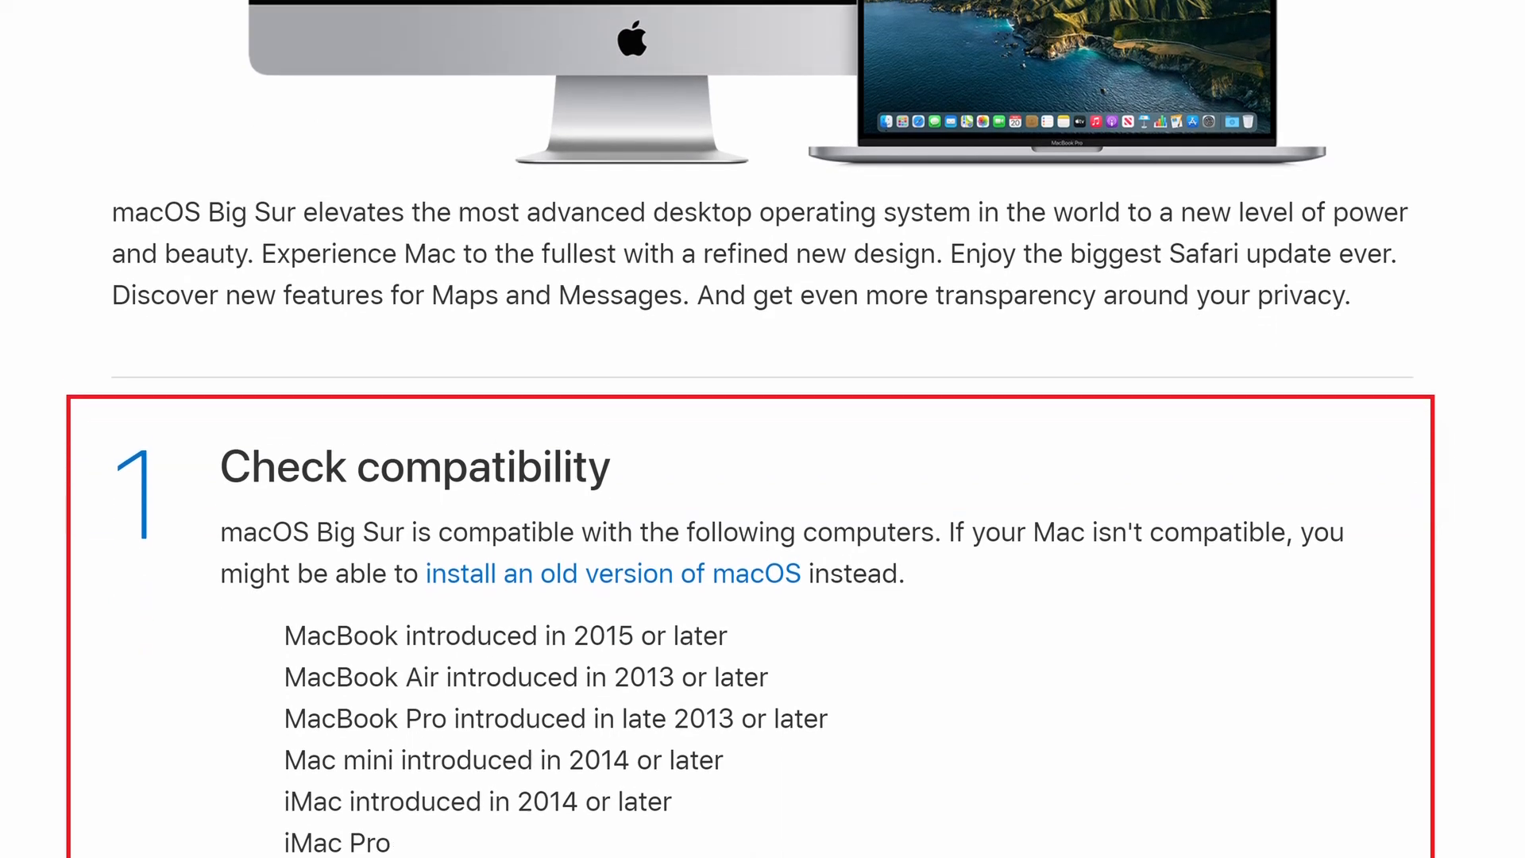
scroll(down, 3)
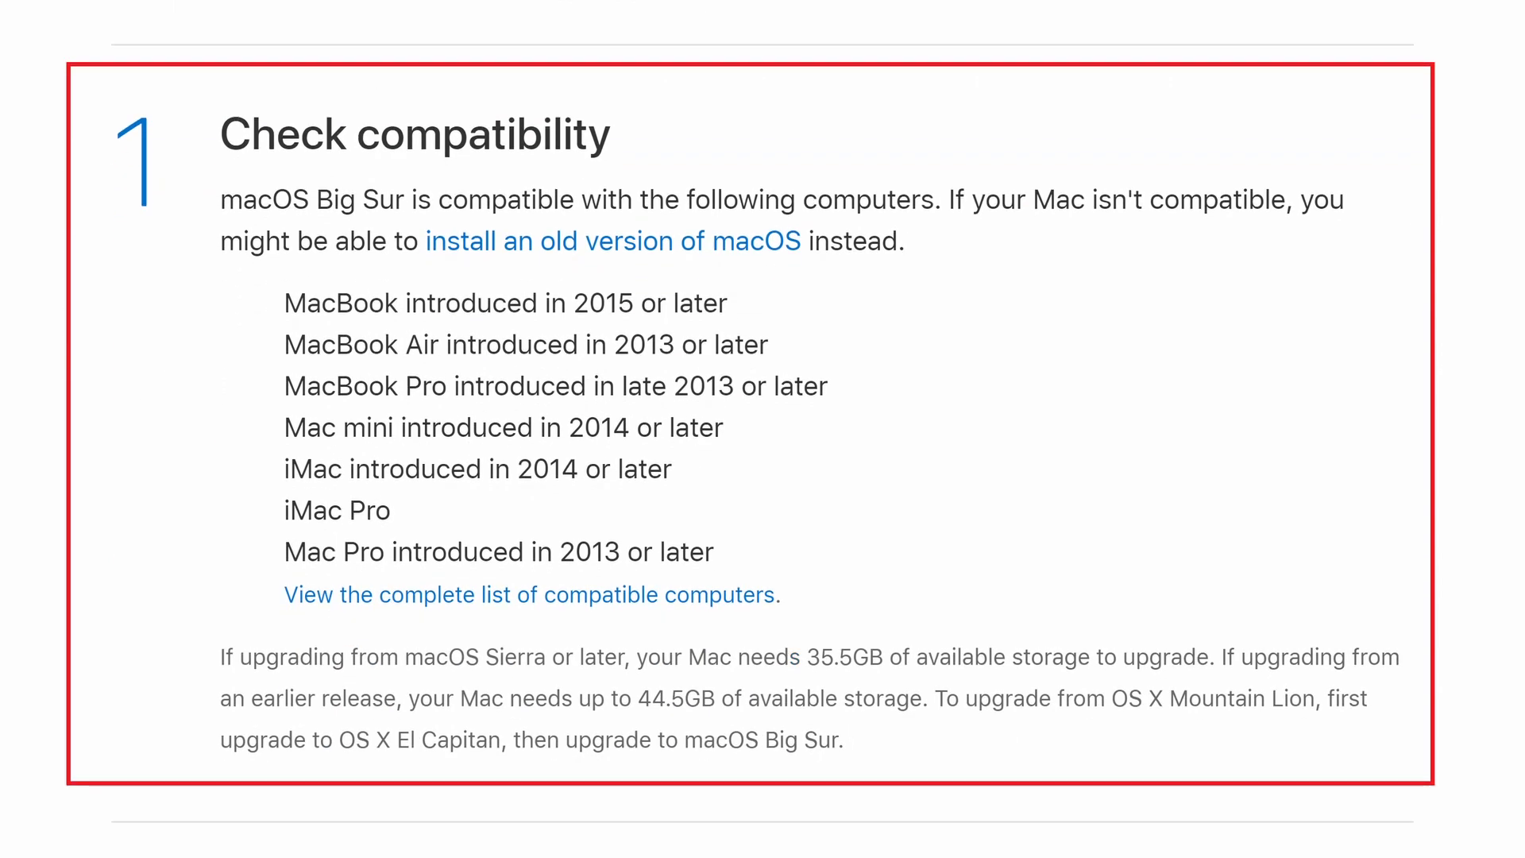
click(531, 594)
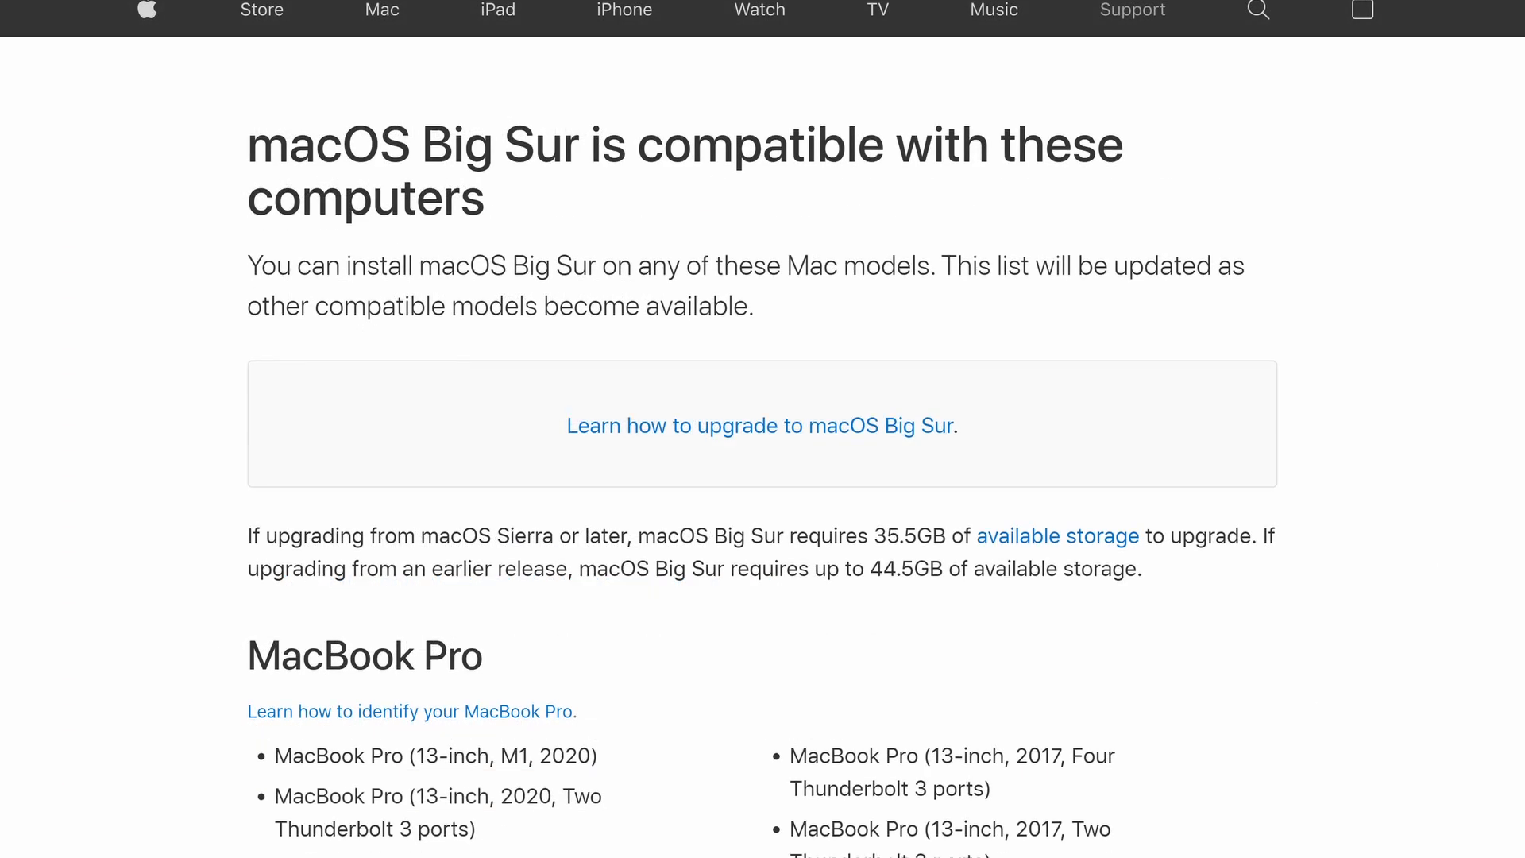
- Scroll through the list of Mac models compatible with macOS Big Sur
scroll(down, 3)
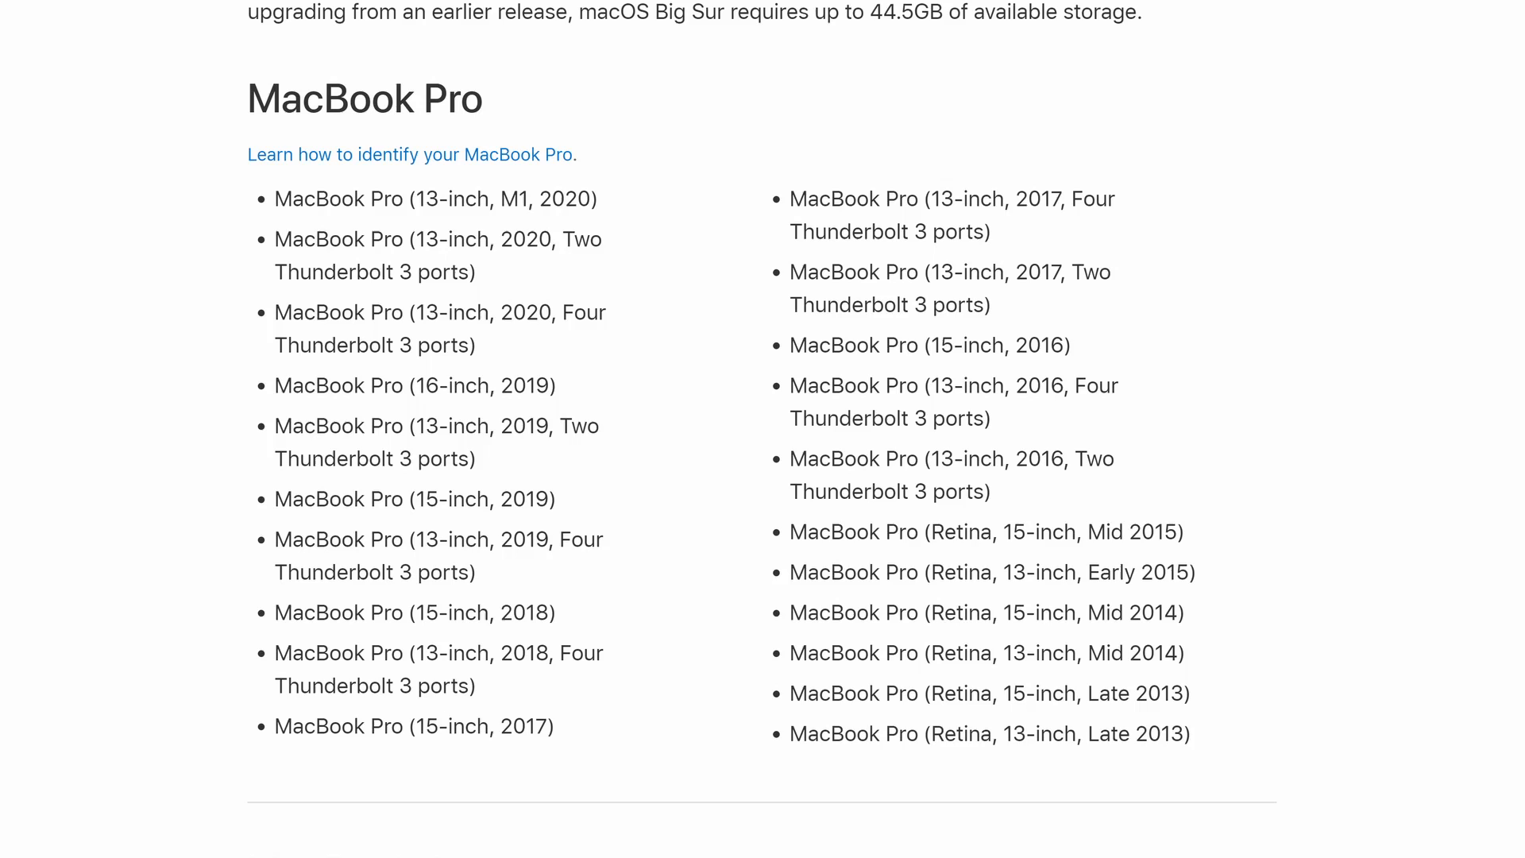
scroll(down, 3)
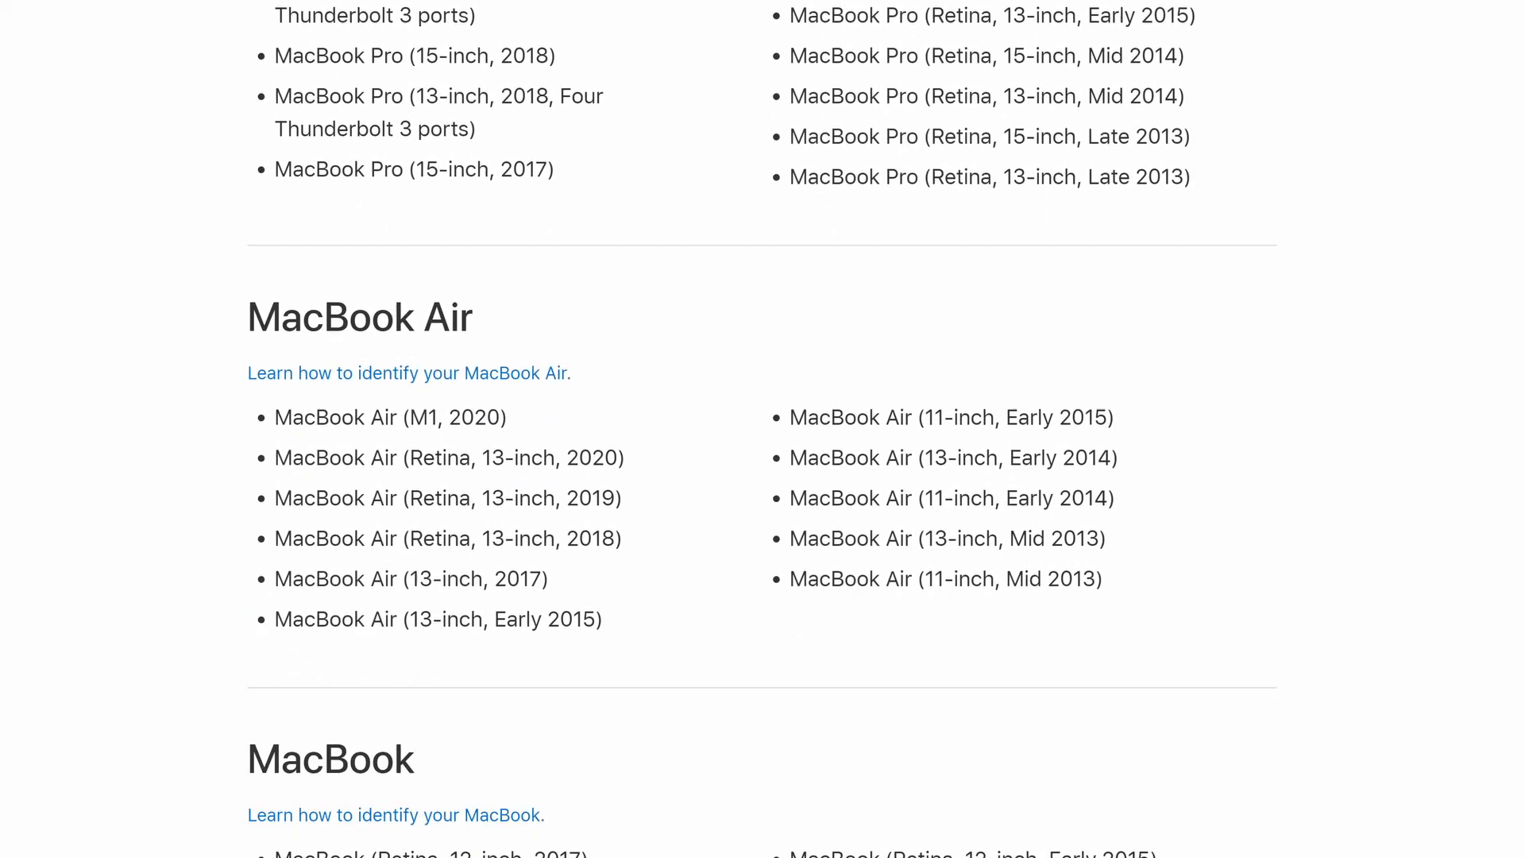
scroll(down, 3)
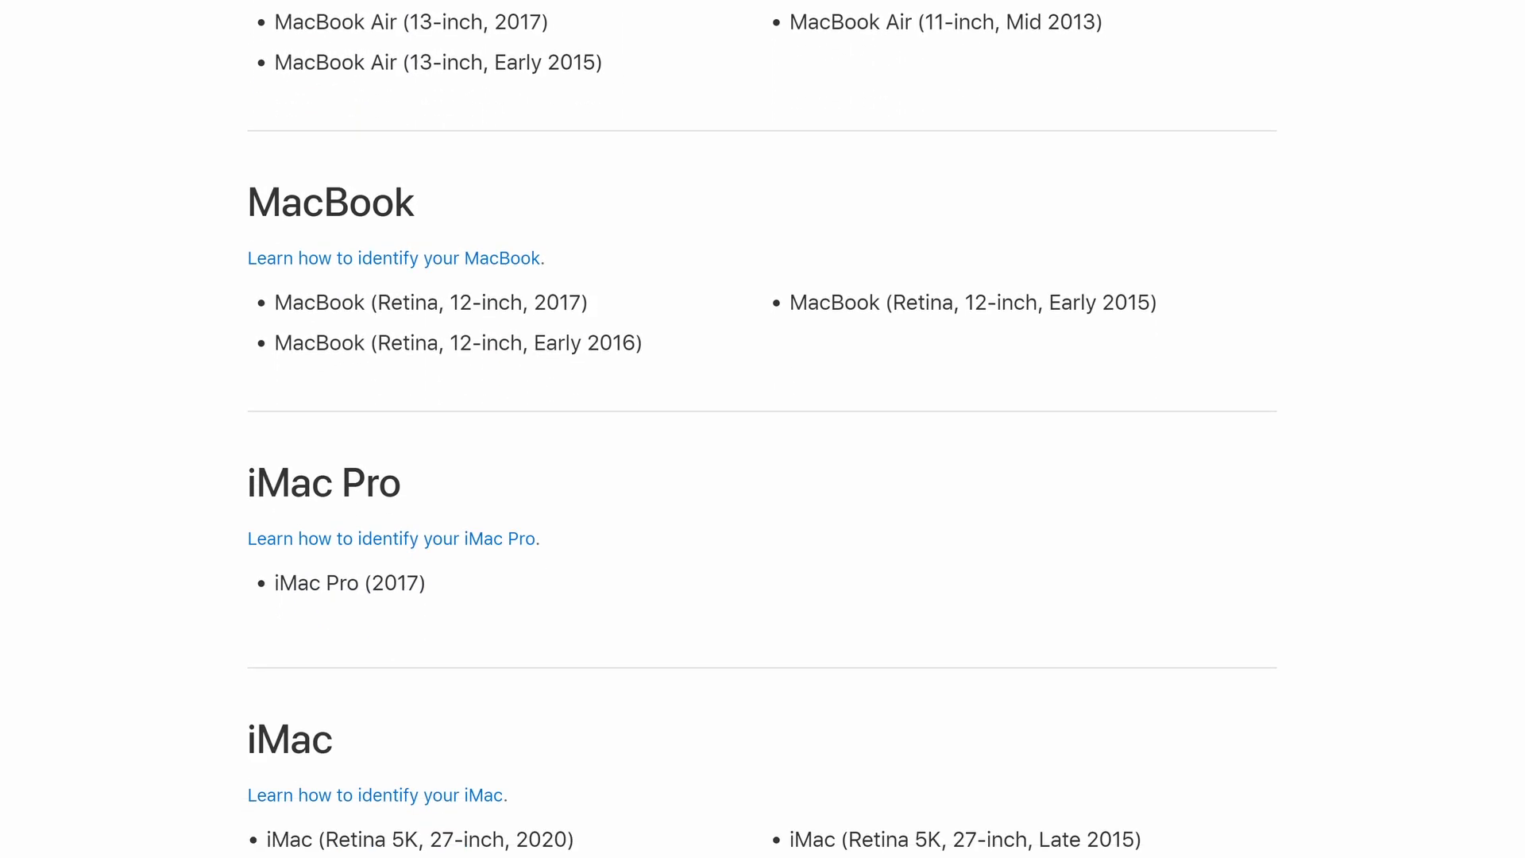
scroll(down, 3)
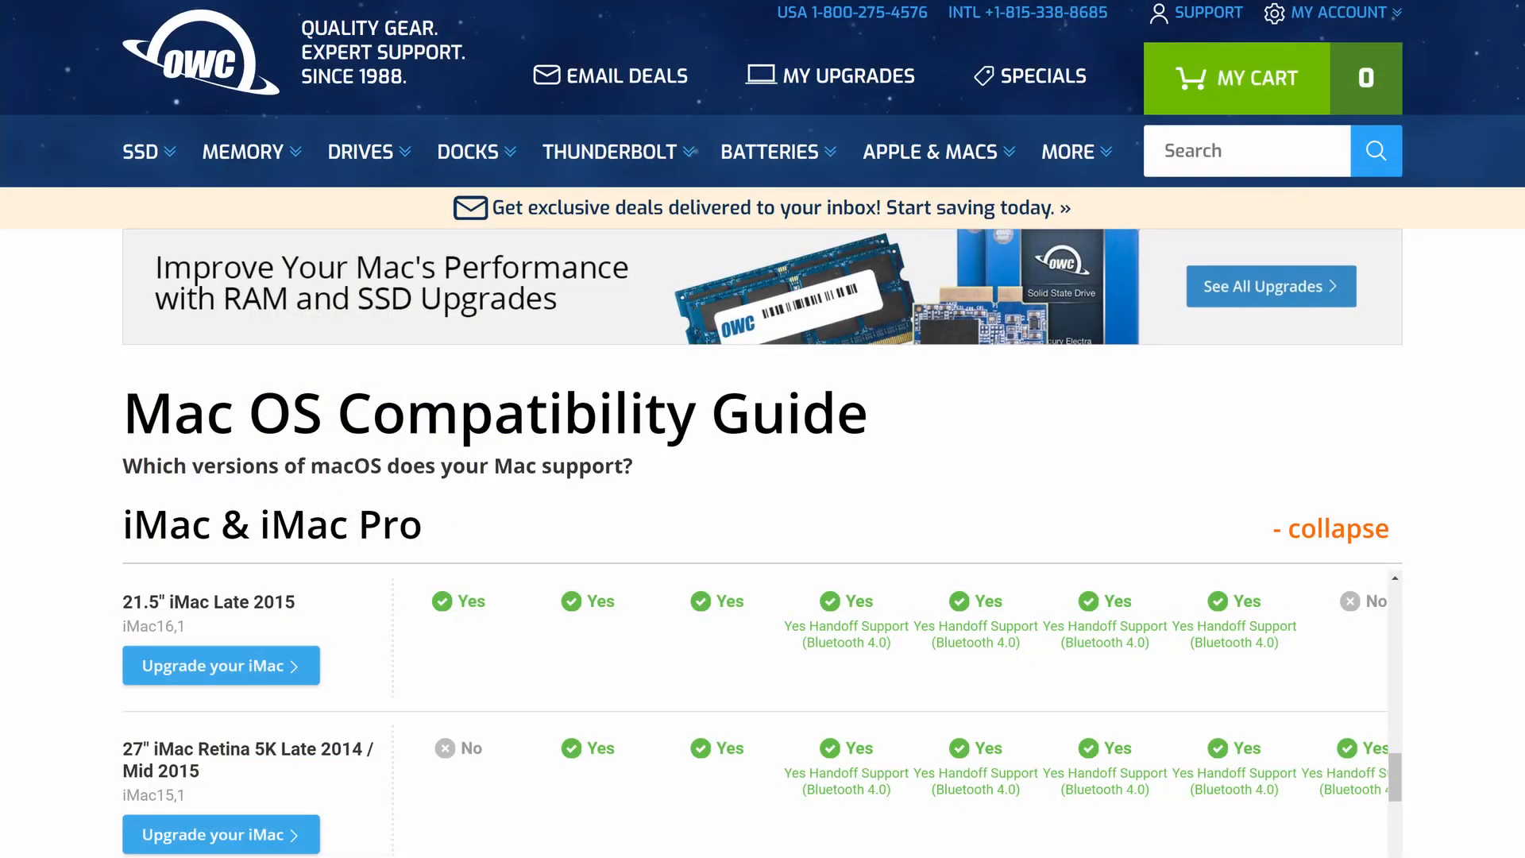
scroll(down, 3)
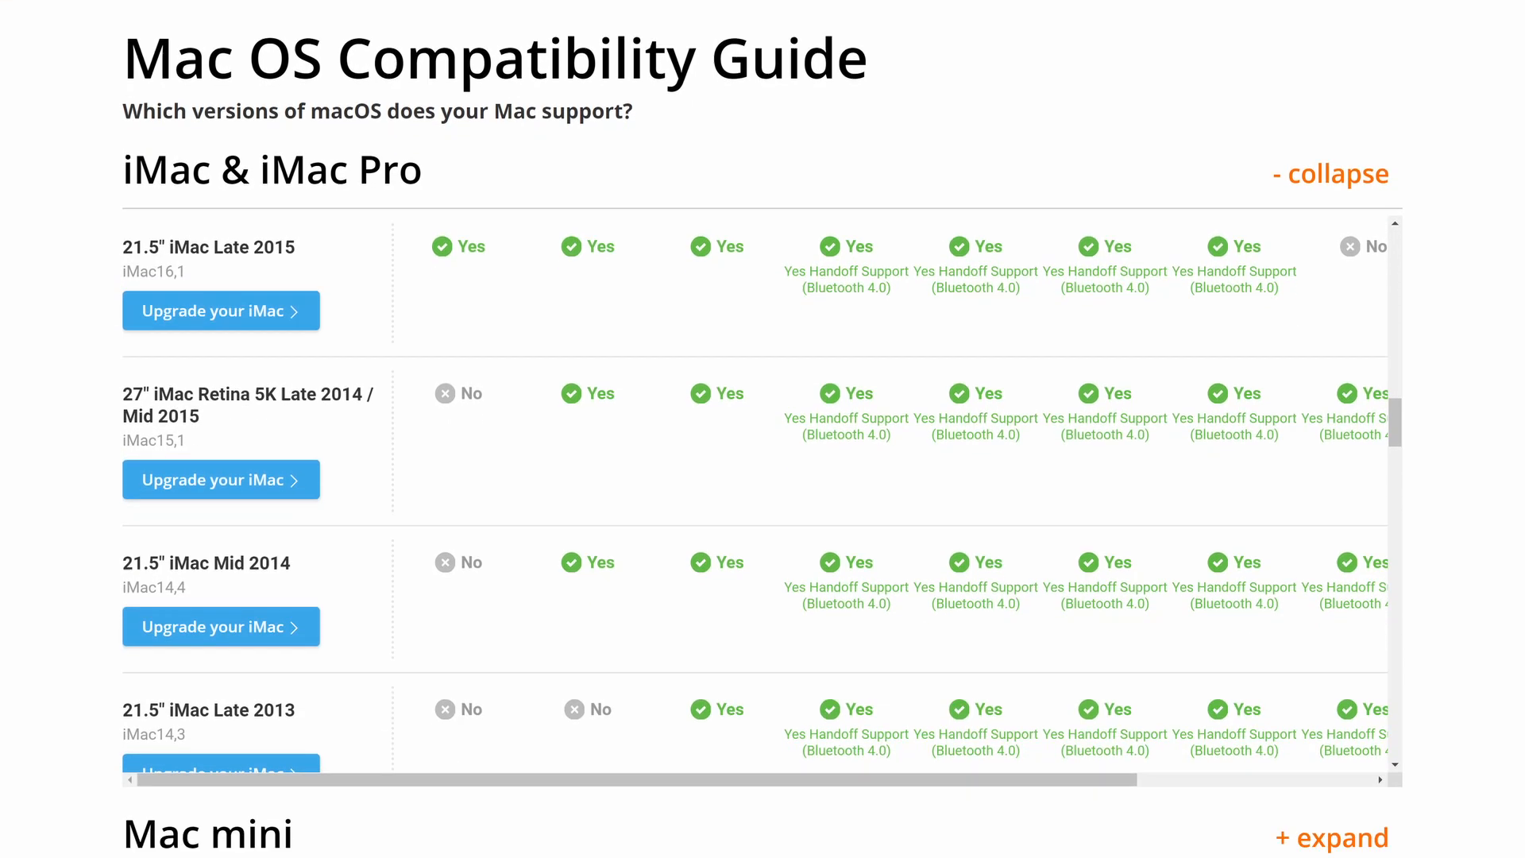
scroll(down, 3)
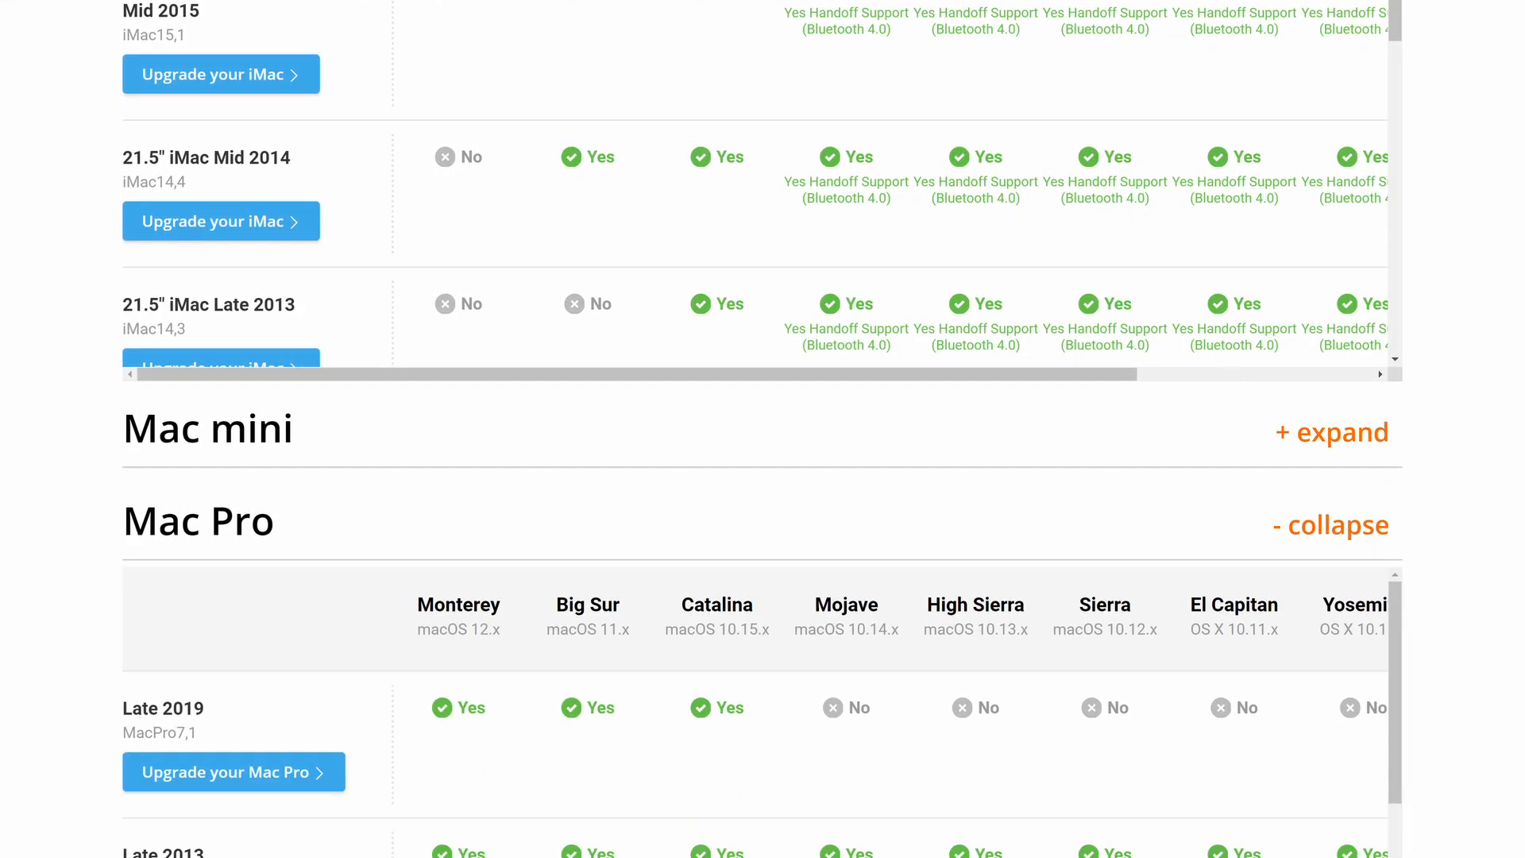
scroll(down, 3)
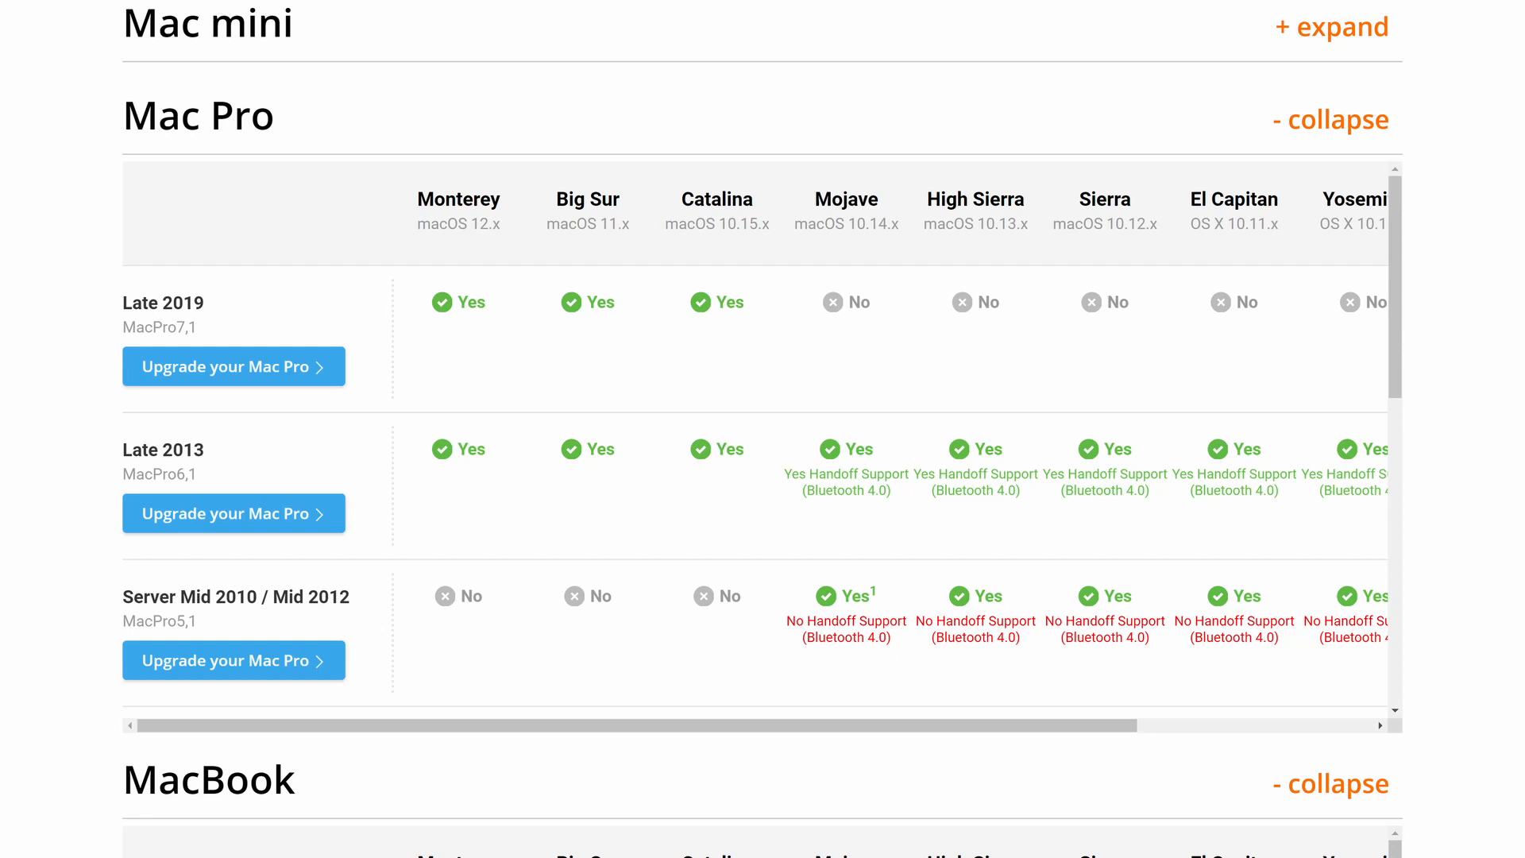
scroll(down, 3)
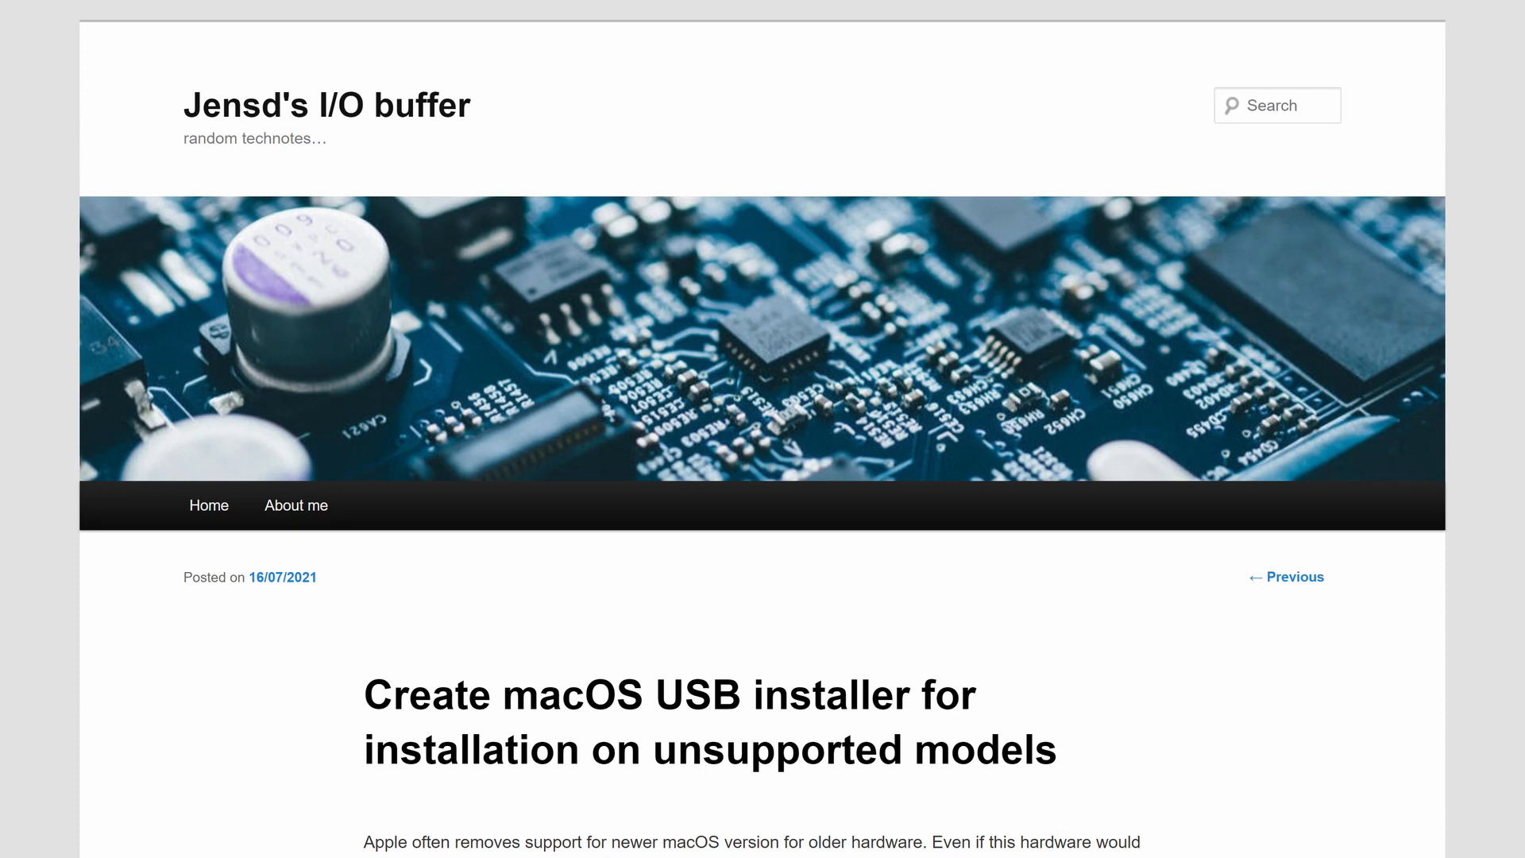
scroll(down, 3)
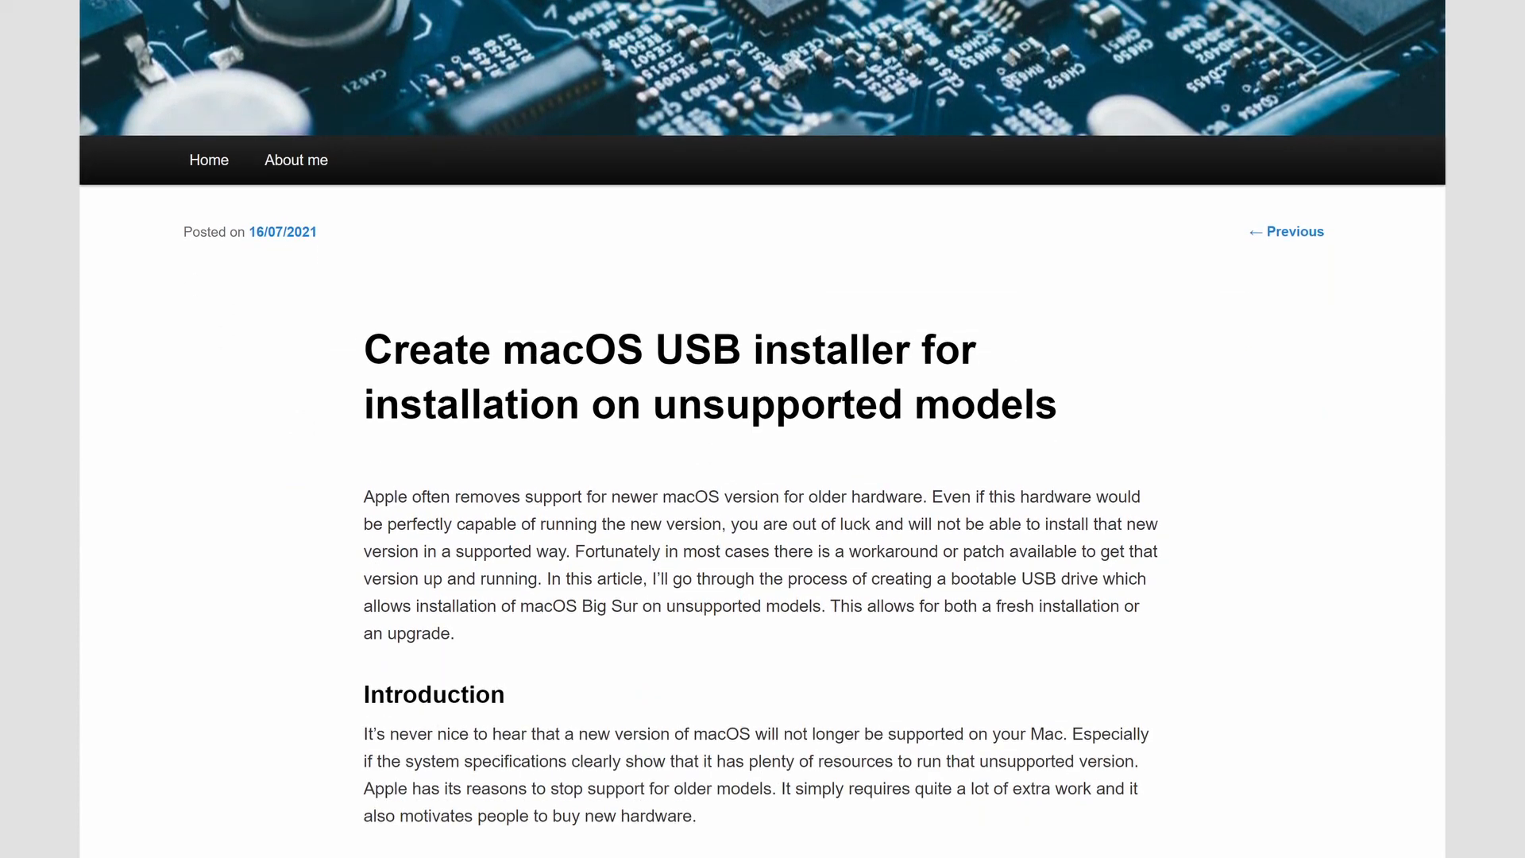
scroll(down, 3)
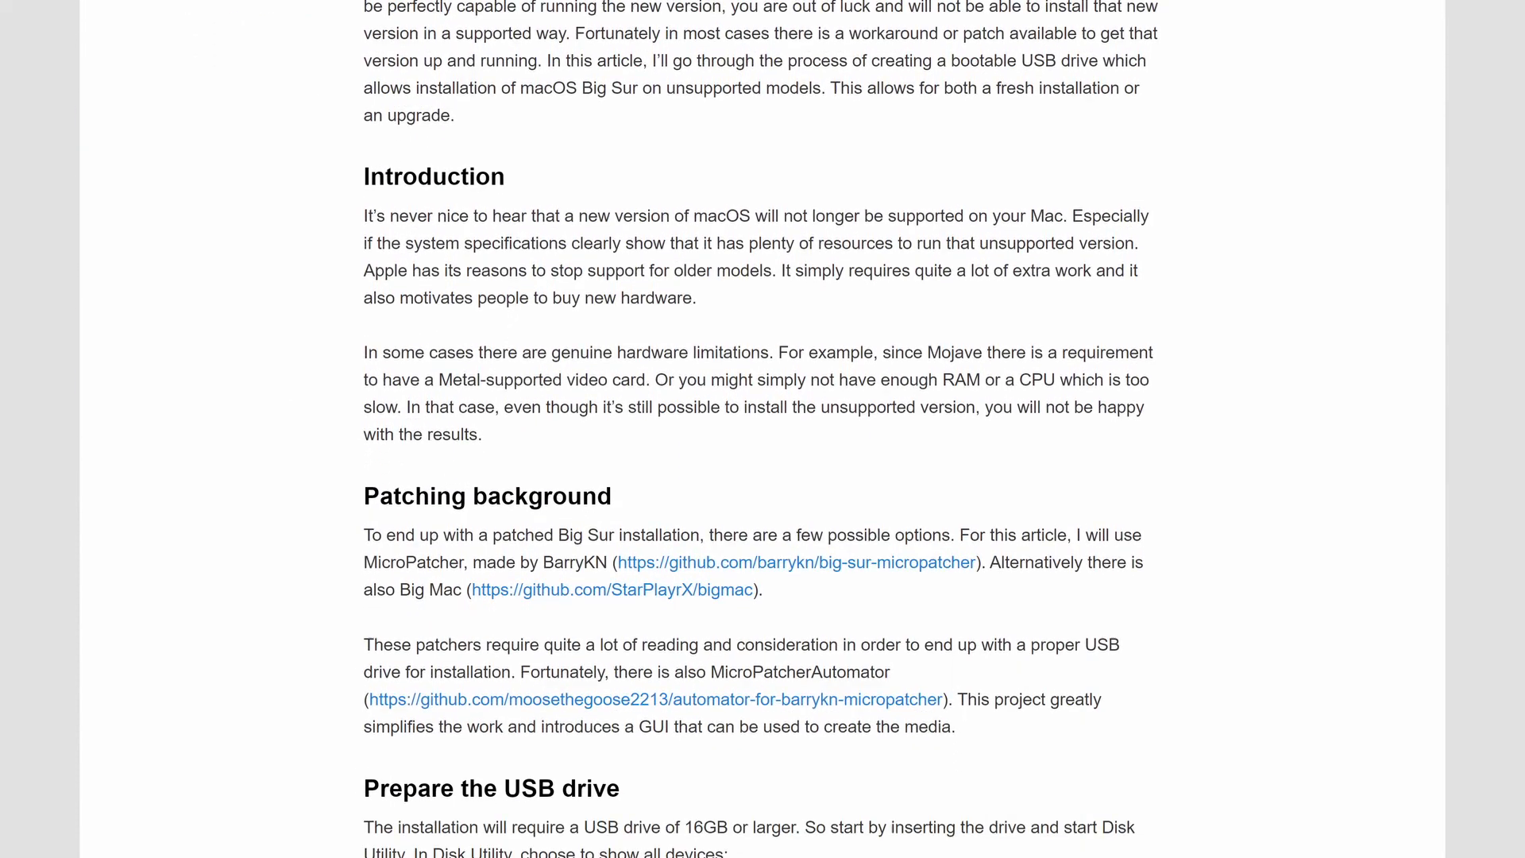
scroll(down, 3)
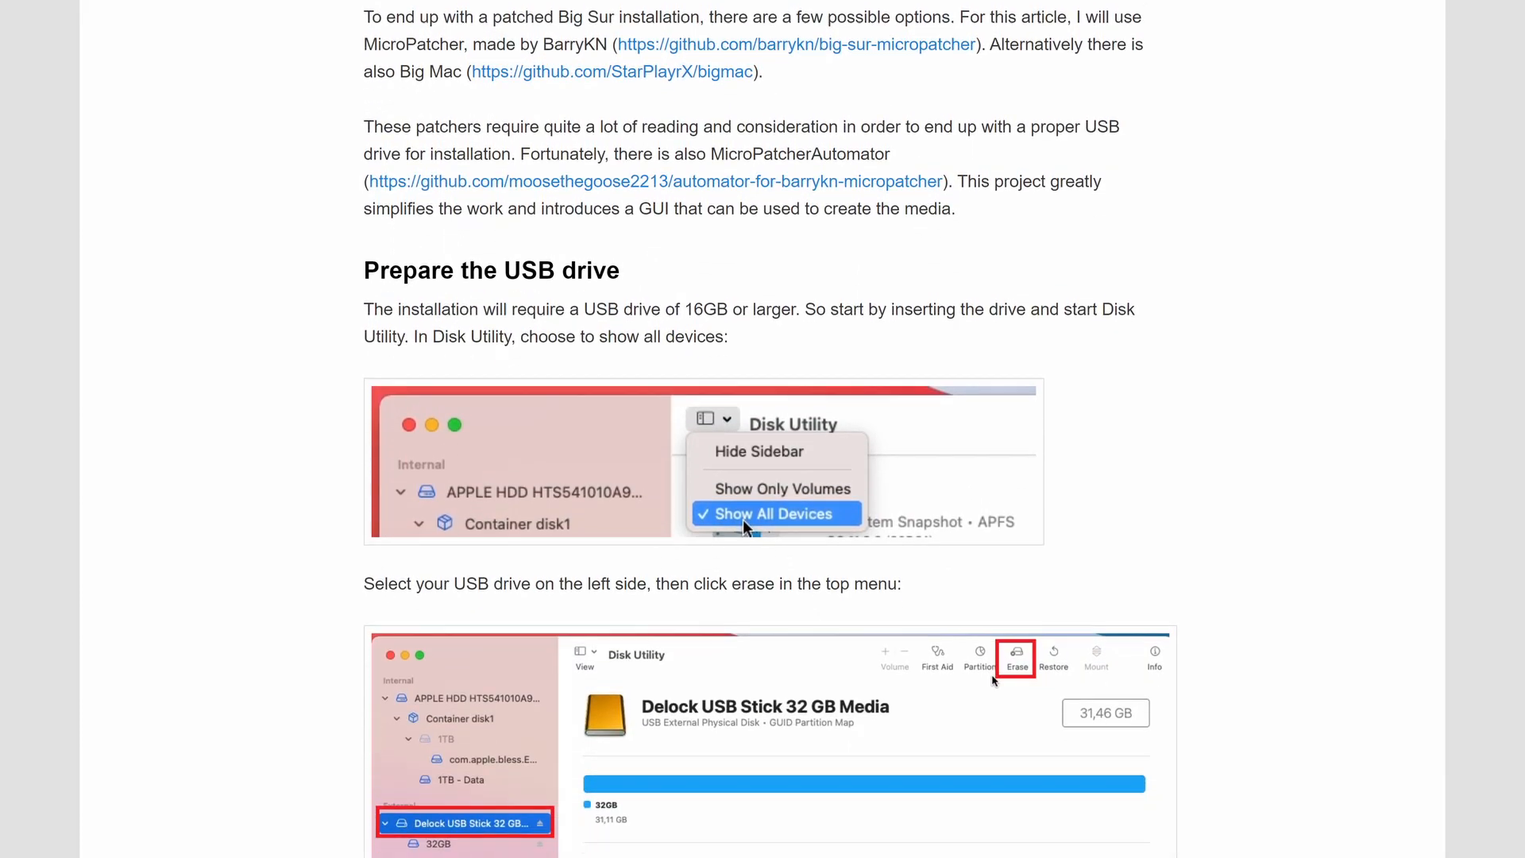
scroll(down, 3)
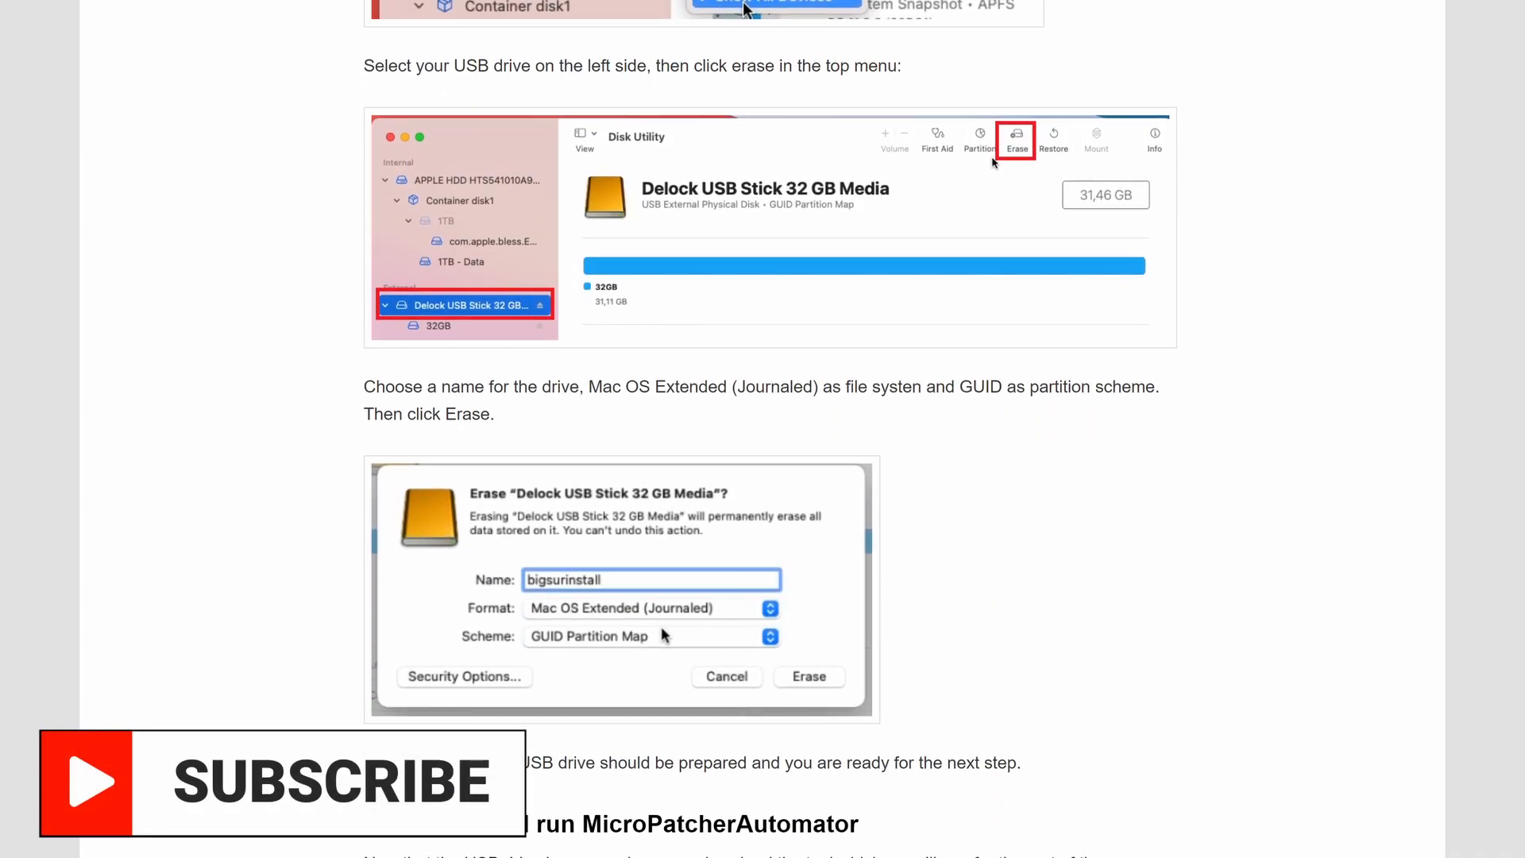
scroll(down, 3)
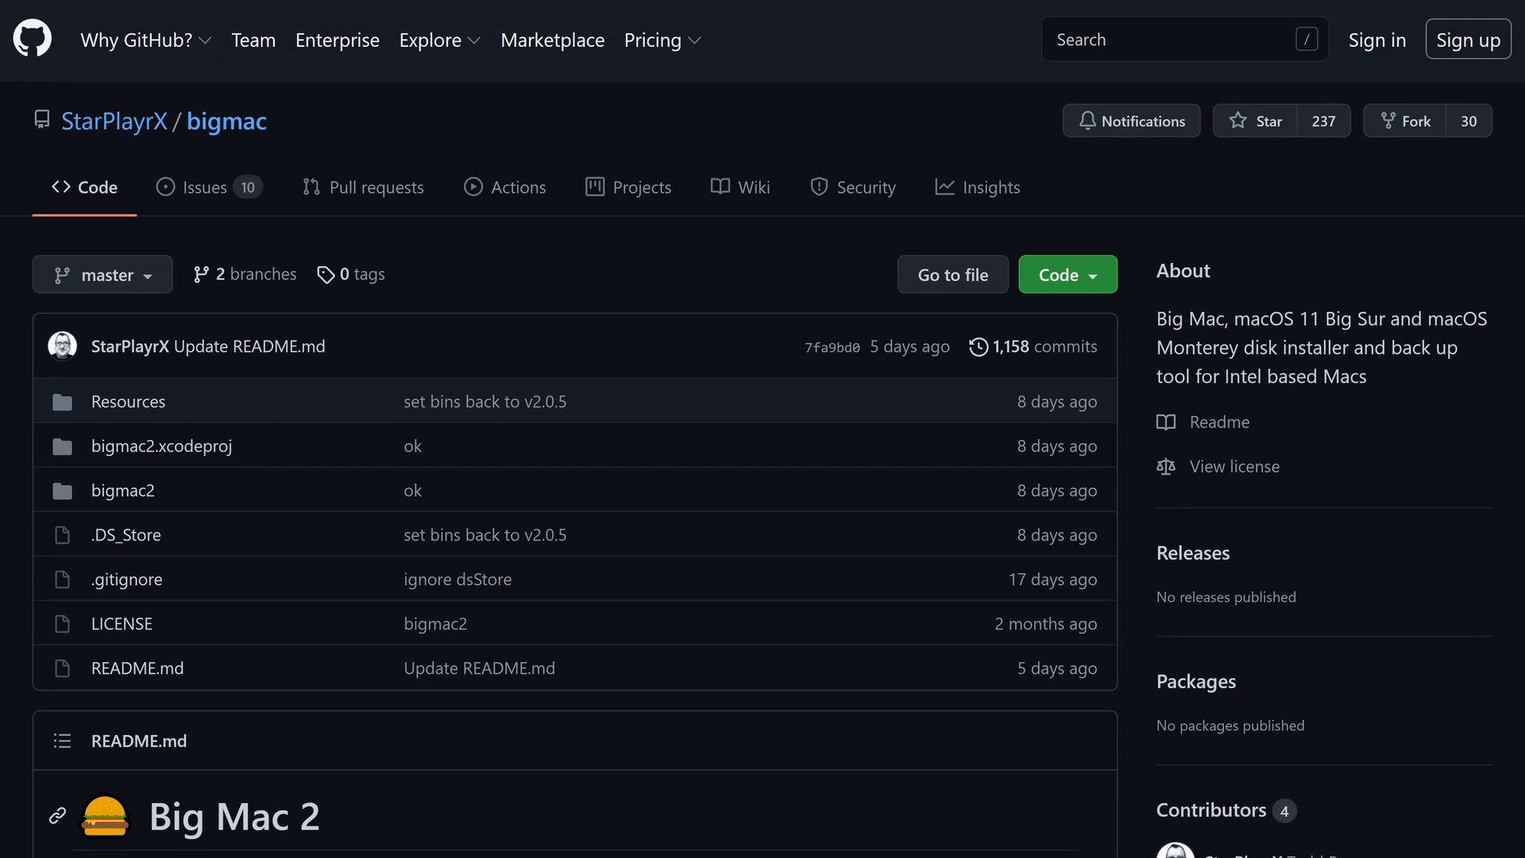
- Scroll through the StarPlayrX/bigmac repo, then the barrykn/big-sur-micropatcher README
scroll(down, 3)
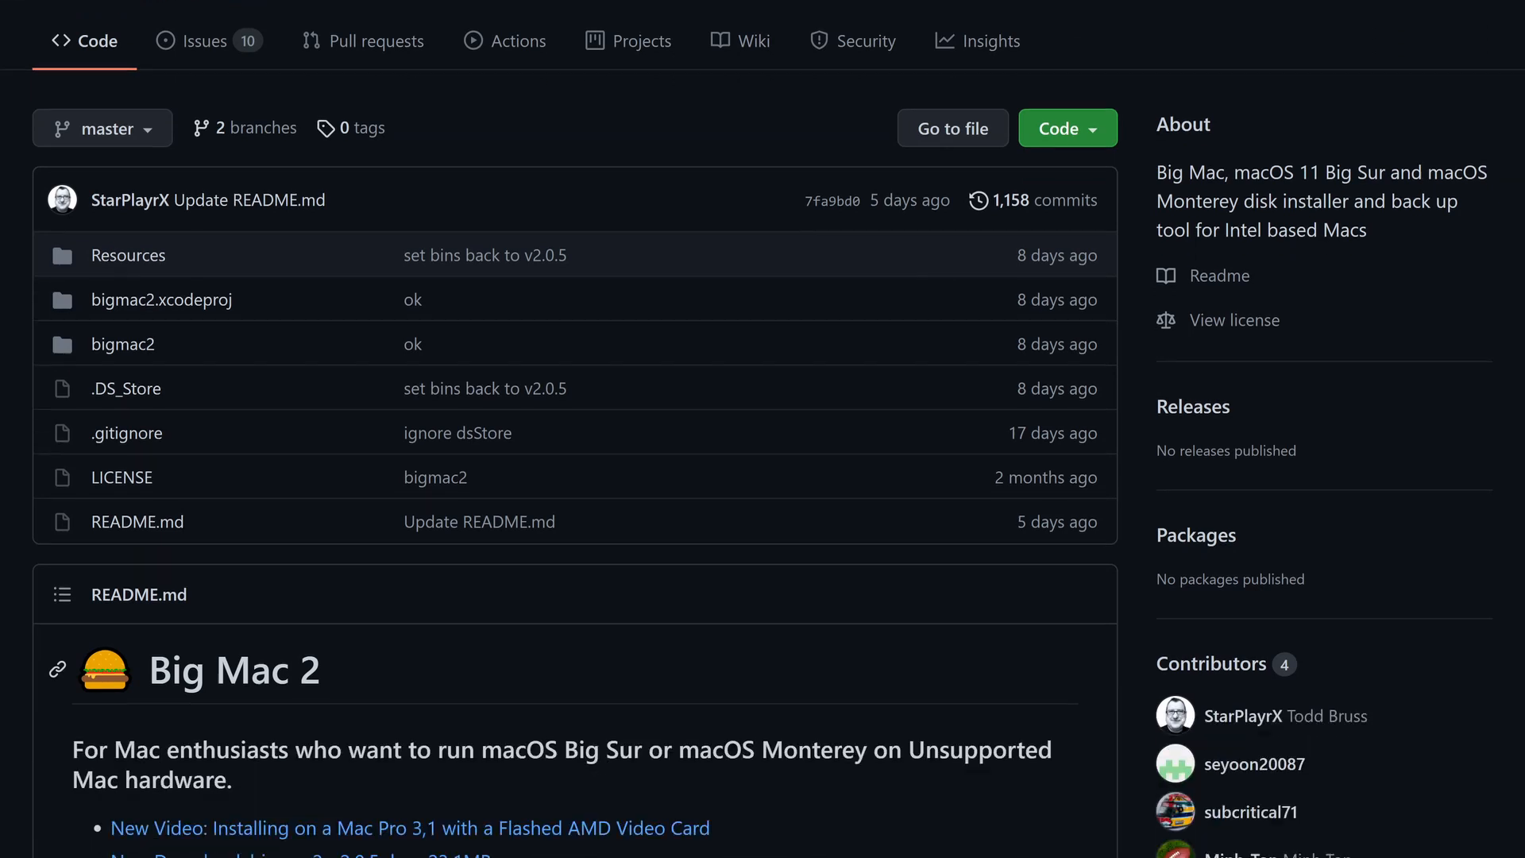
scroll(down, 3)
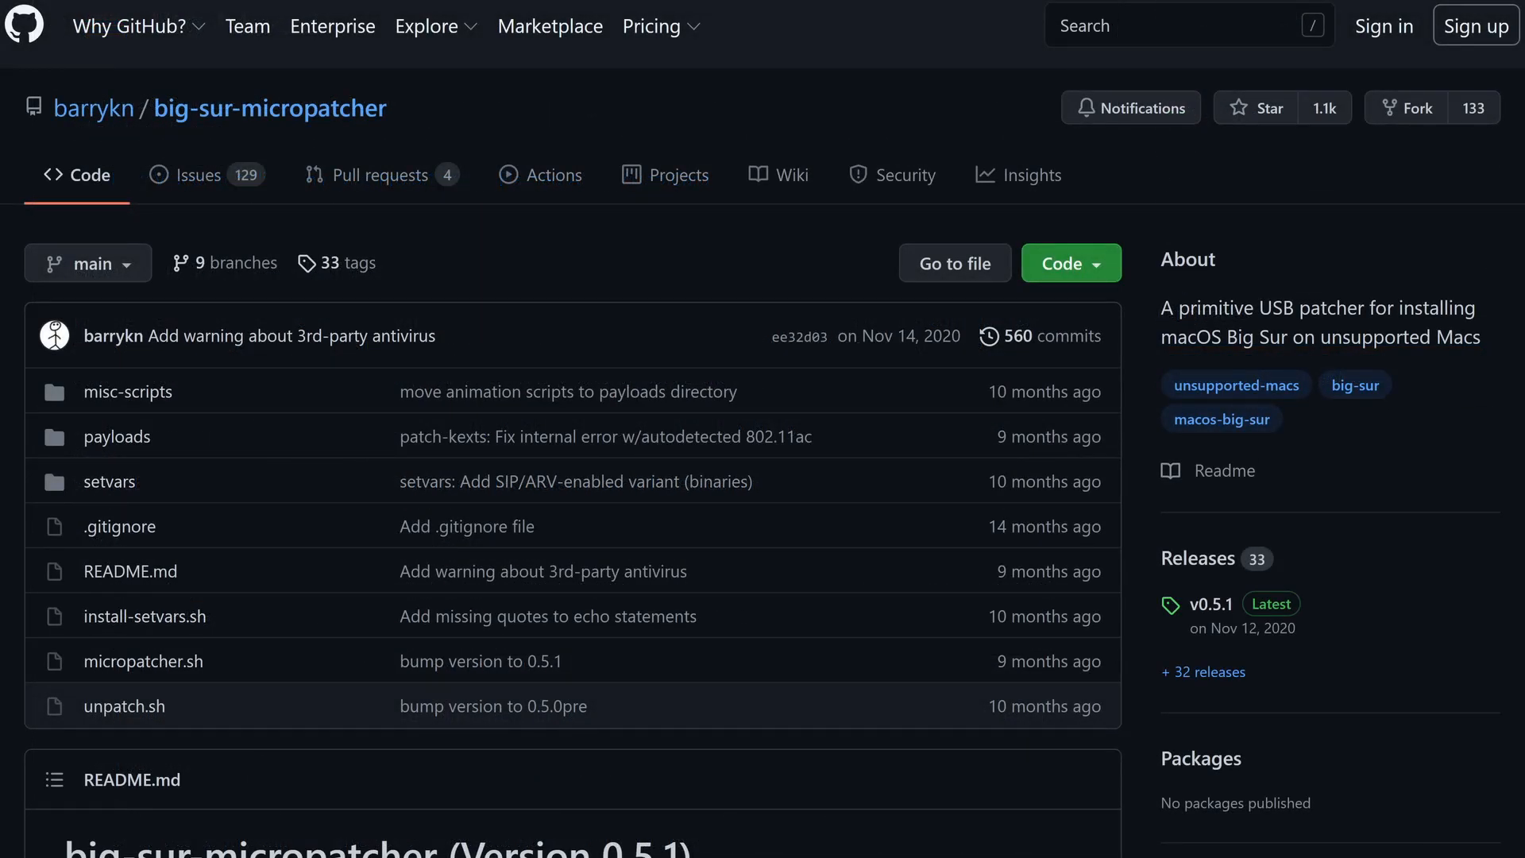
scroll(down, 3)
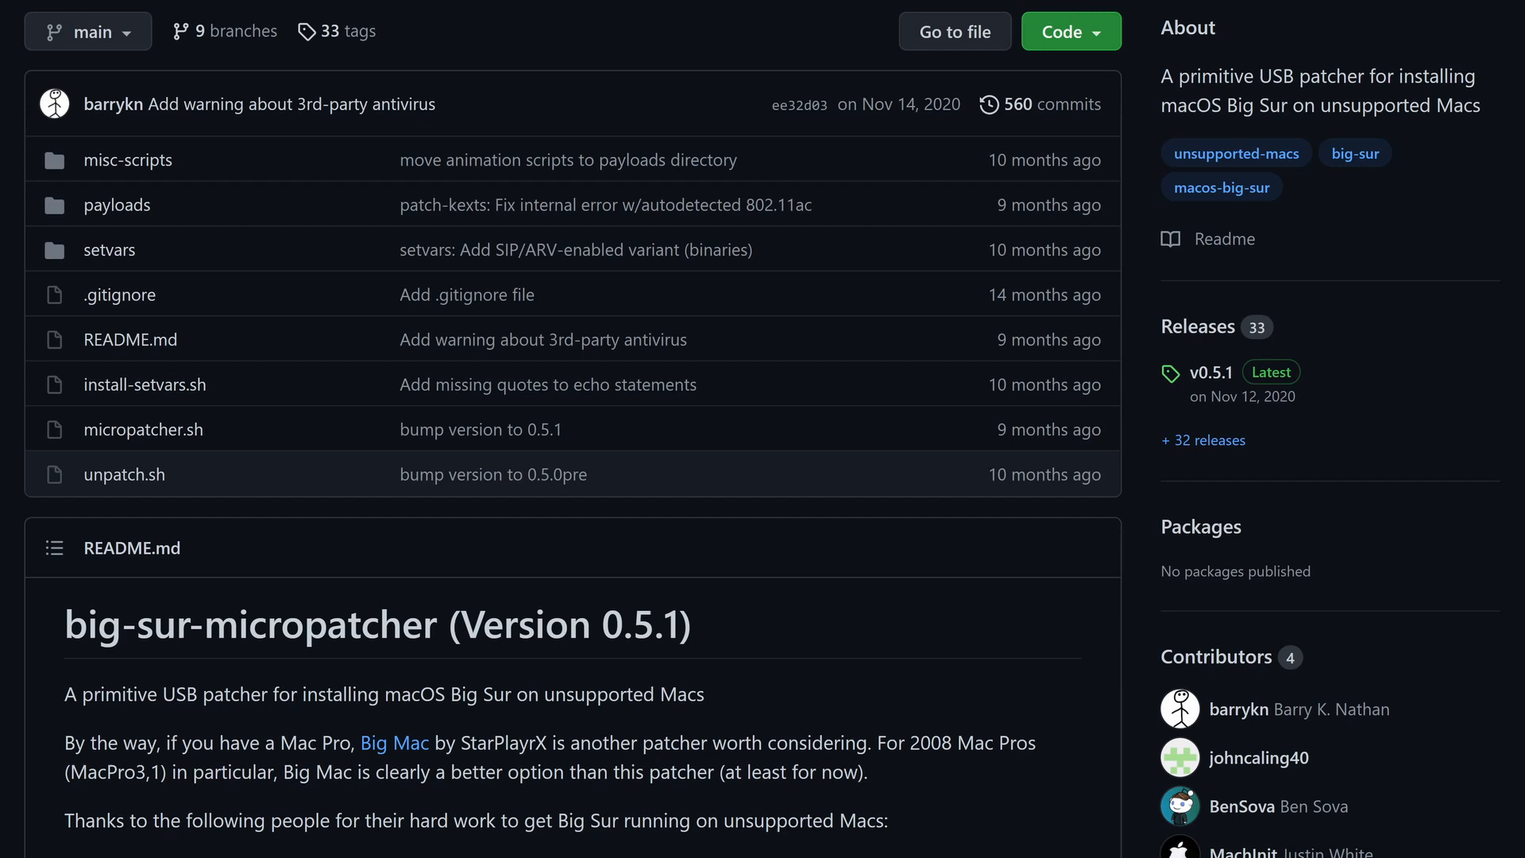
scroll(down, 3)
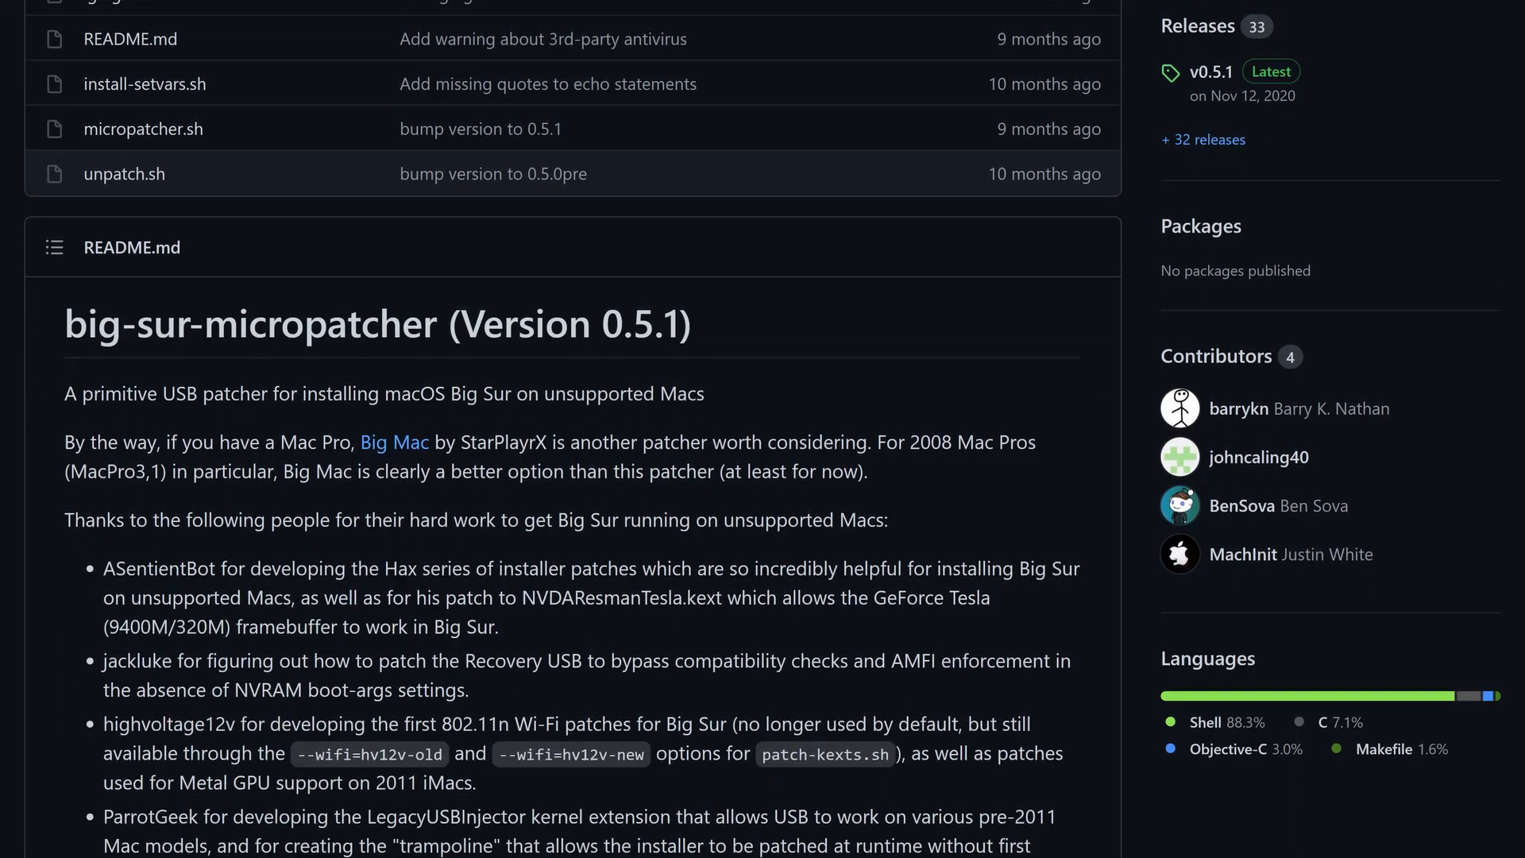
scroll(down, 3)
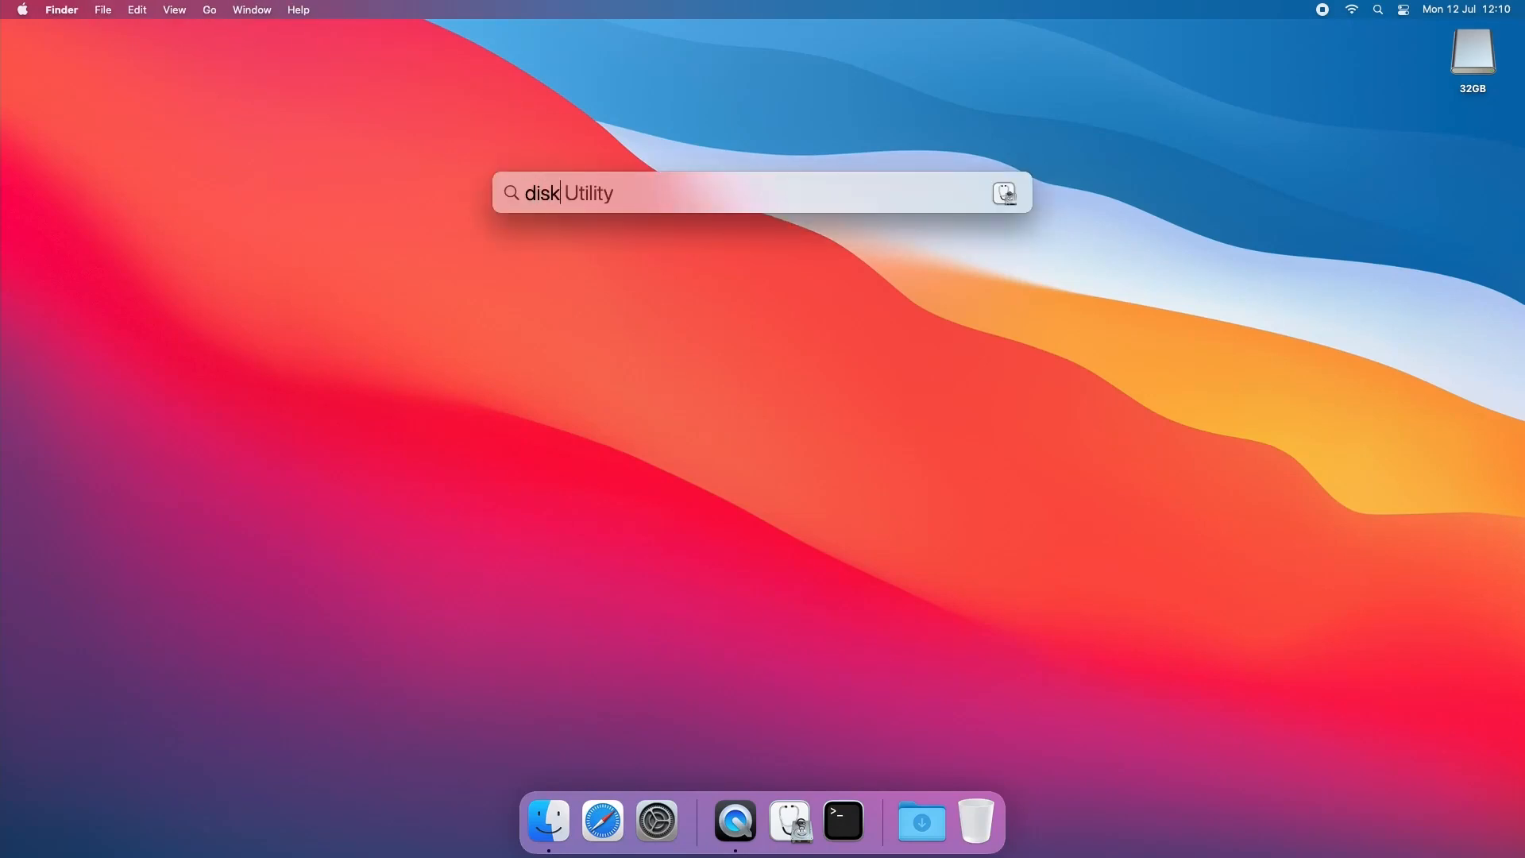
- Launch Disk Utility, show all devices, and select the Delock USB Stick 32 GB Media drive
key(enter)
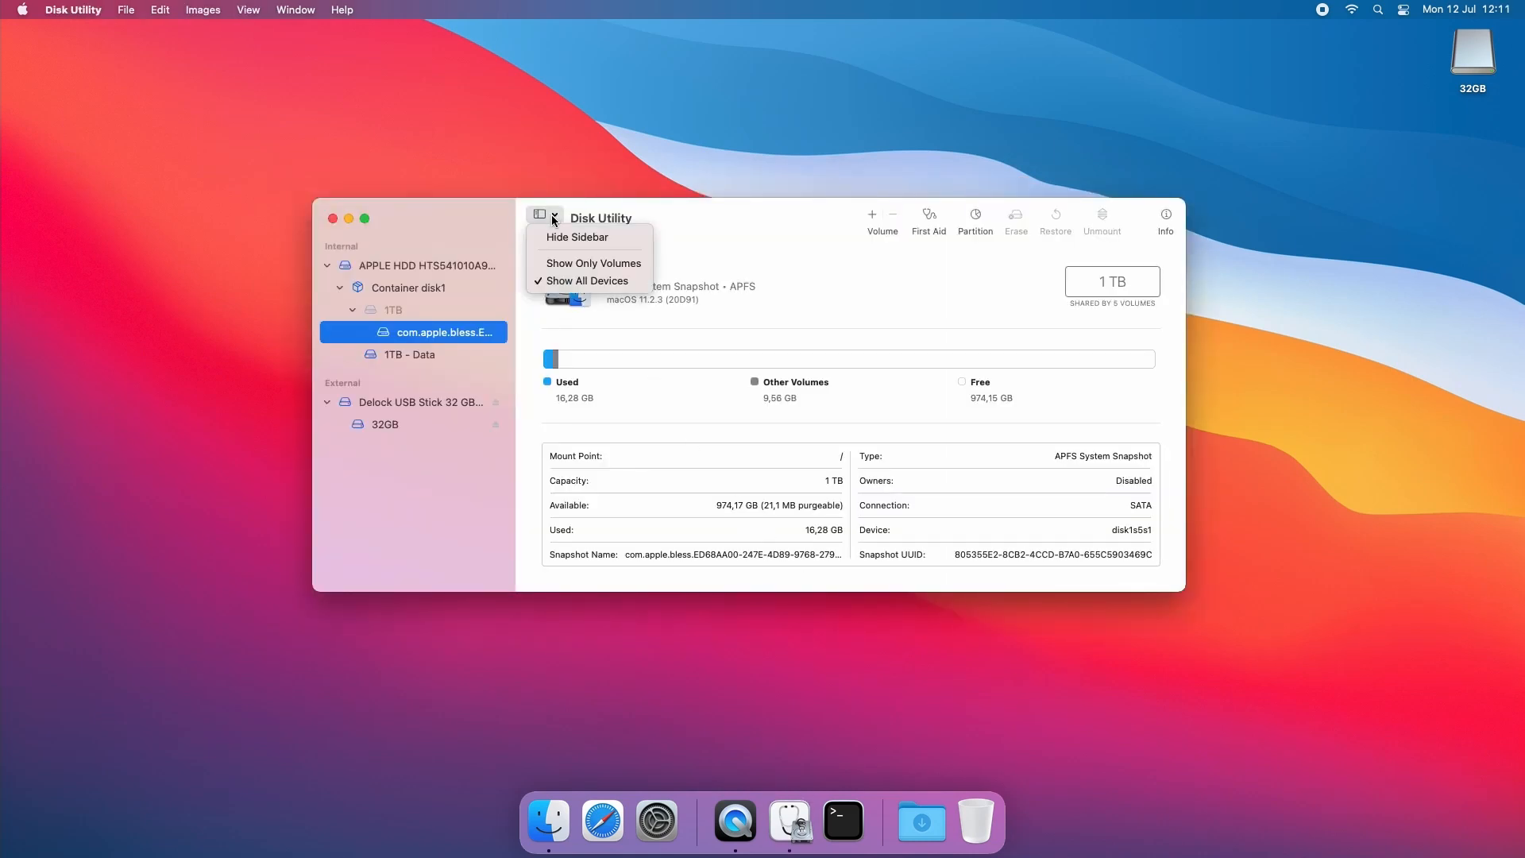
mouse_move(588, 281)
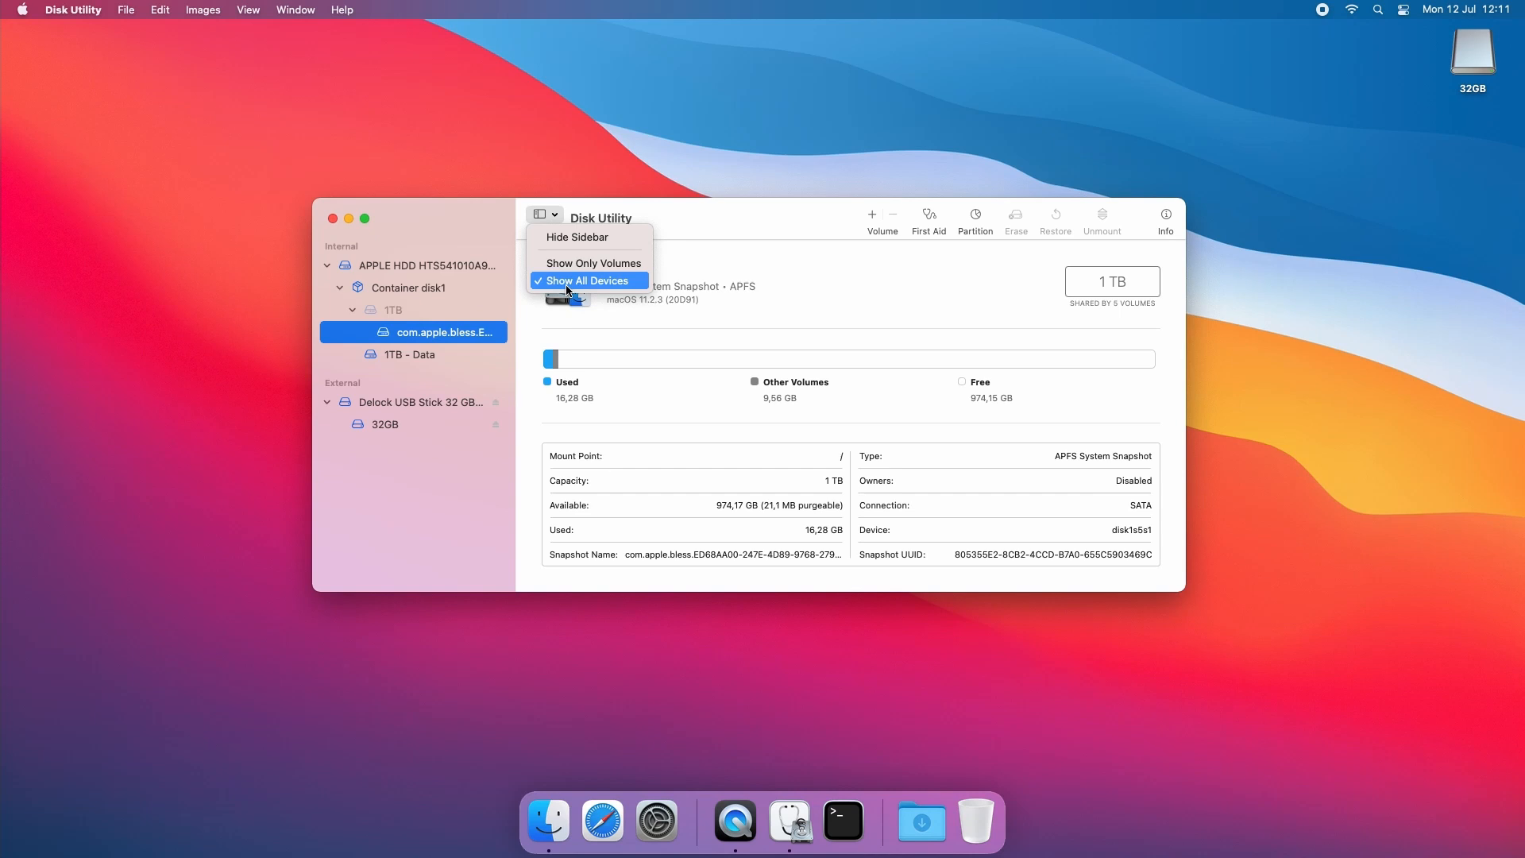
click(413, 402)
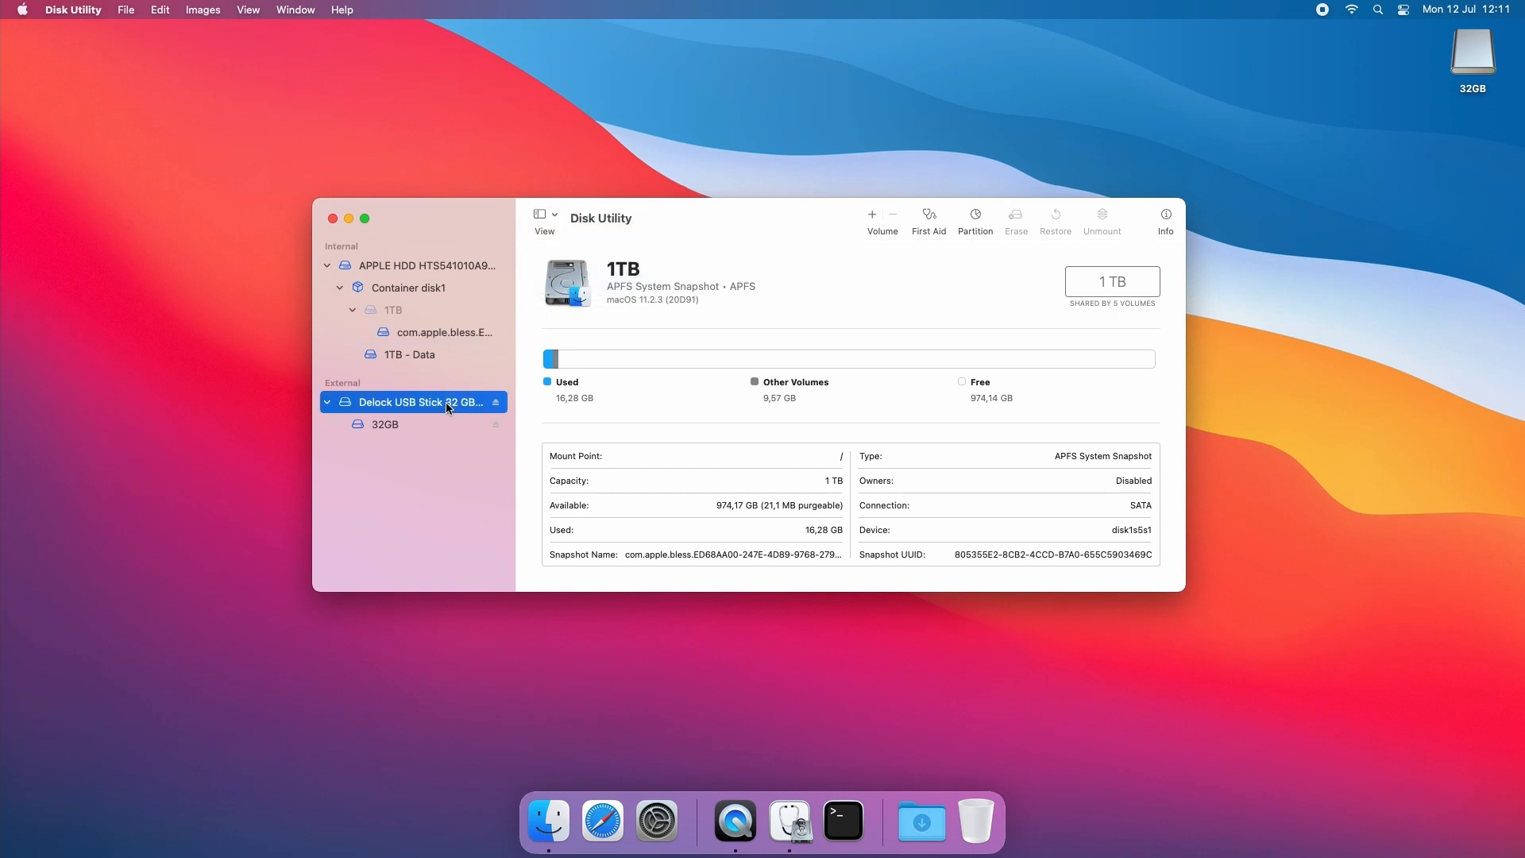
click(420, 401)
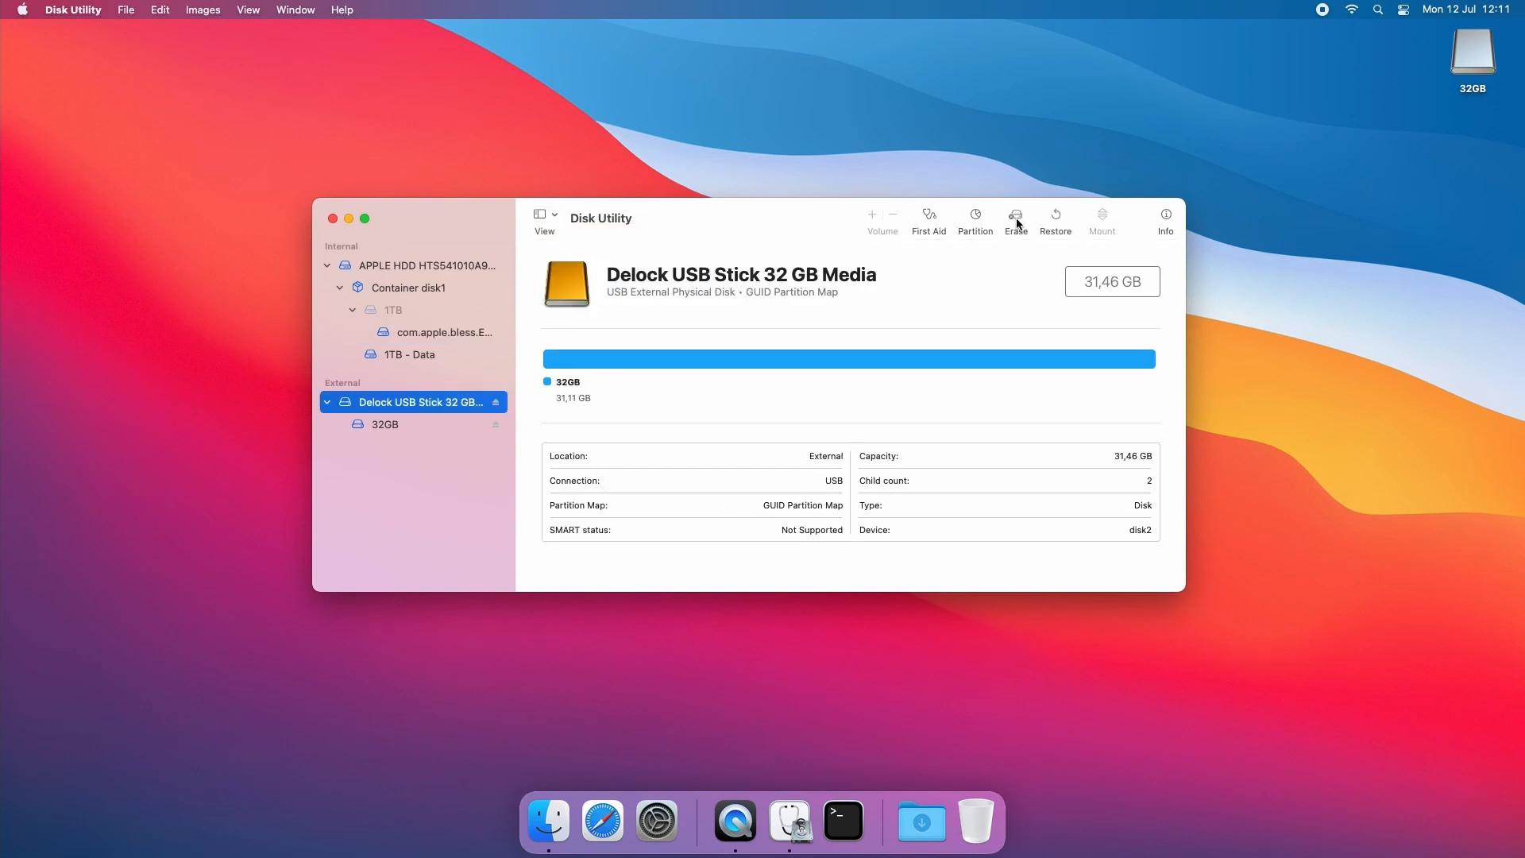
- Erase the Delock stick as Mac OS Extended (Journaled) 'bigsurinstall' with GUID scheme
click(1015, 215)
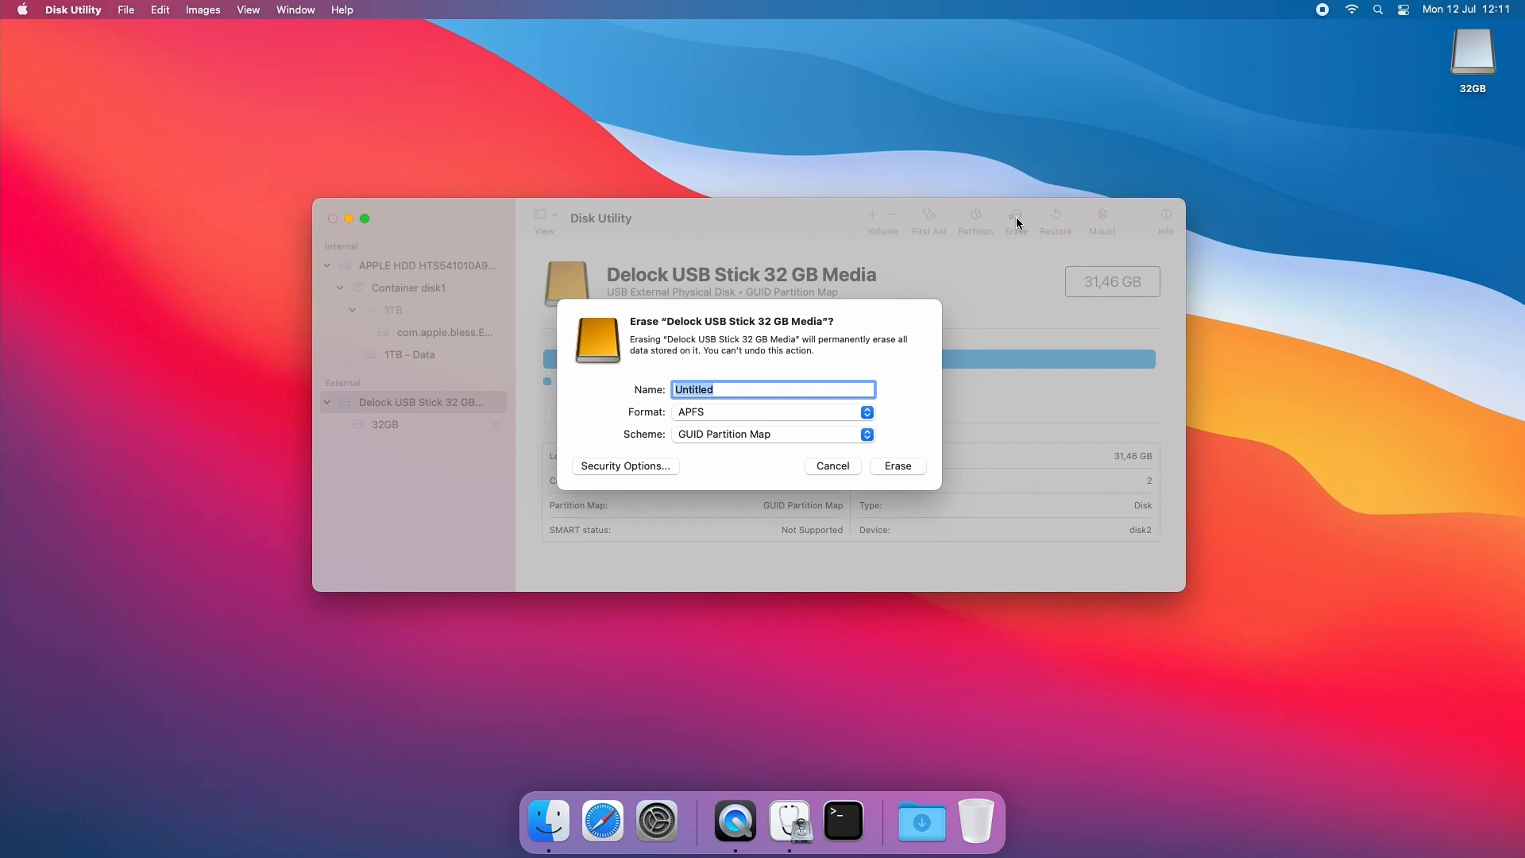
text(bigsurinstall)
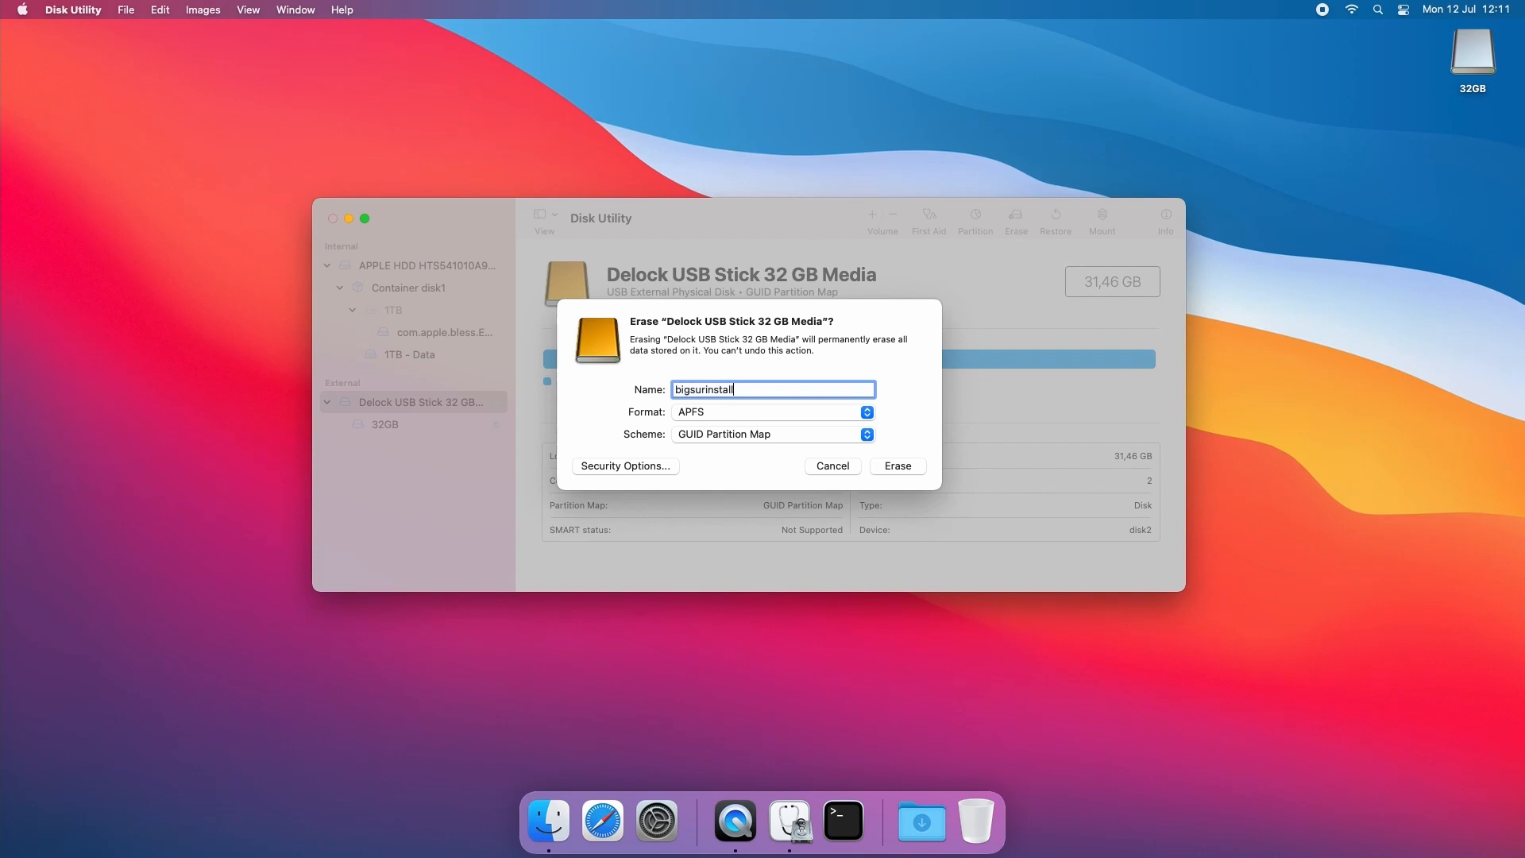
click(770, 411)
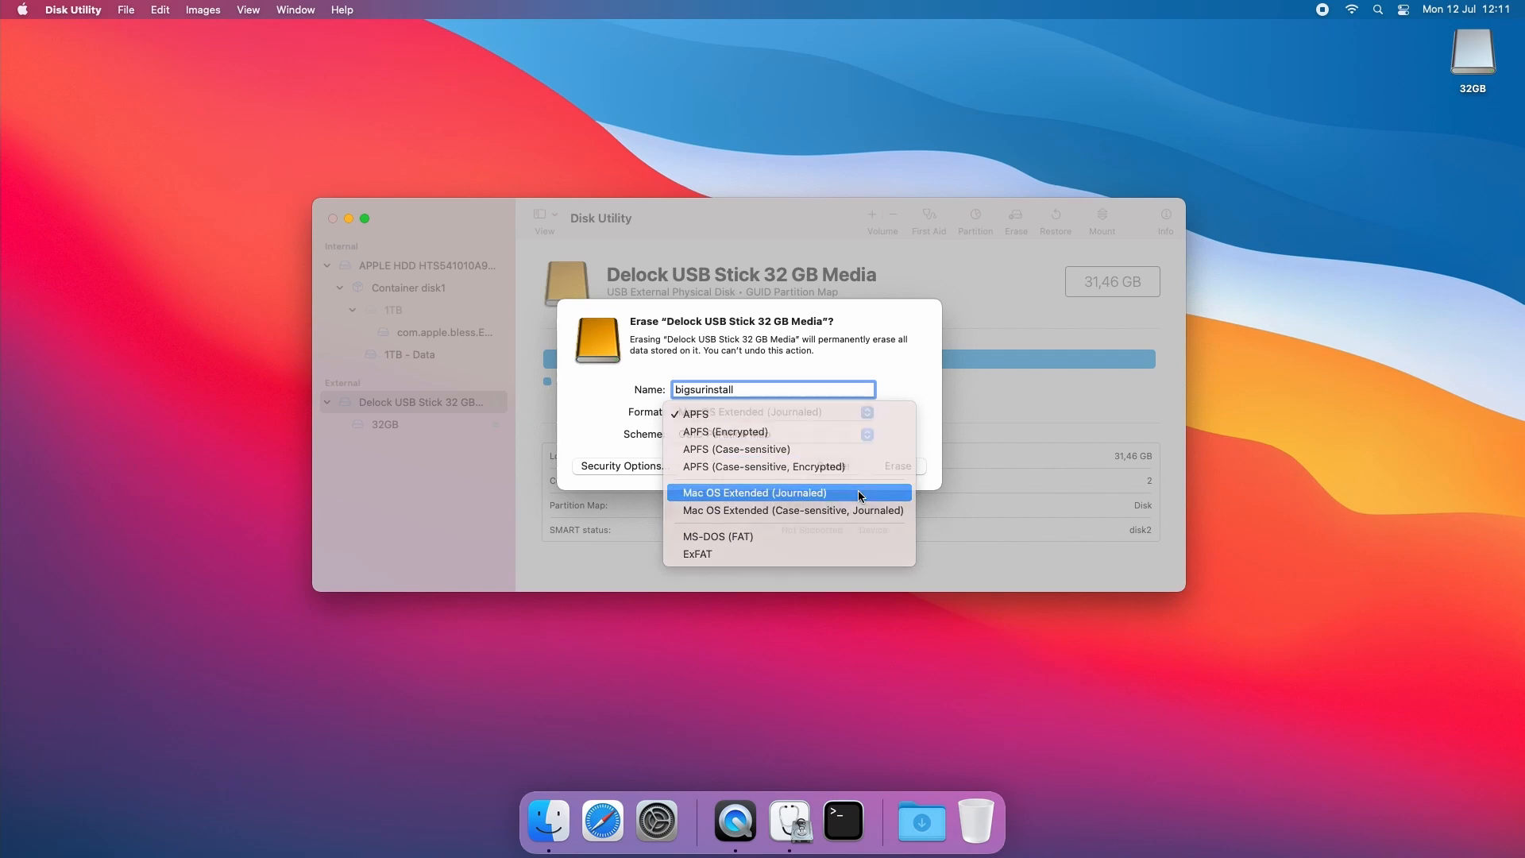
click(754, 493)
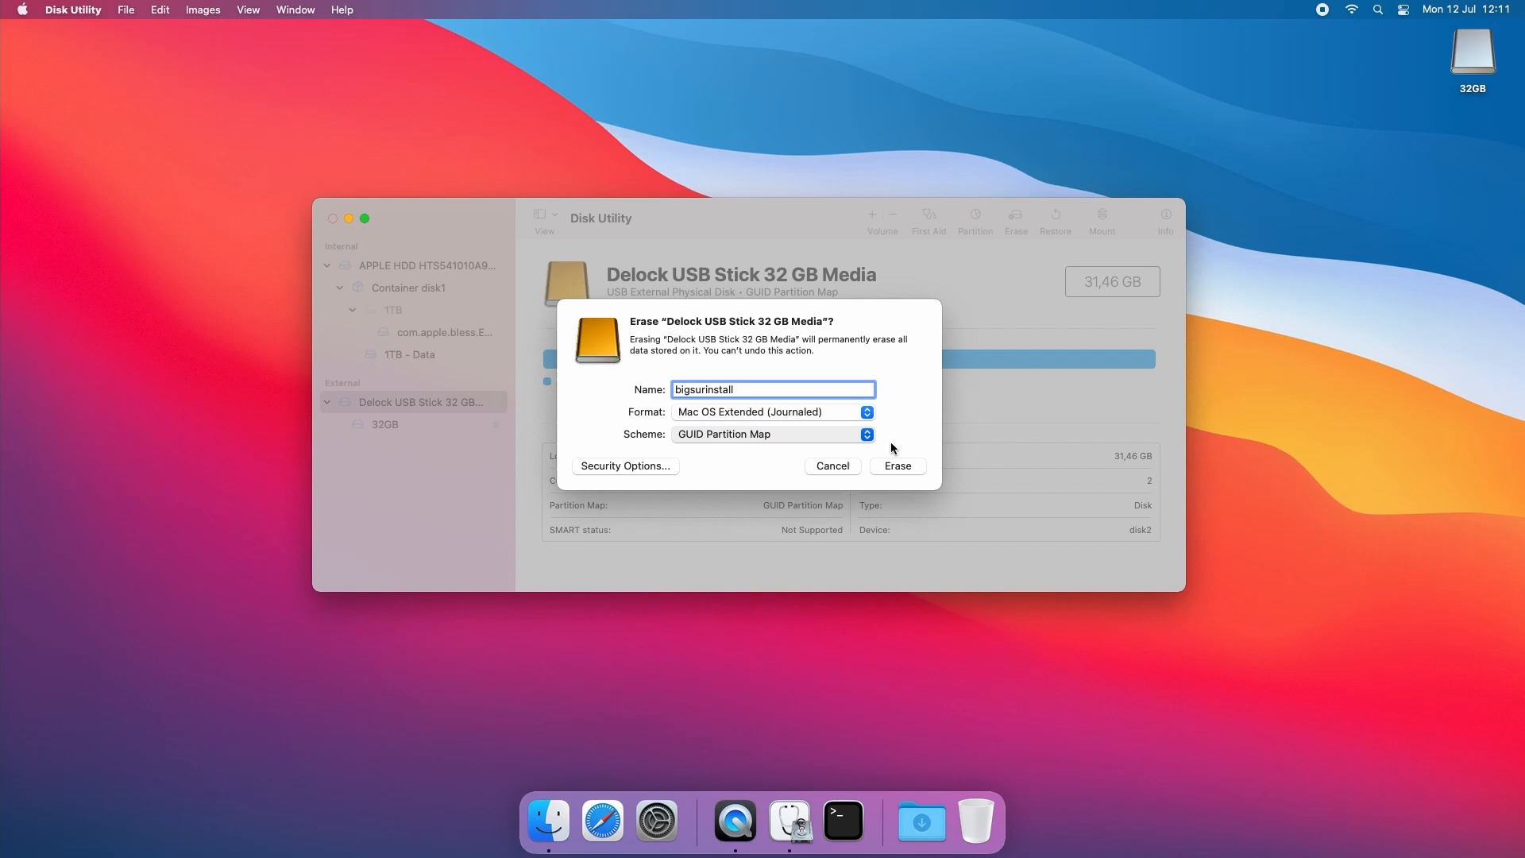
click(895, 466)
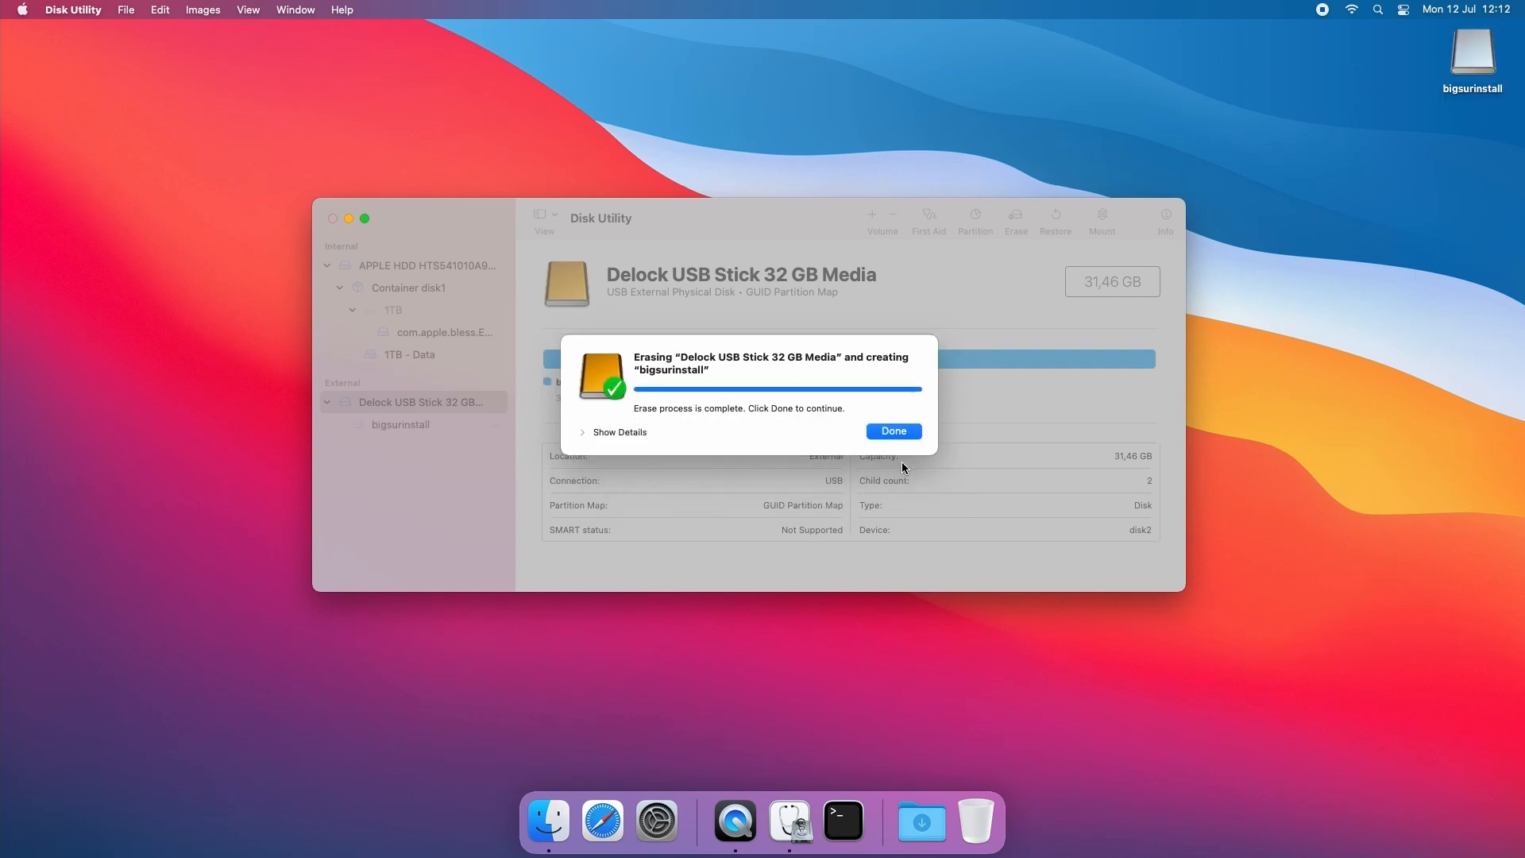
click(891, 430)
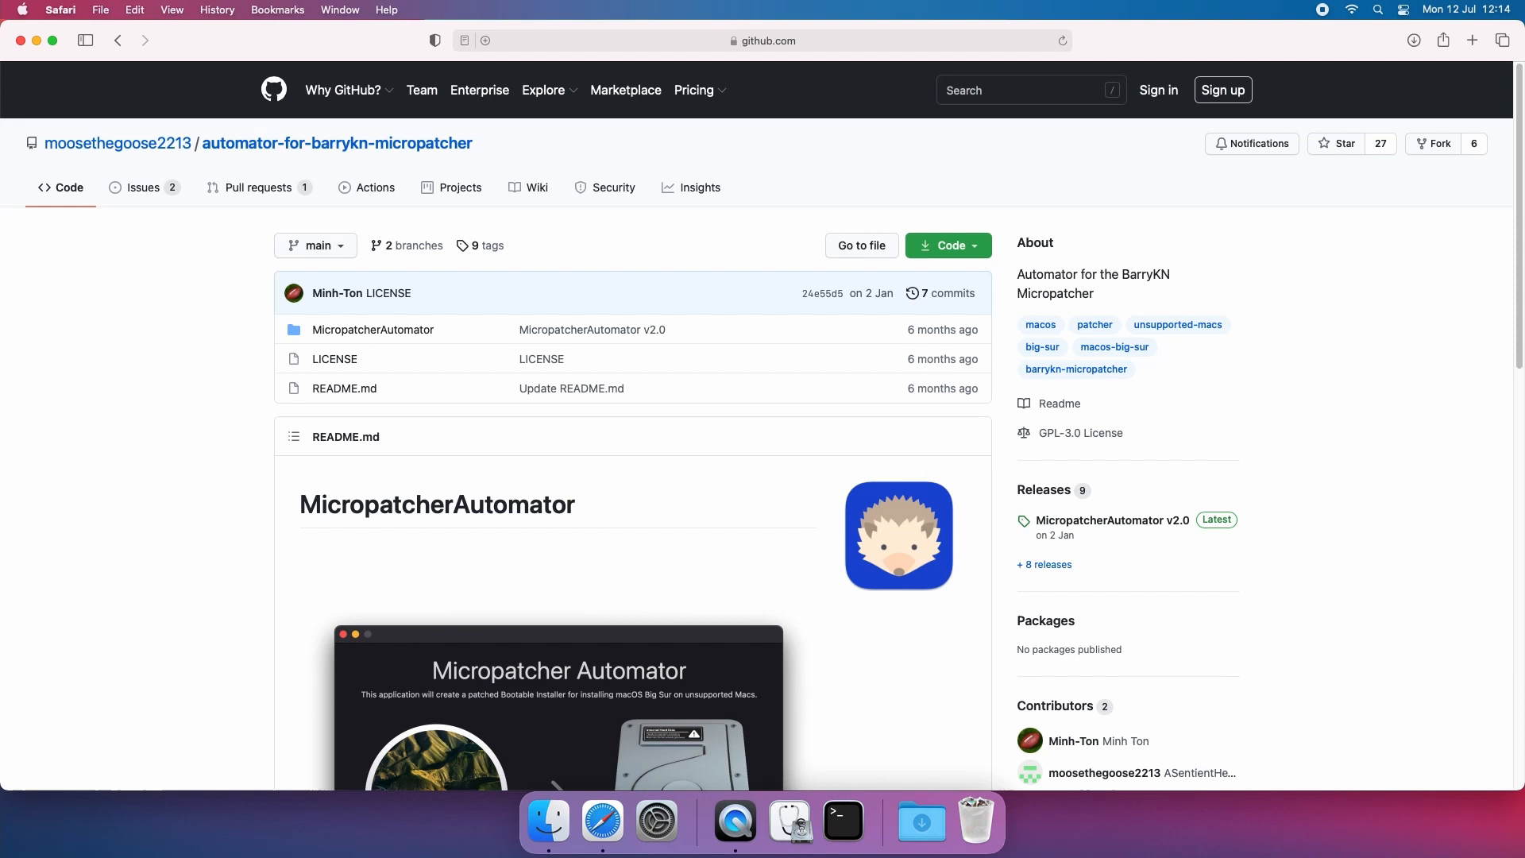
- Download MicropatcherAutomator.dmg from the v2.0 release assets and open the disk image
click(1043, 489)
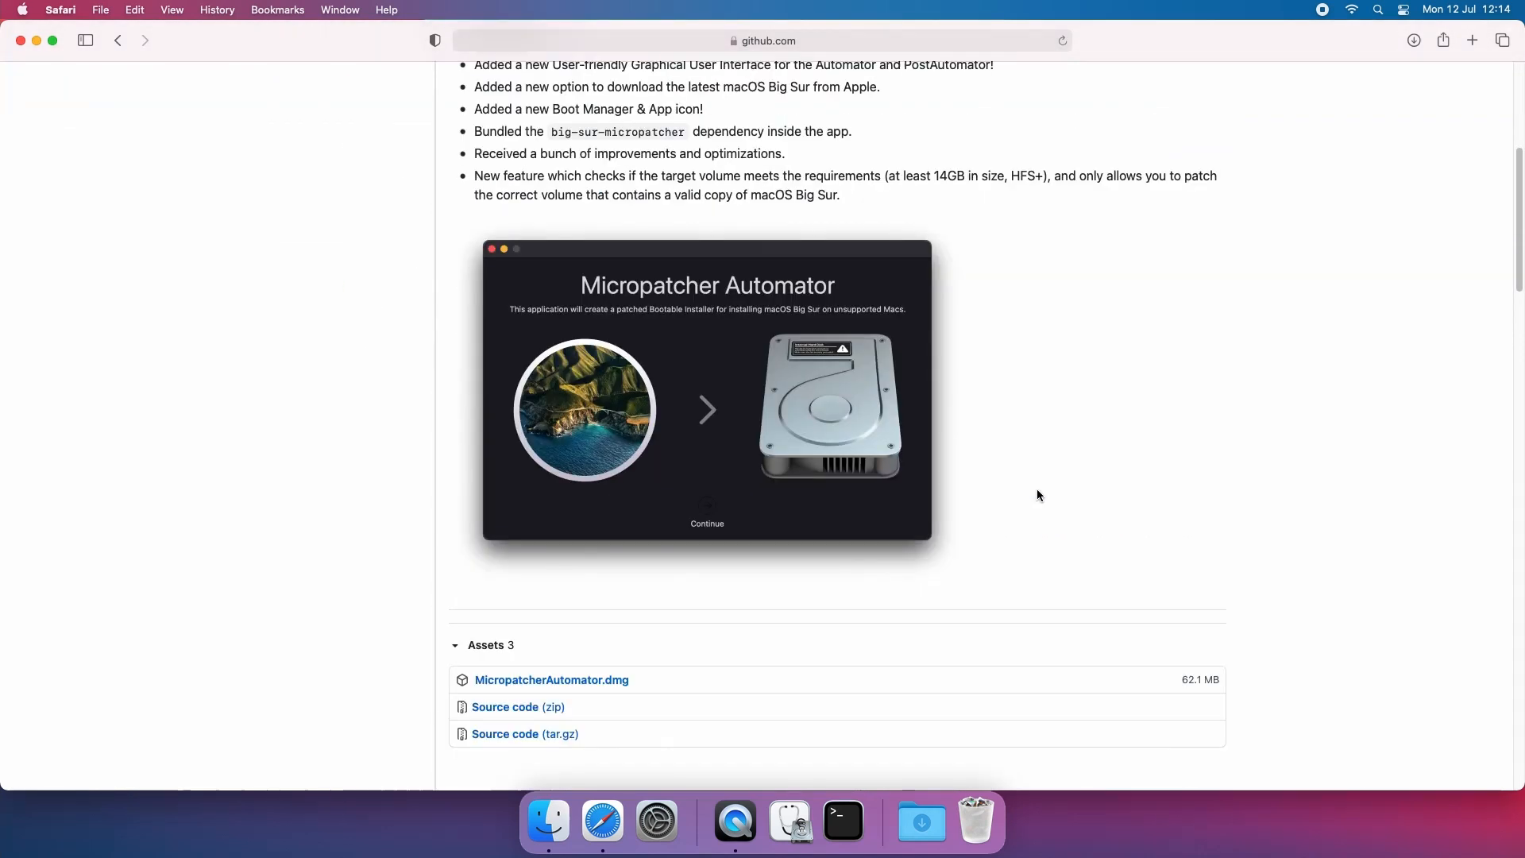
click(551, 679)
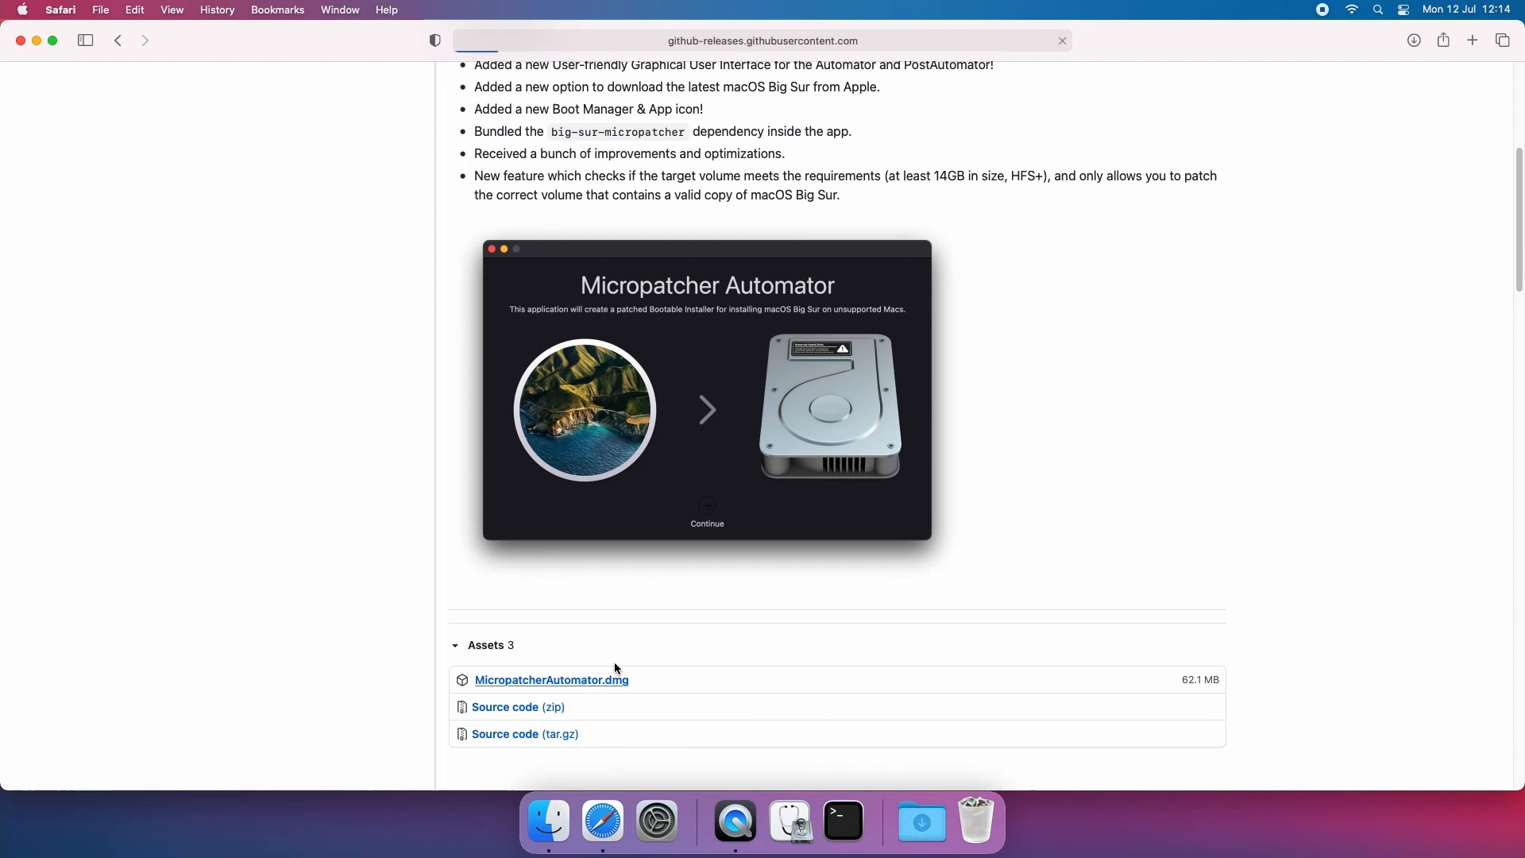
click(551, 679)
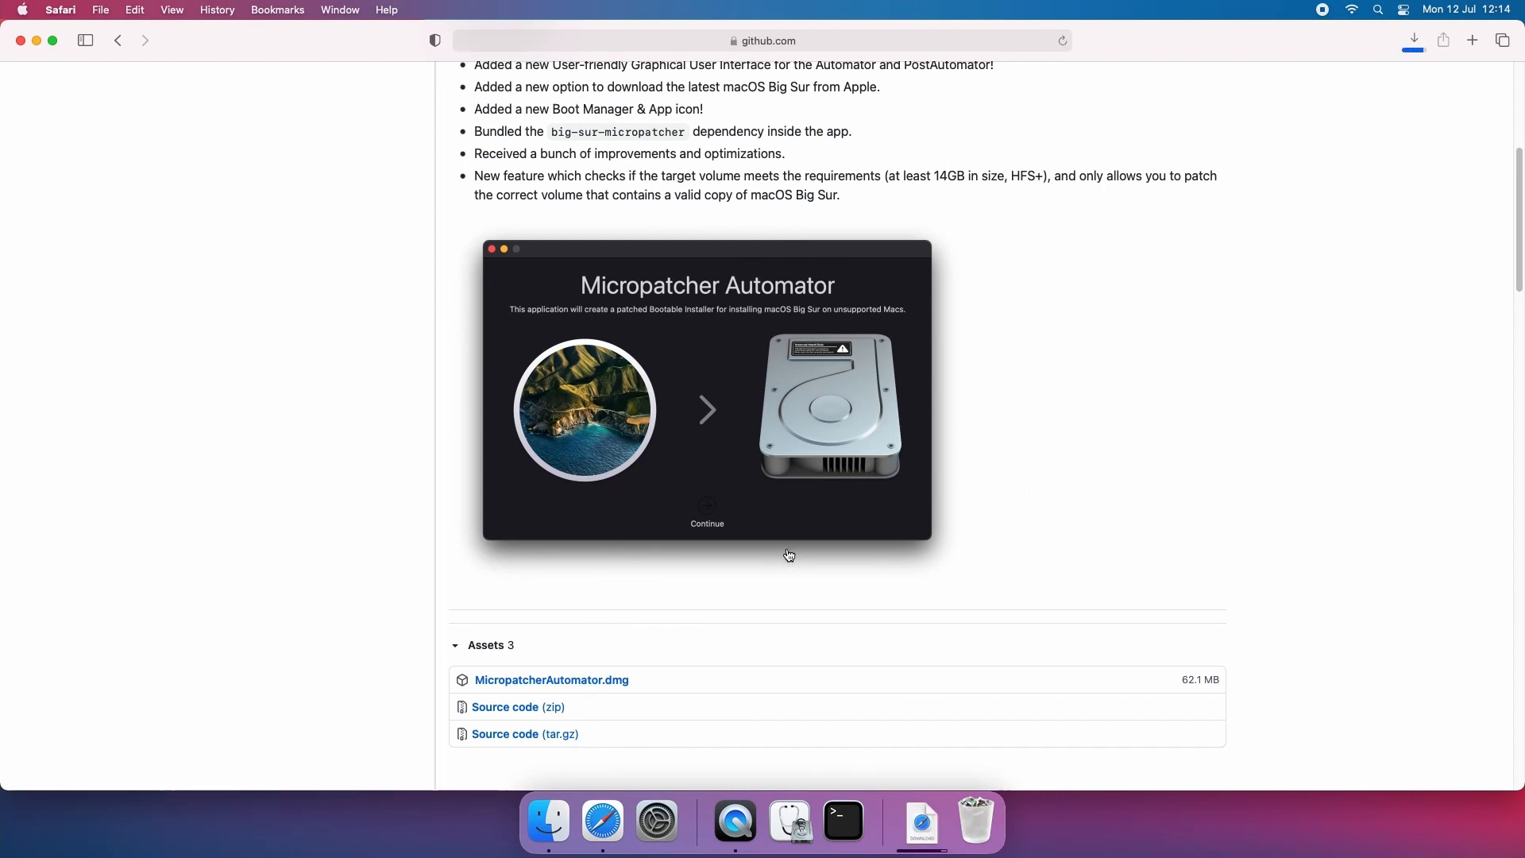
mouse_move(919, 819)
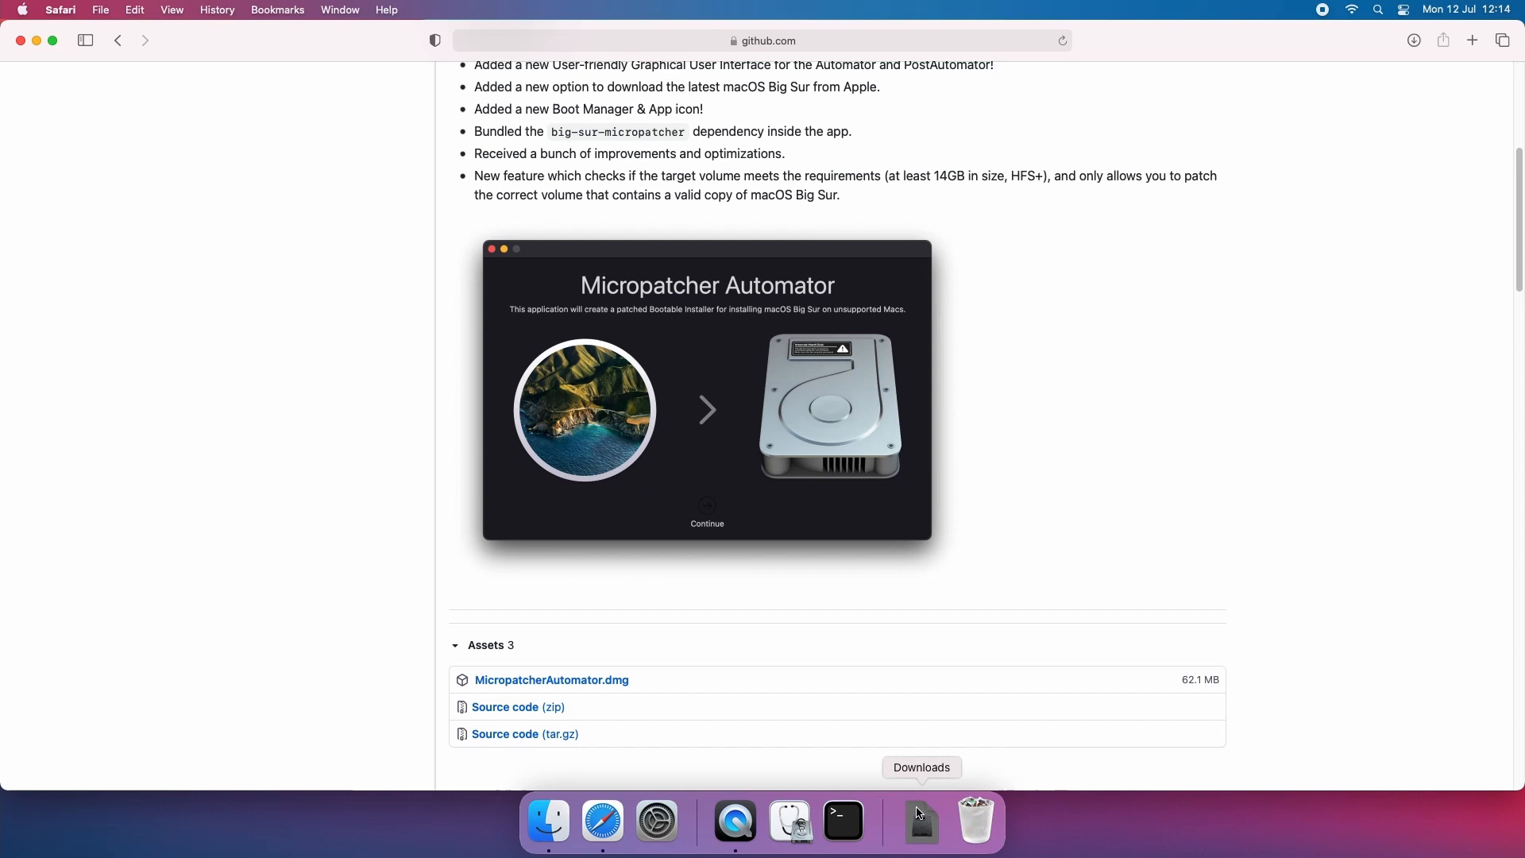
mouse_move(822, 469)
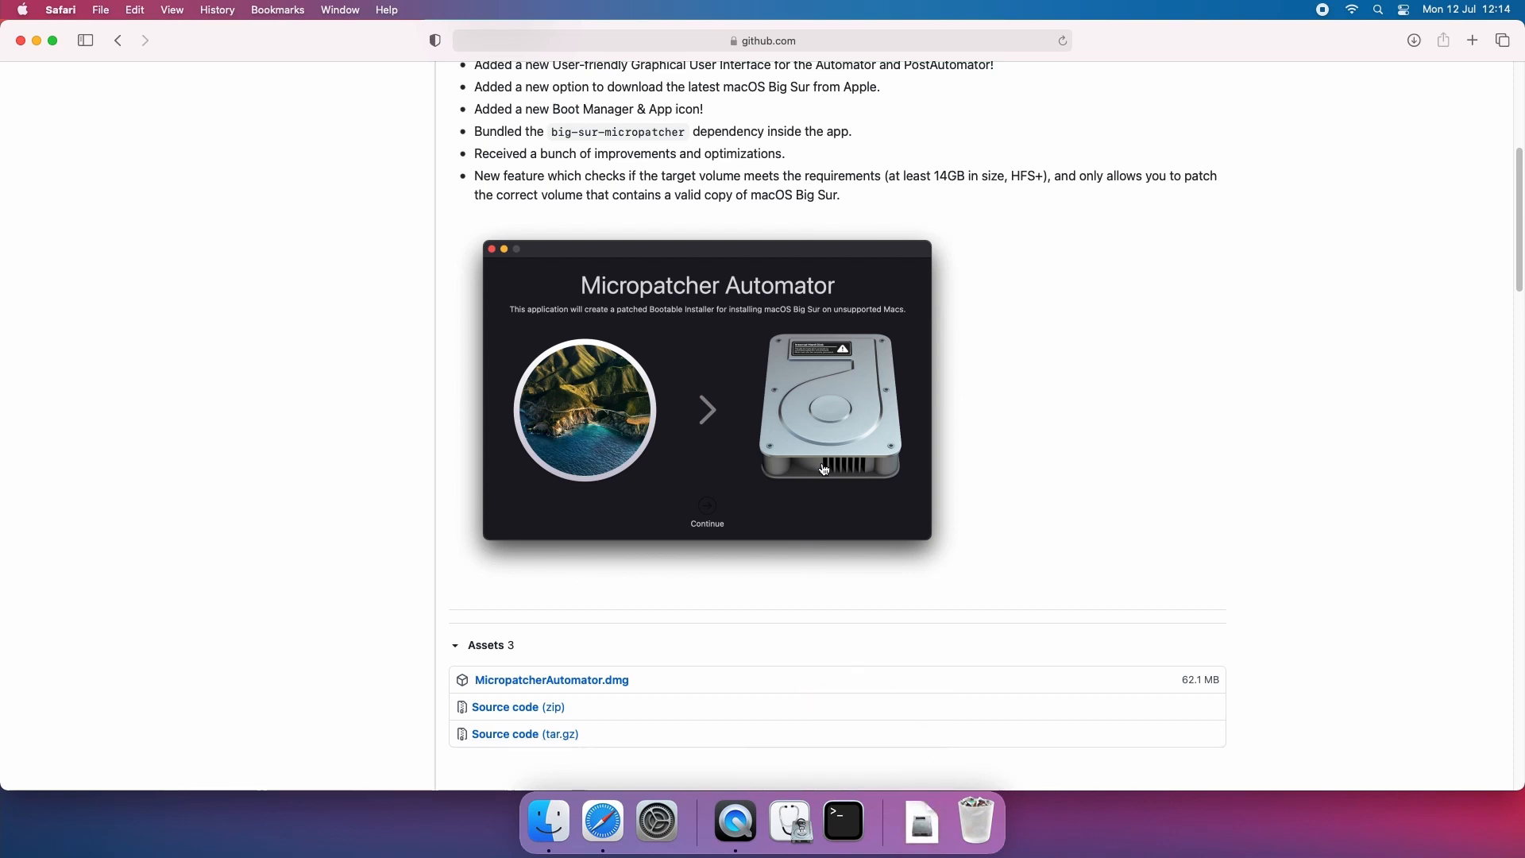
click(551, 679)
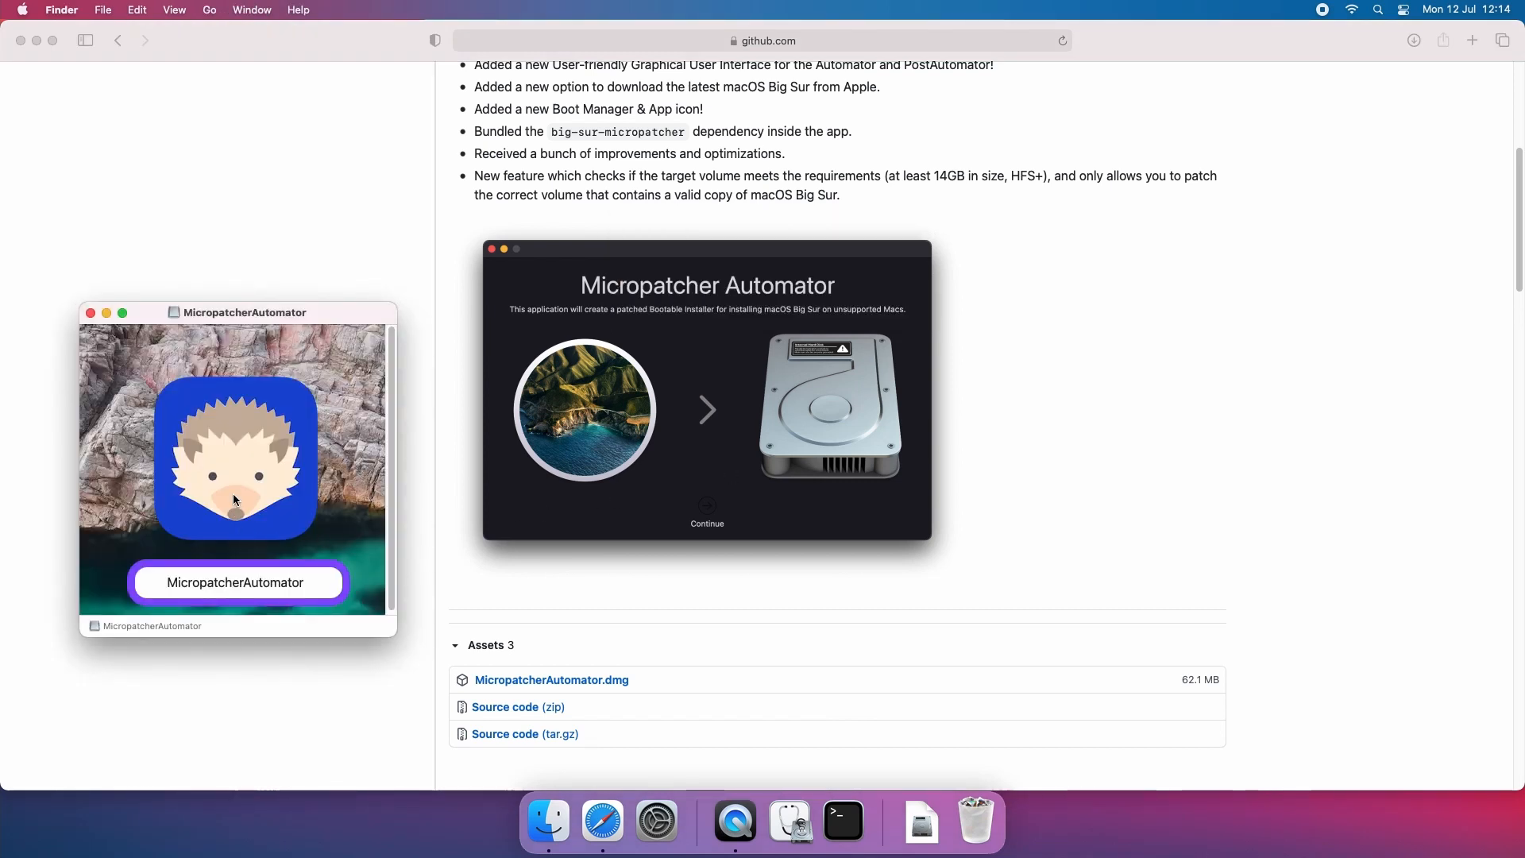
- Launch the MicropatcherAutomator app from the disk image, accepting the developer warning
right_click(234, 458)
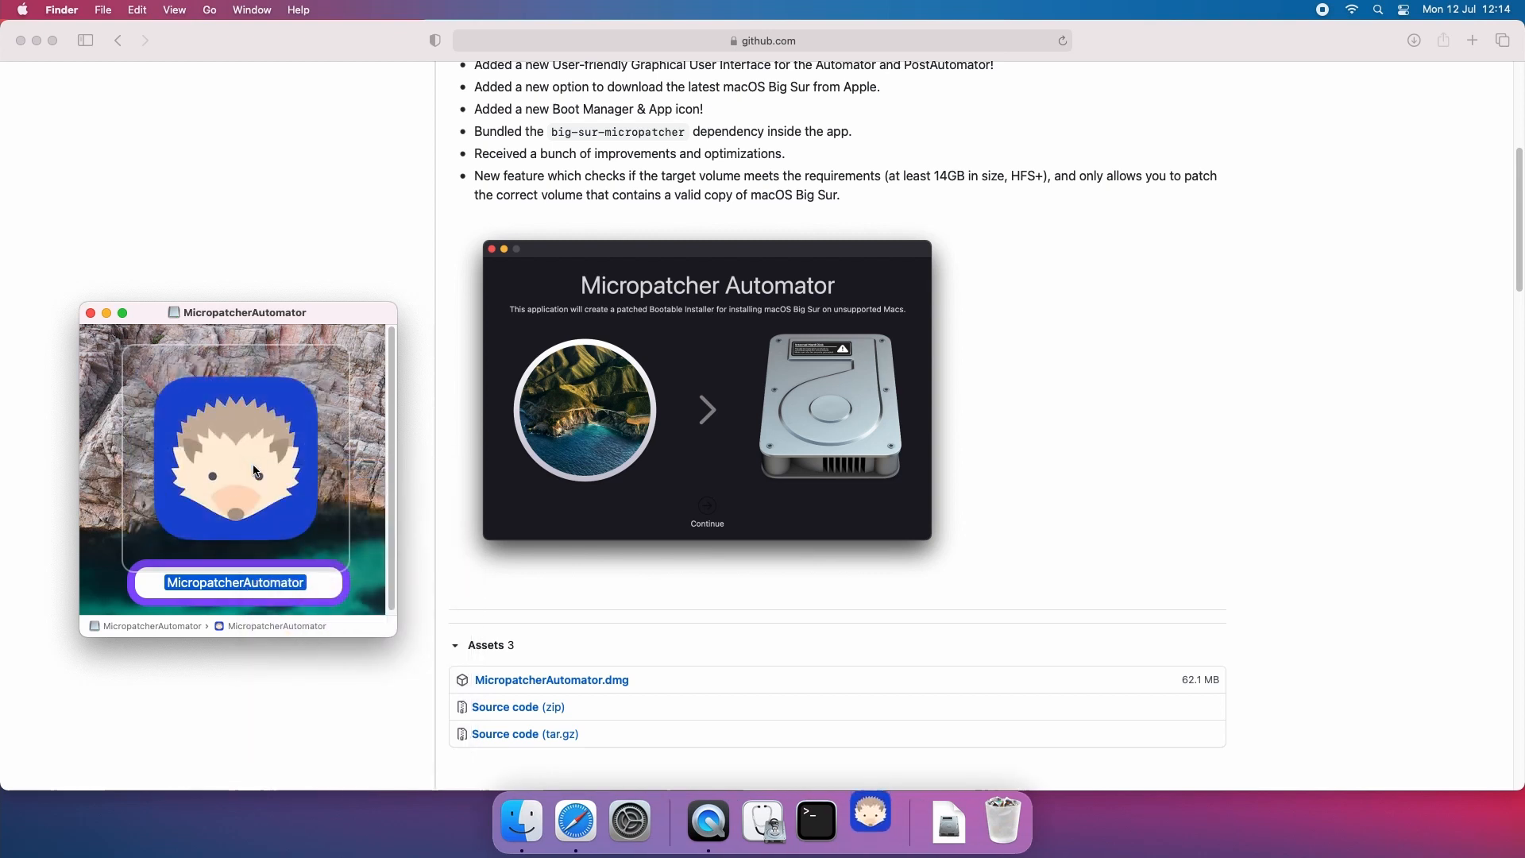
double_click(234, 452)
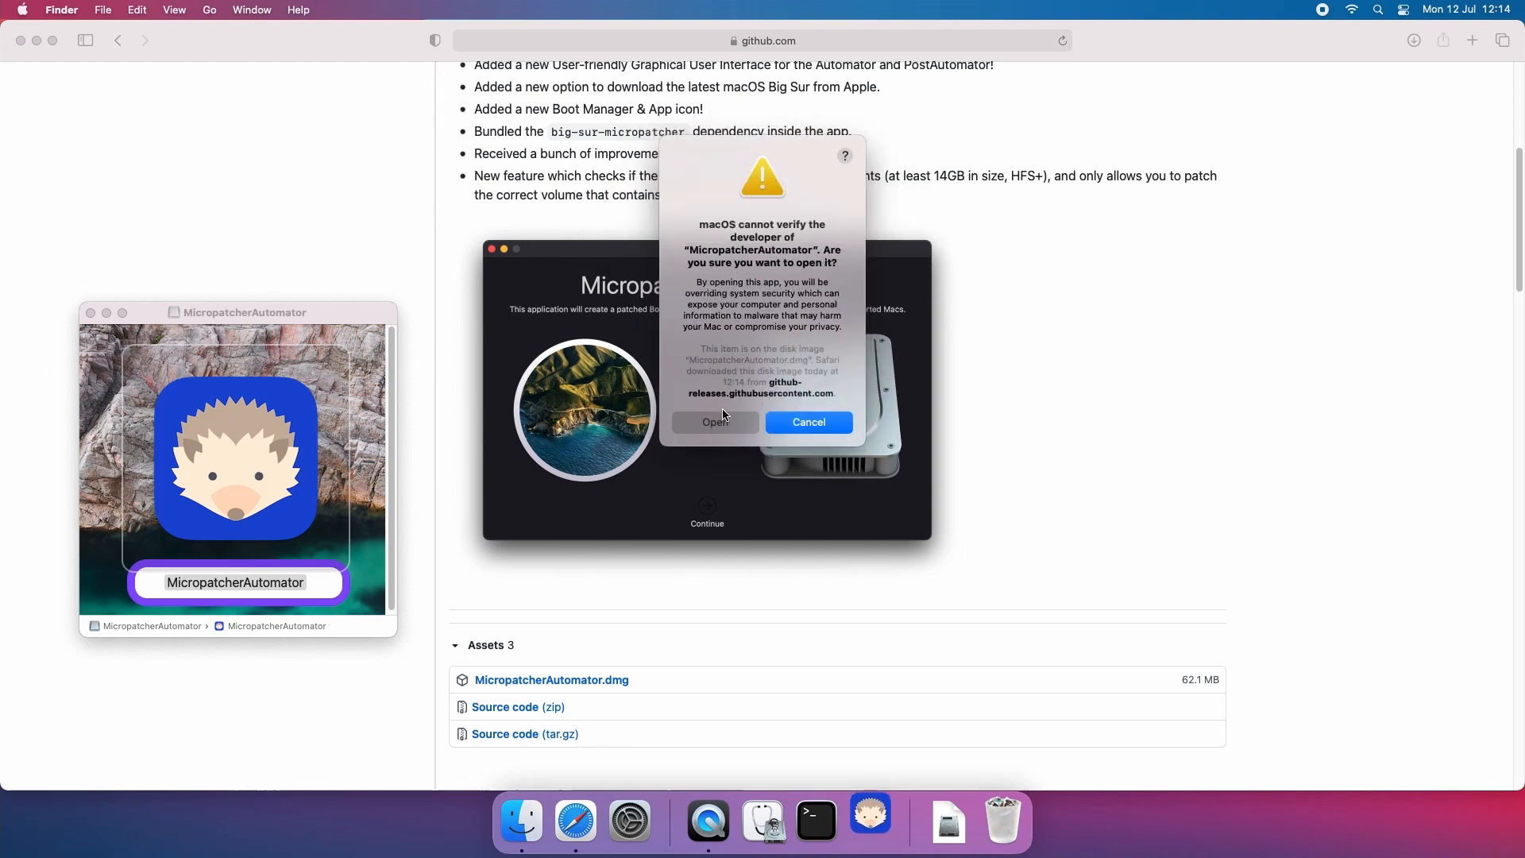
click(716, 421)
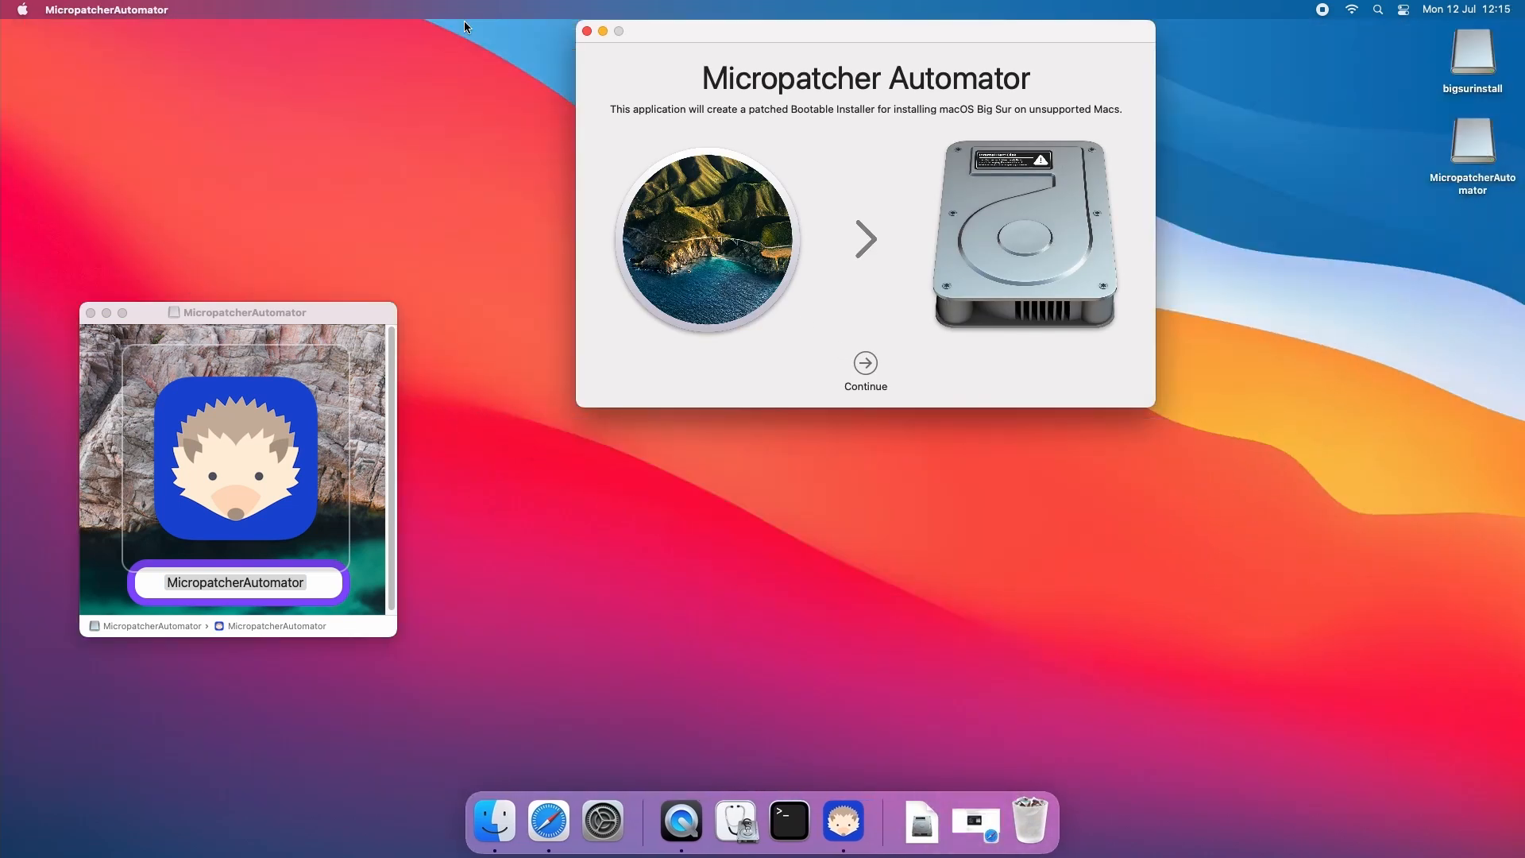
- Choose to download the latest Big Sur installer app and authorize it with the admin password
drag(865, 30, 828, 185)
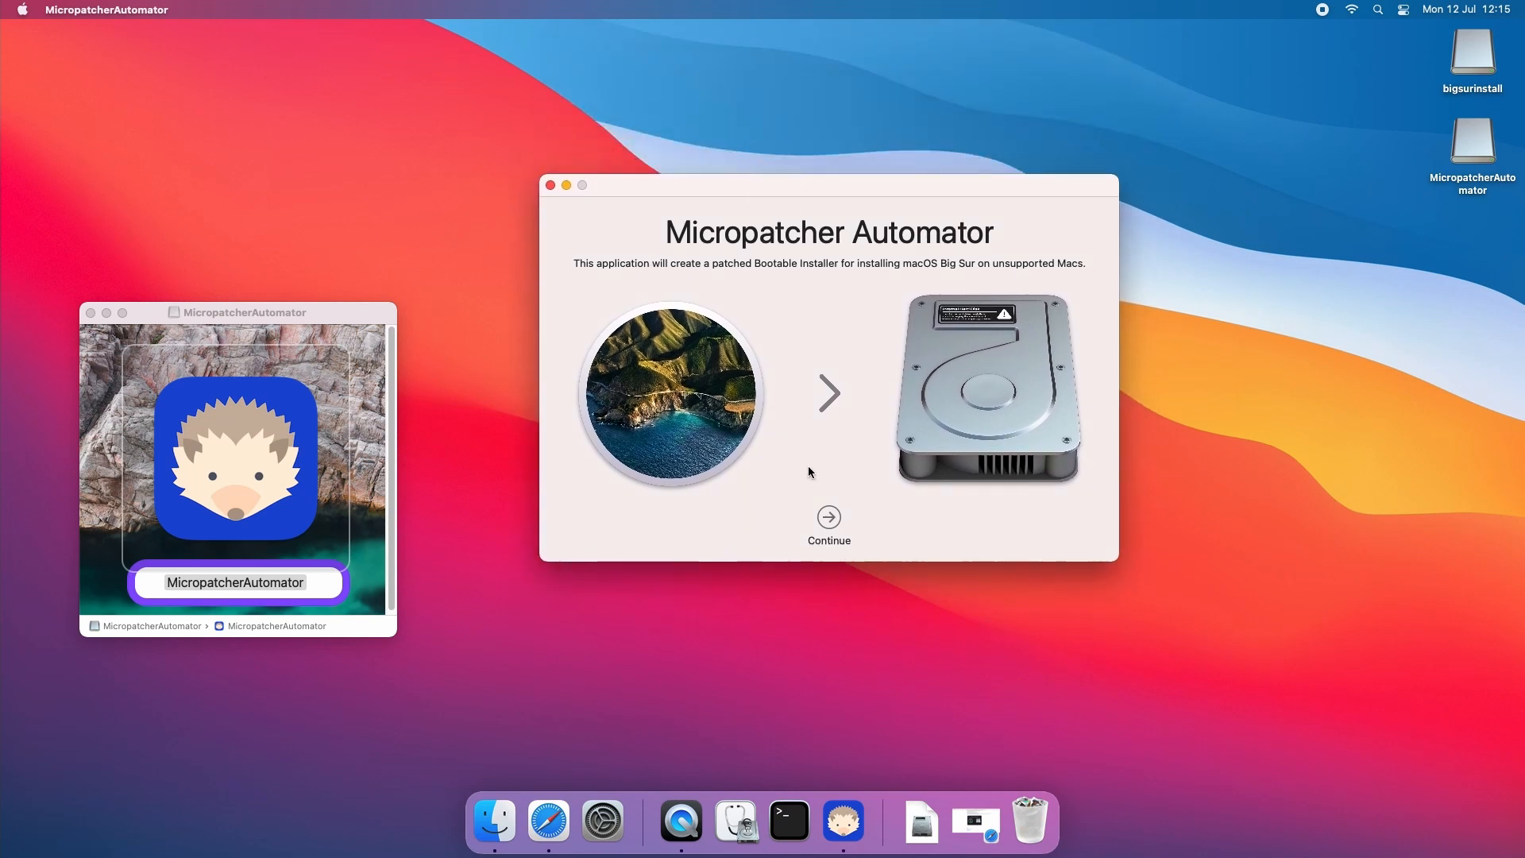
click(829, 517)
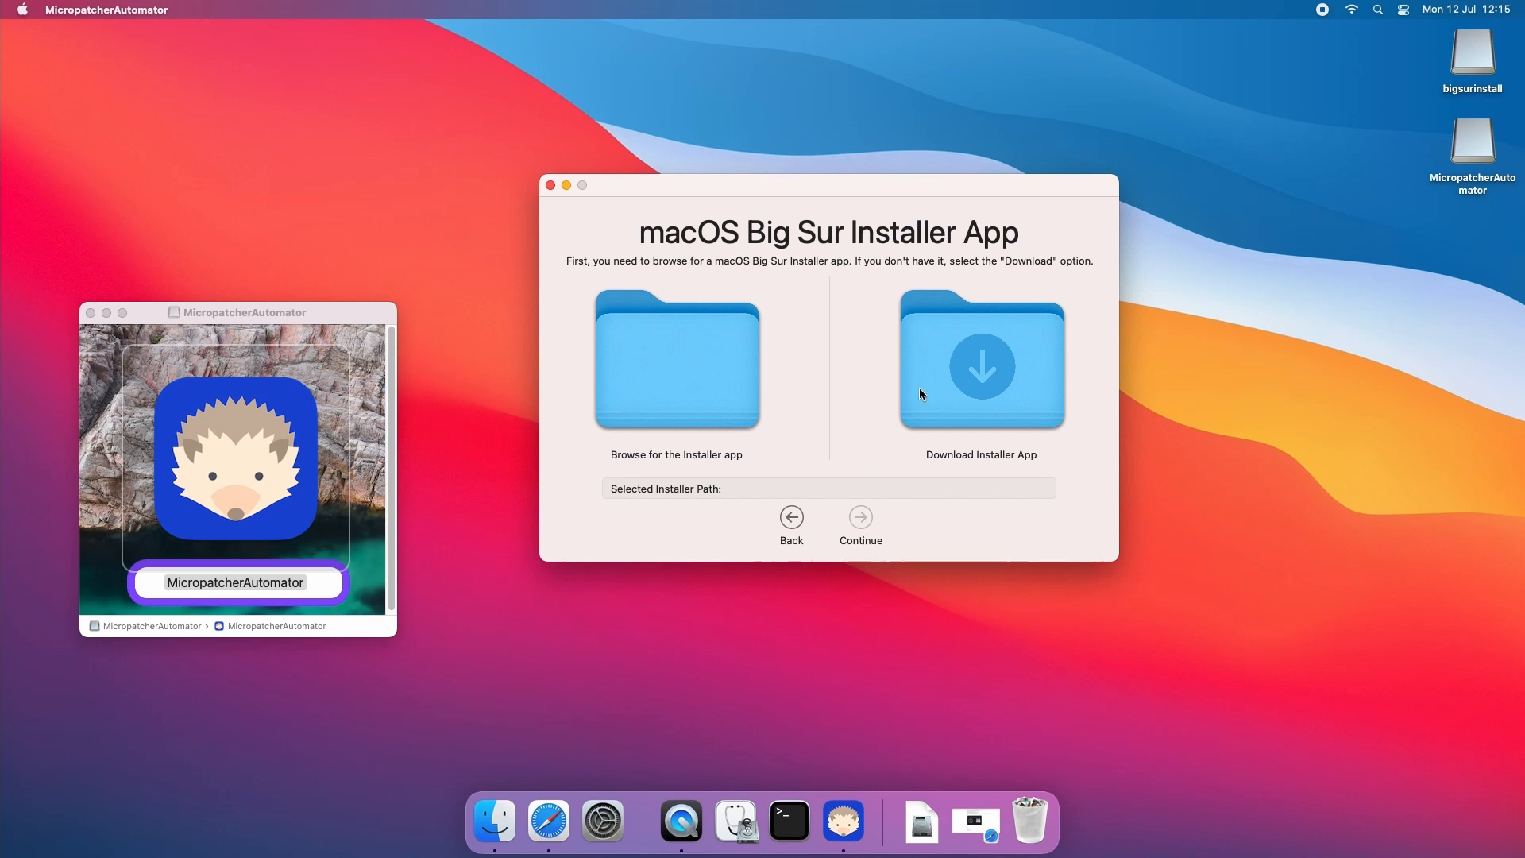
click(980, 361)
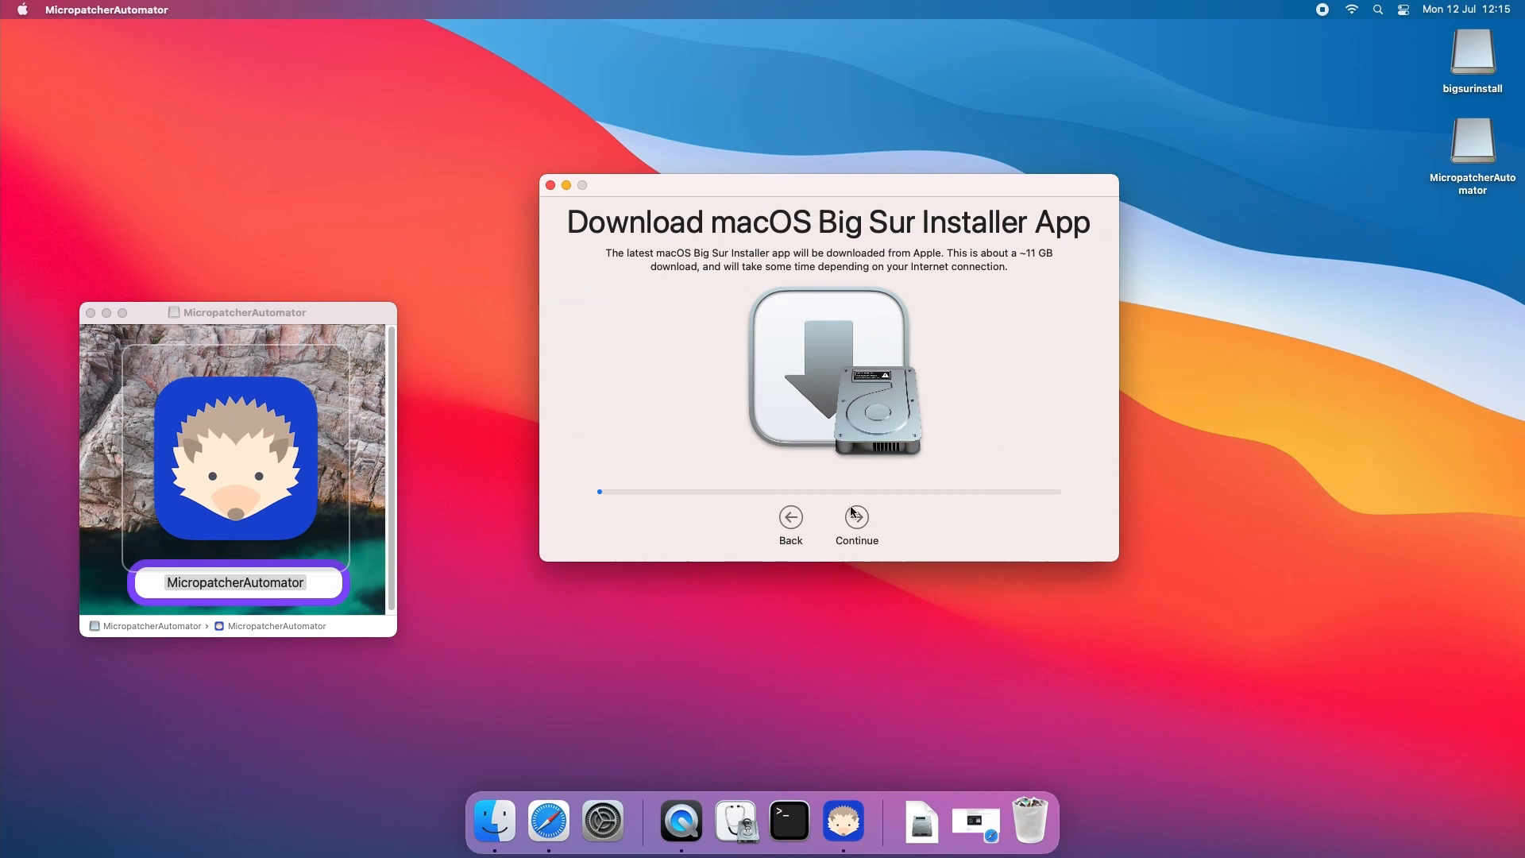
click(855, 517)
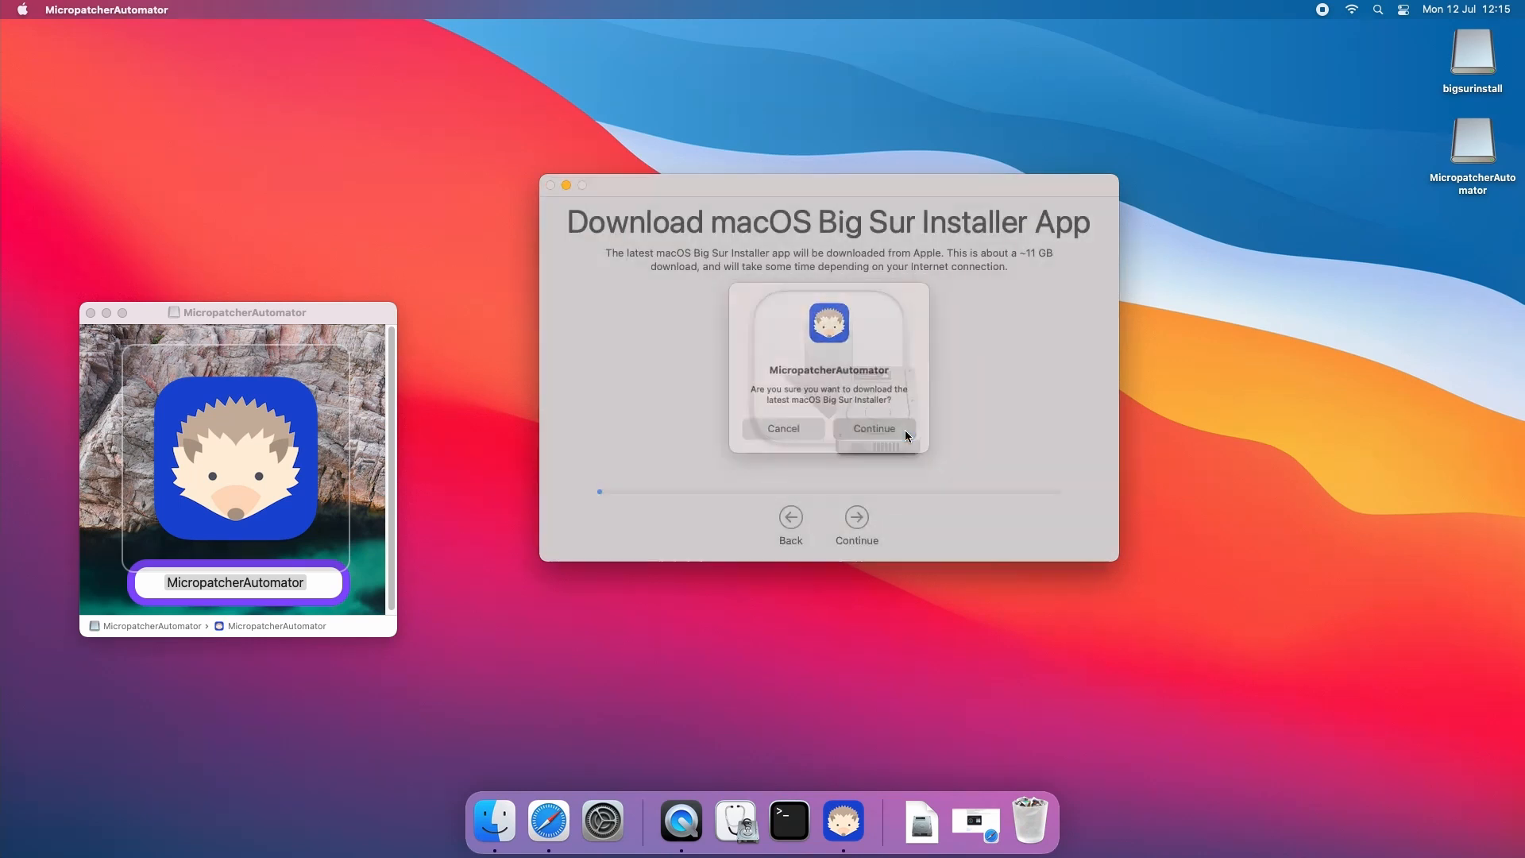
click(871, 428)
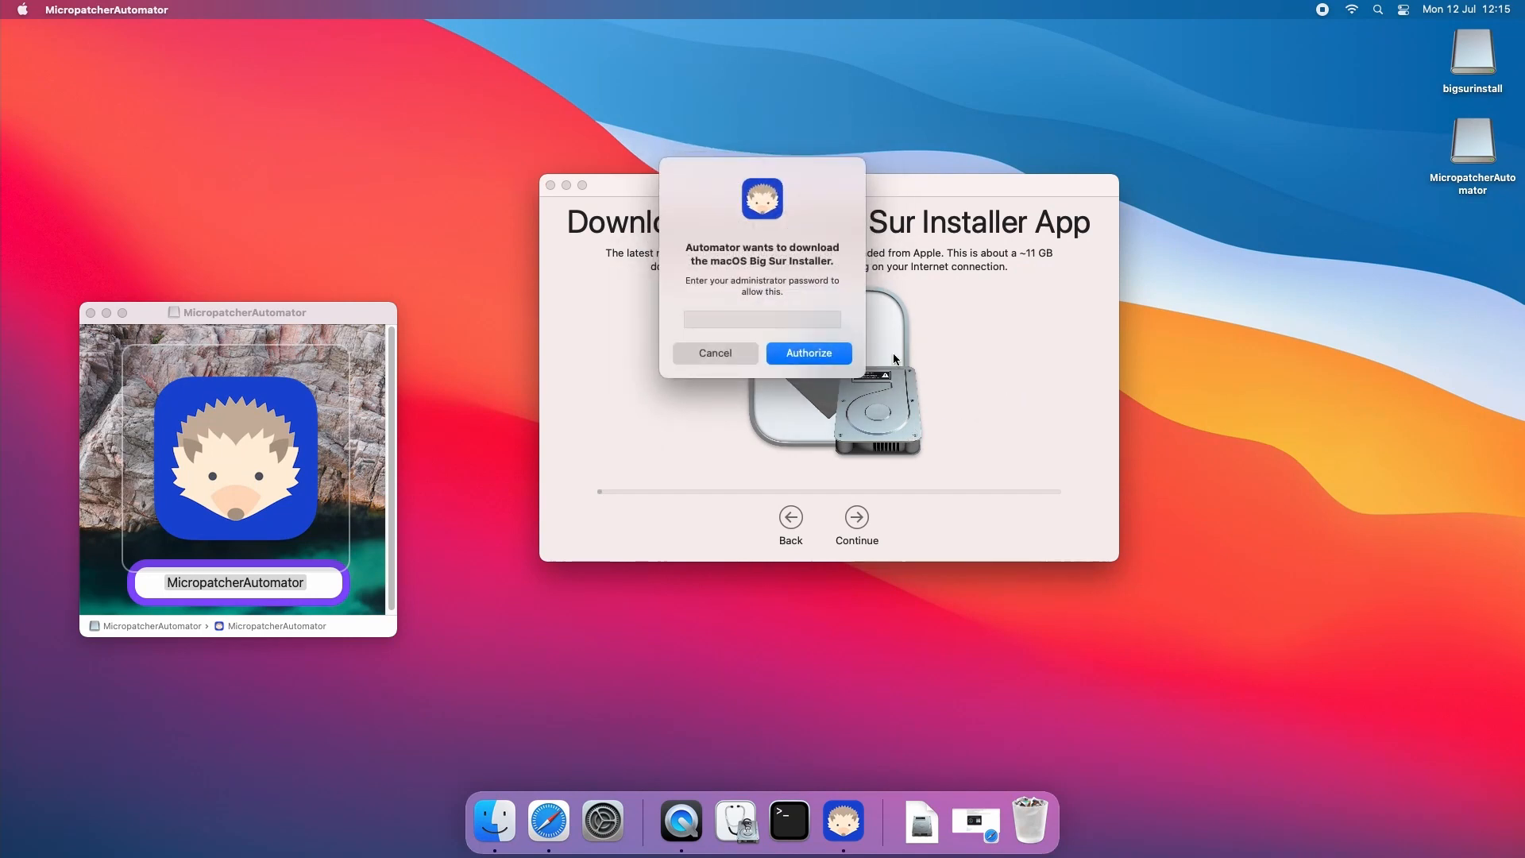
click(761, 320)
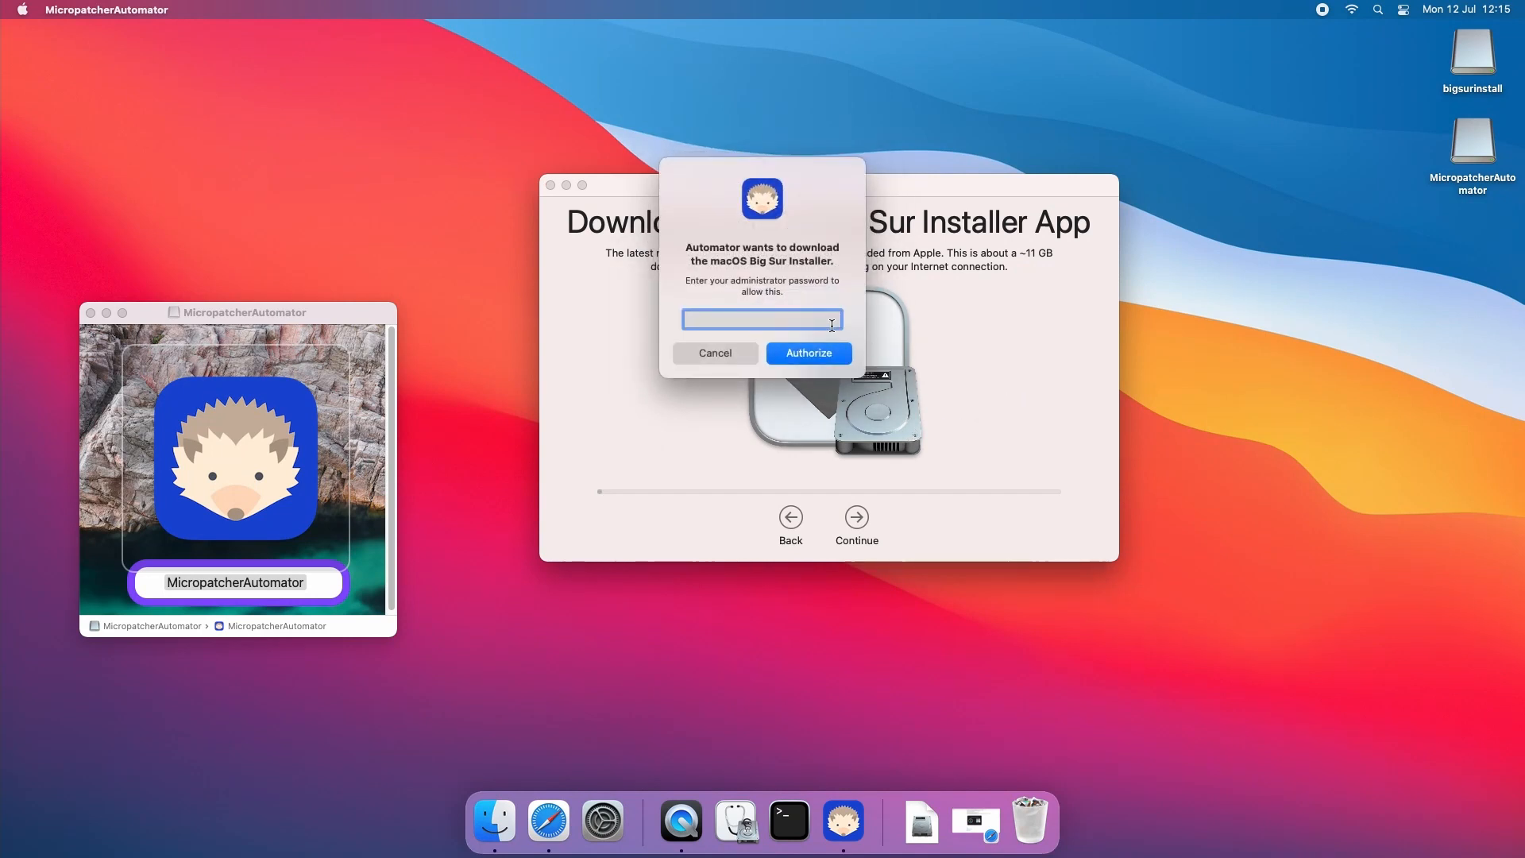
text(password)
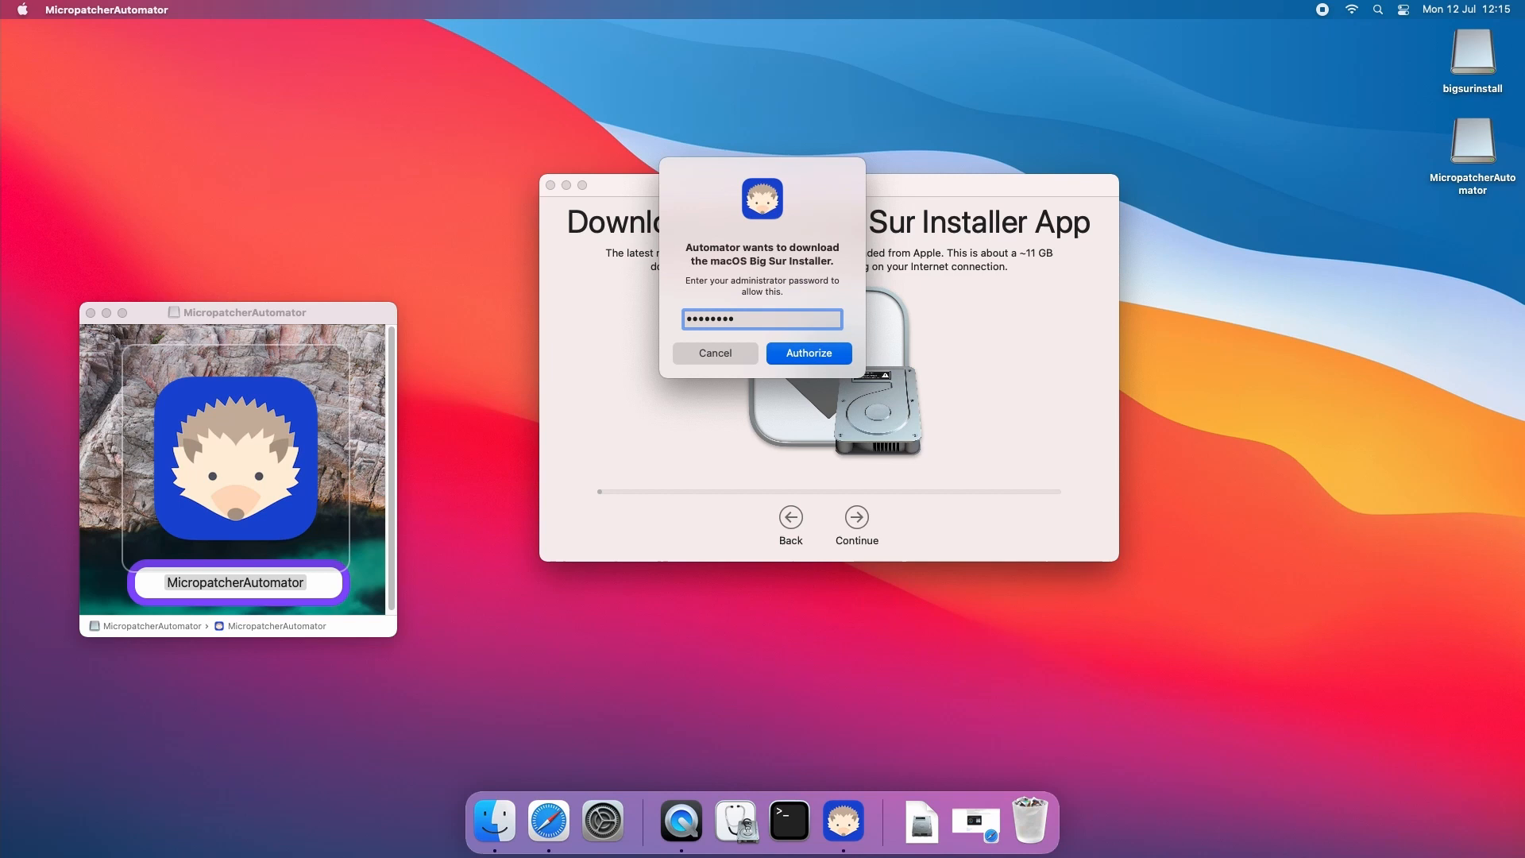
click(807, 353)
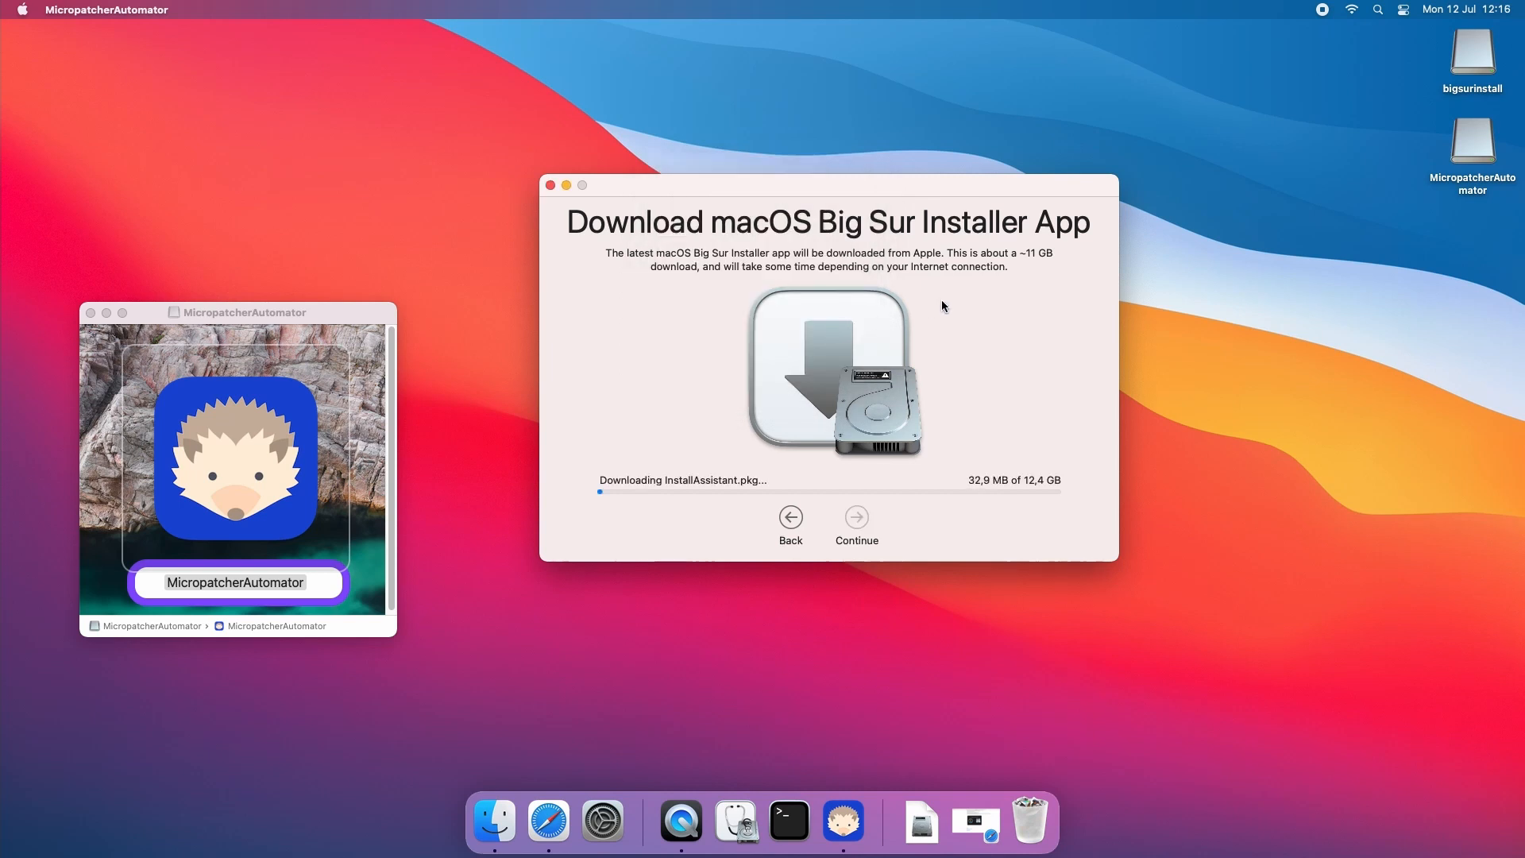
mouse_move(1101, 358)
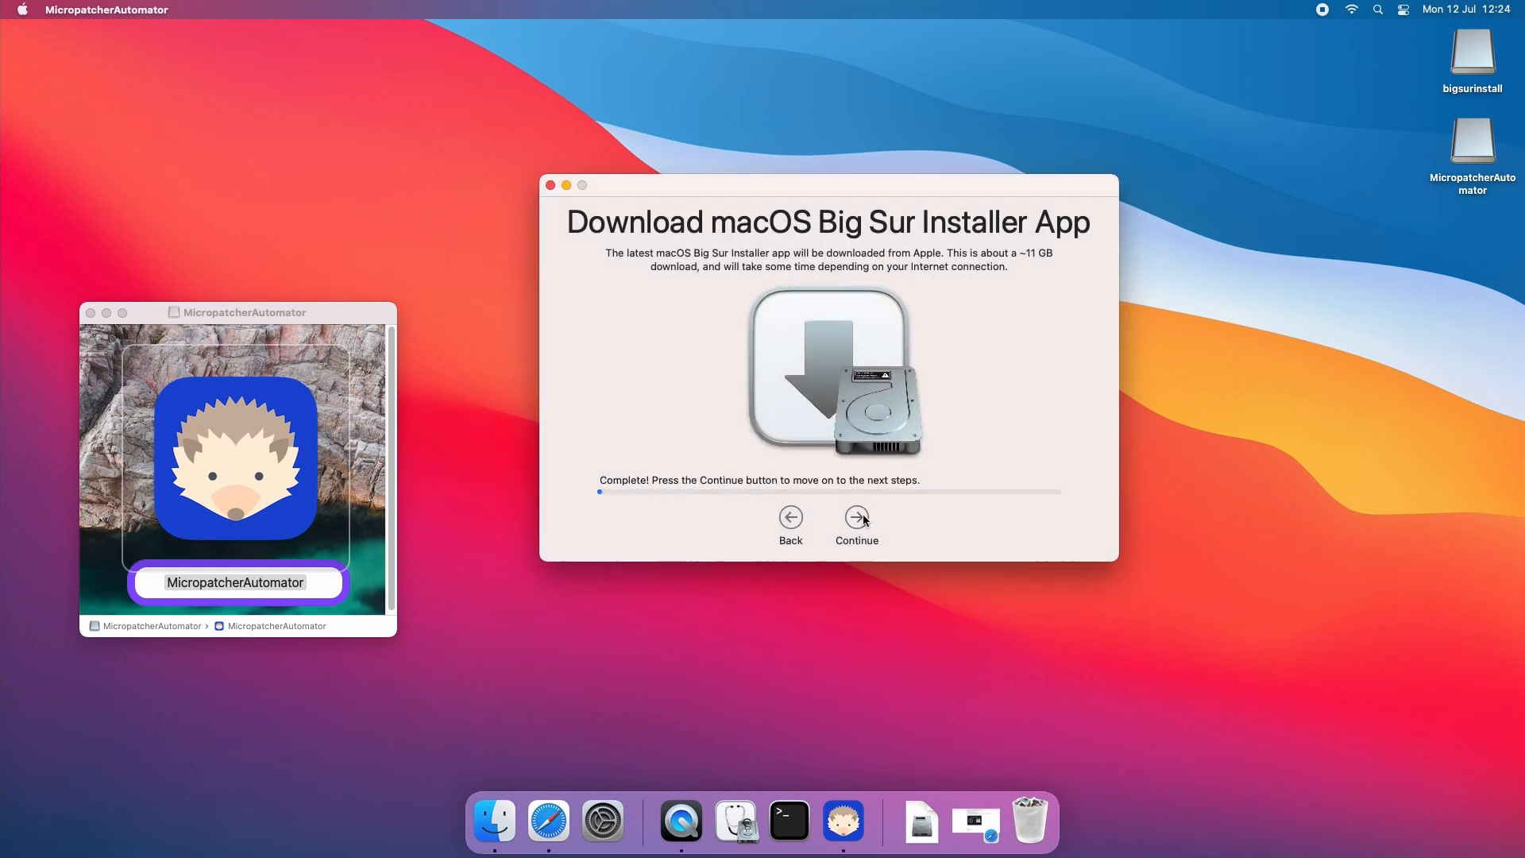
- Select bigsurinstall as the target volume and confirm erasing it for the bootable installer
click(856, 517)
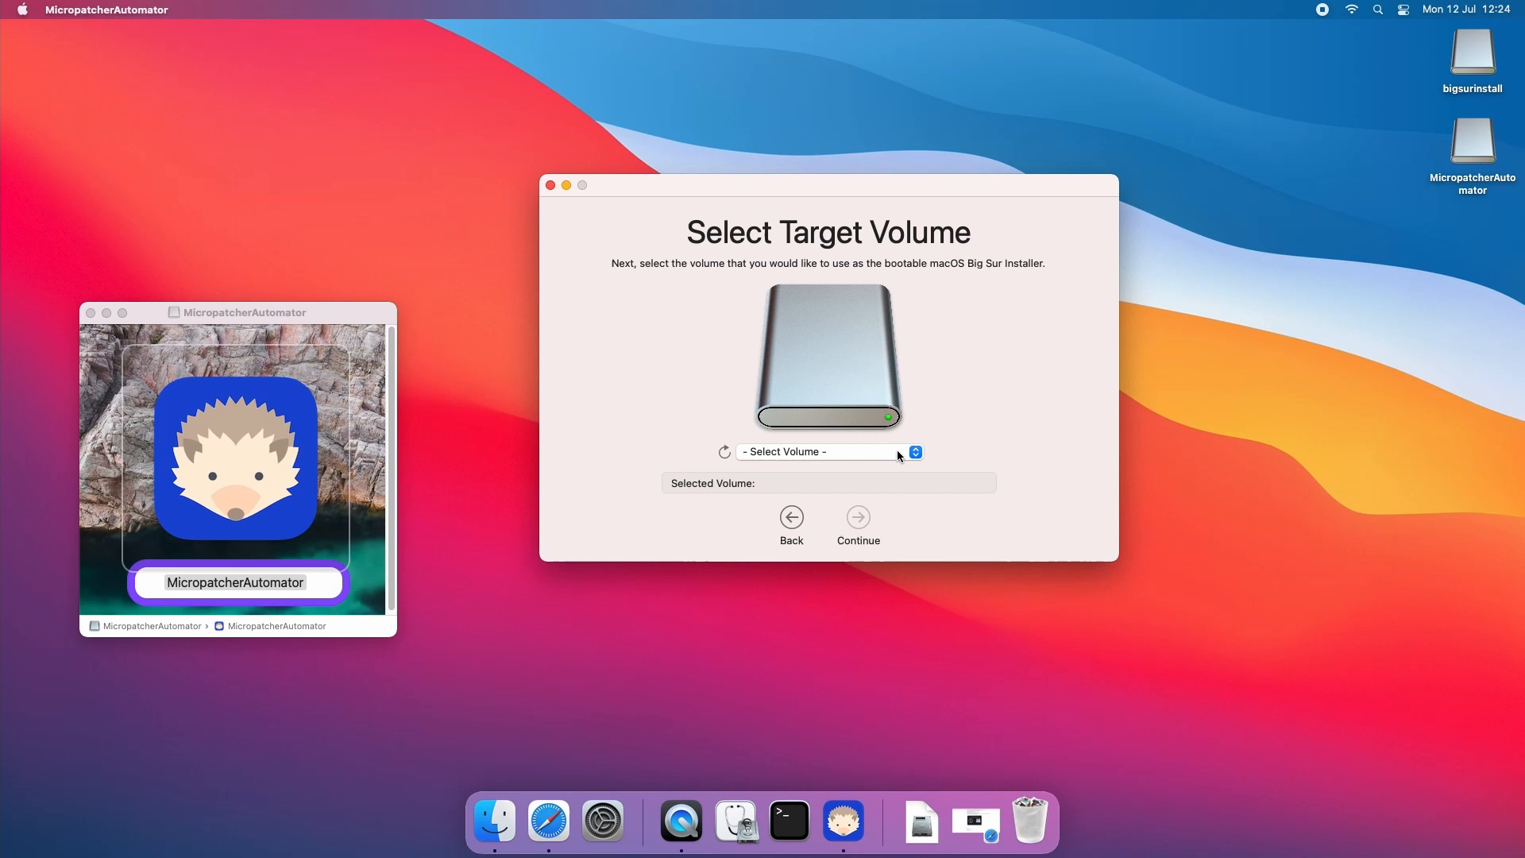
click(817, 452)
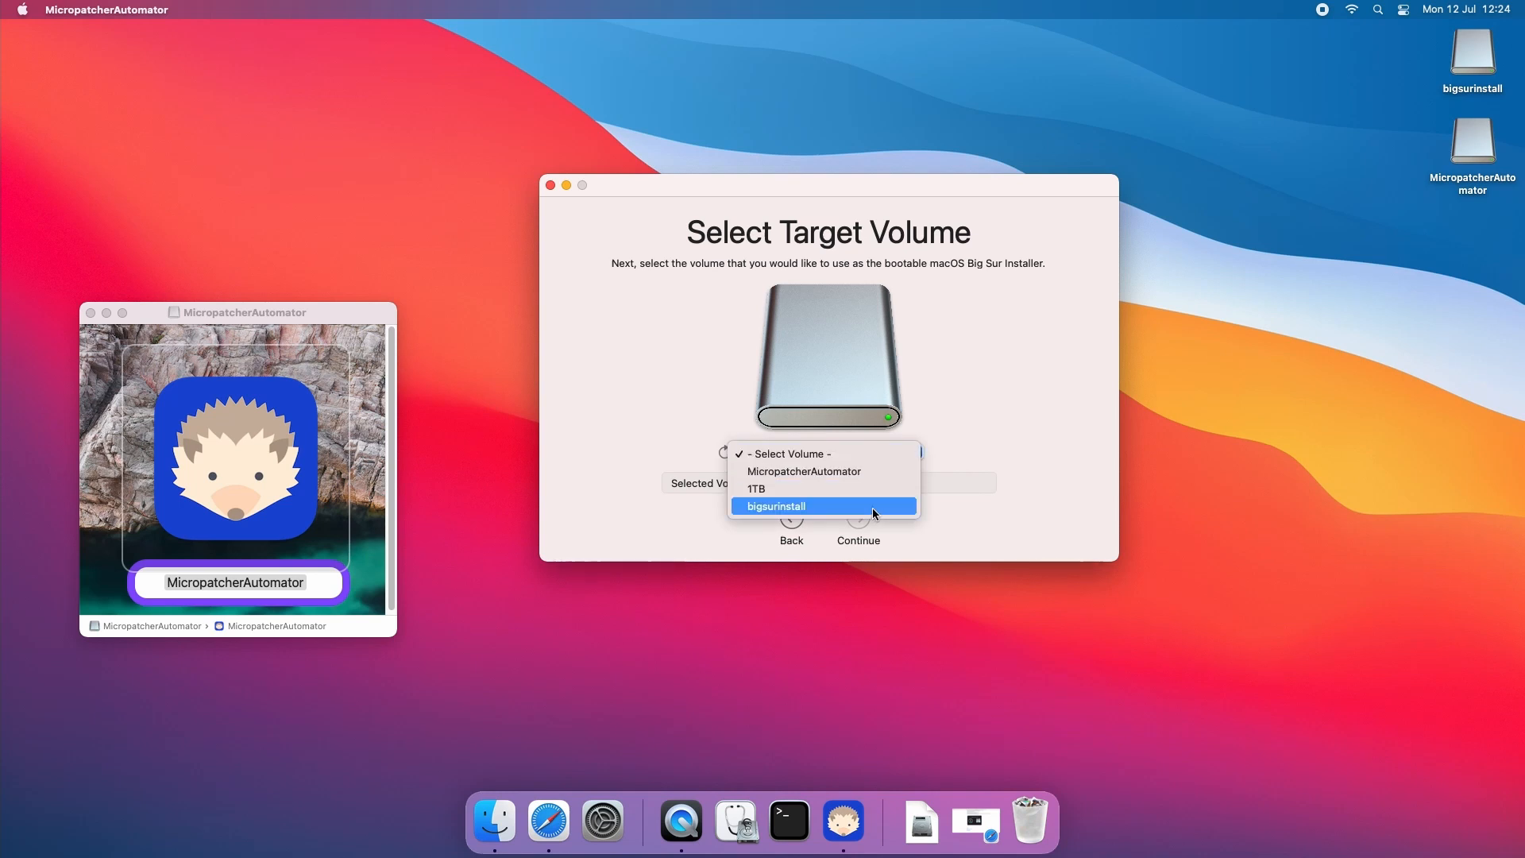
click(775, 506)
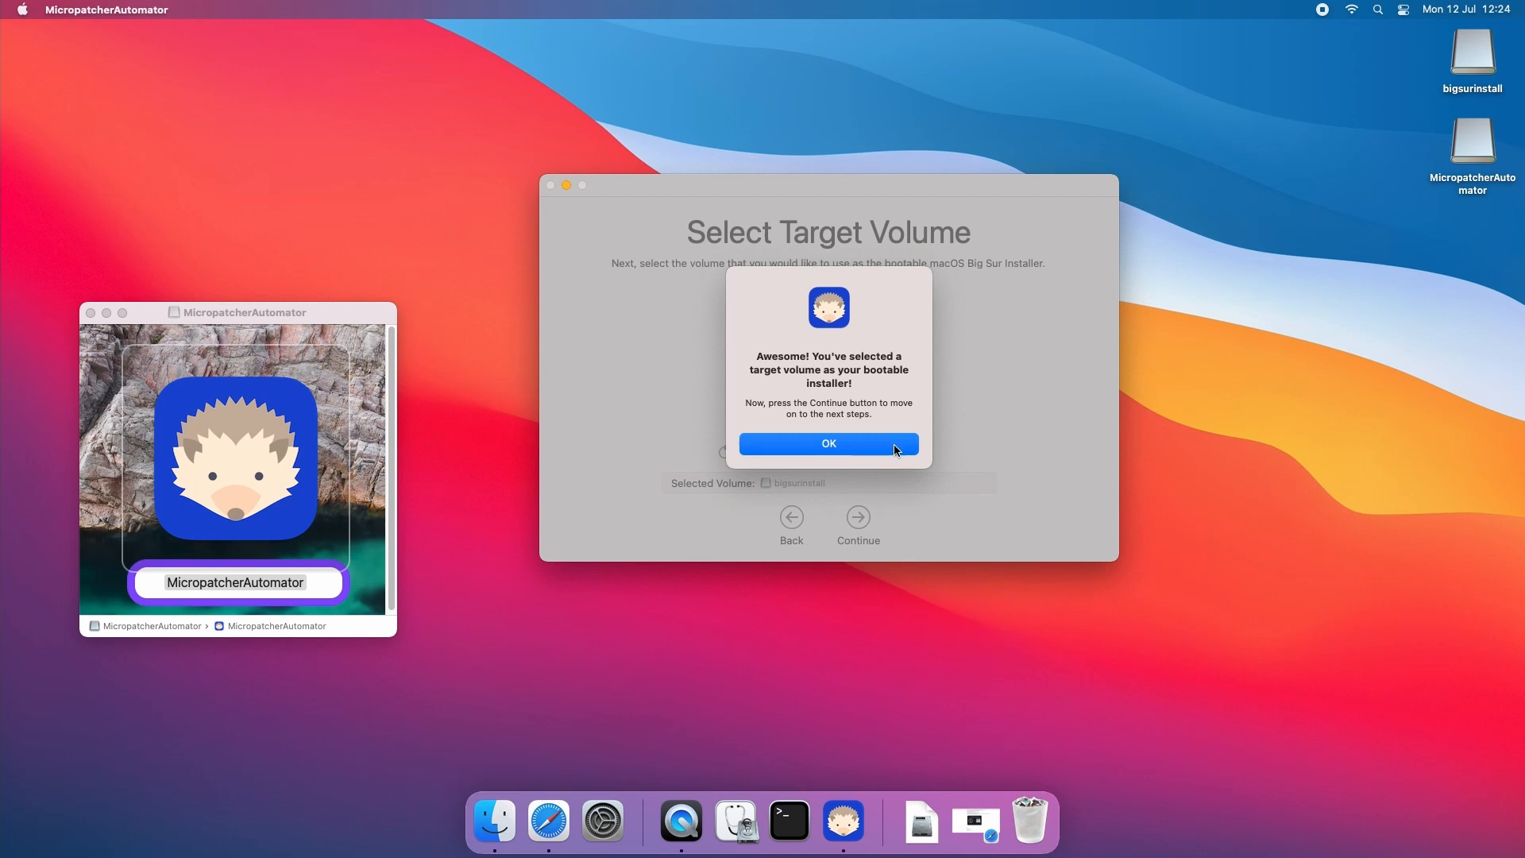
click(827, 443)
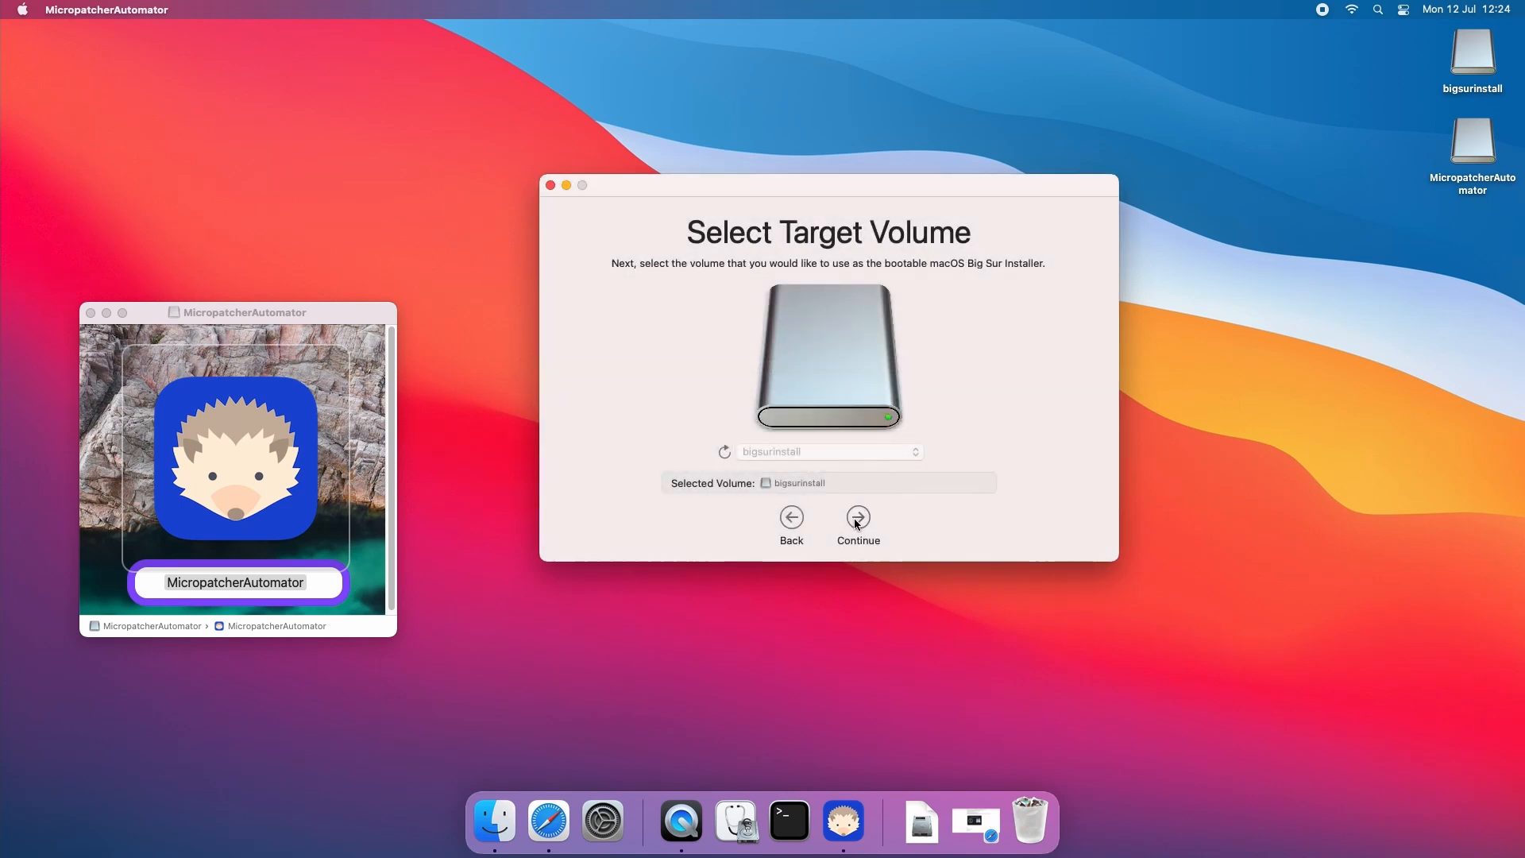
click(857, 516)
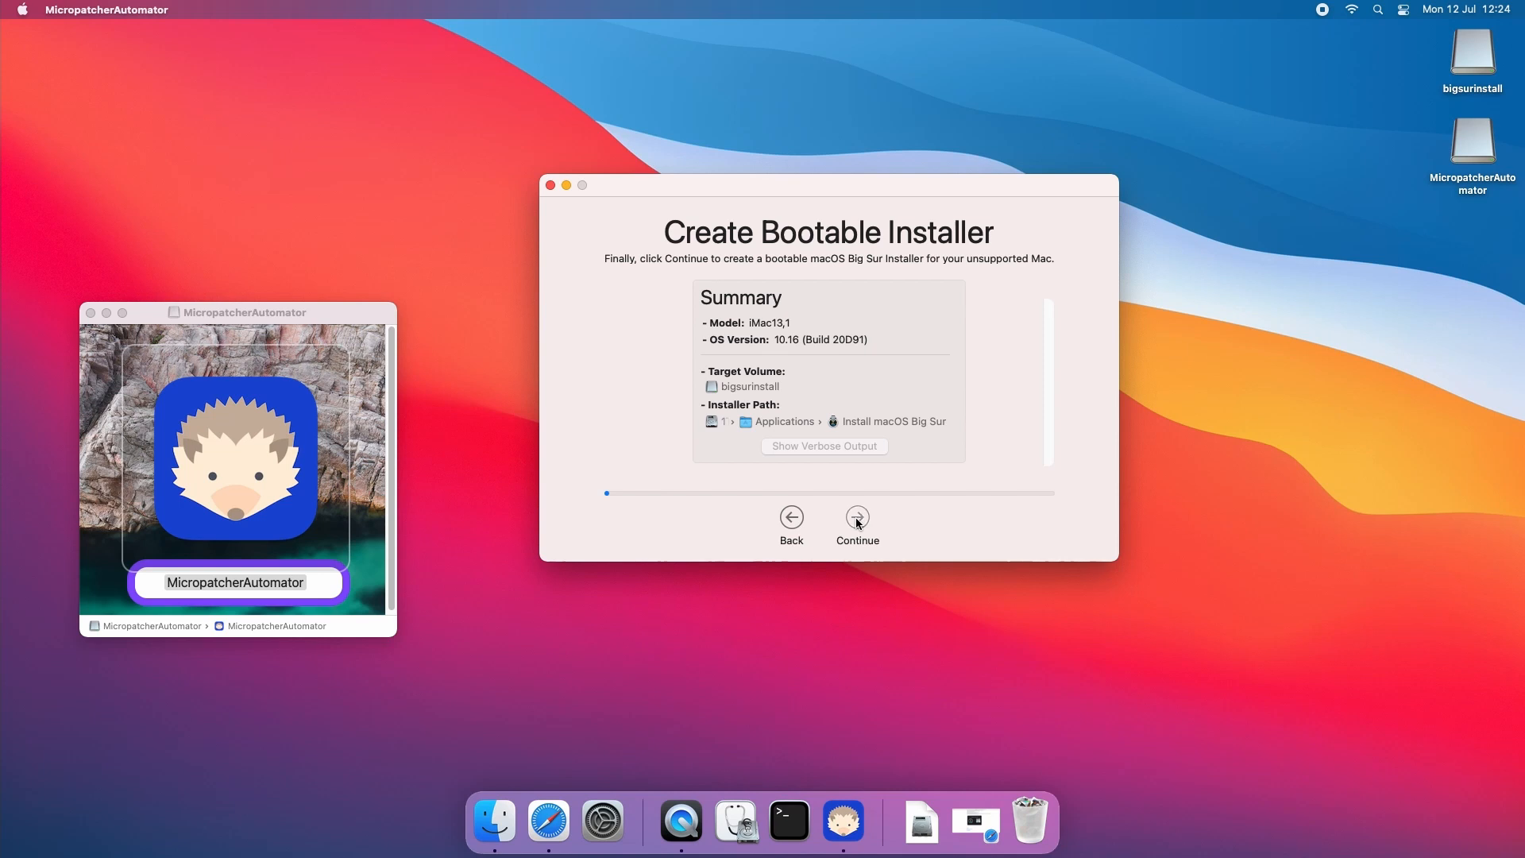
click(856, 525)
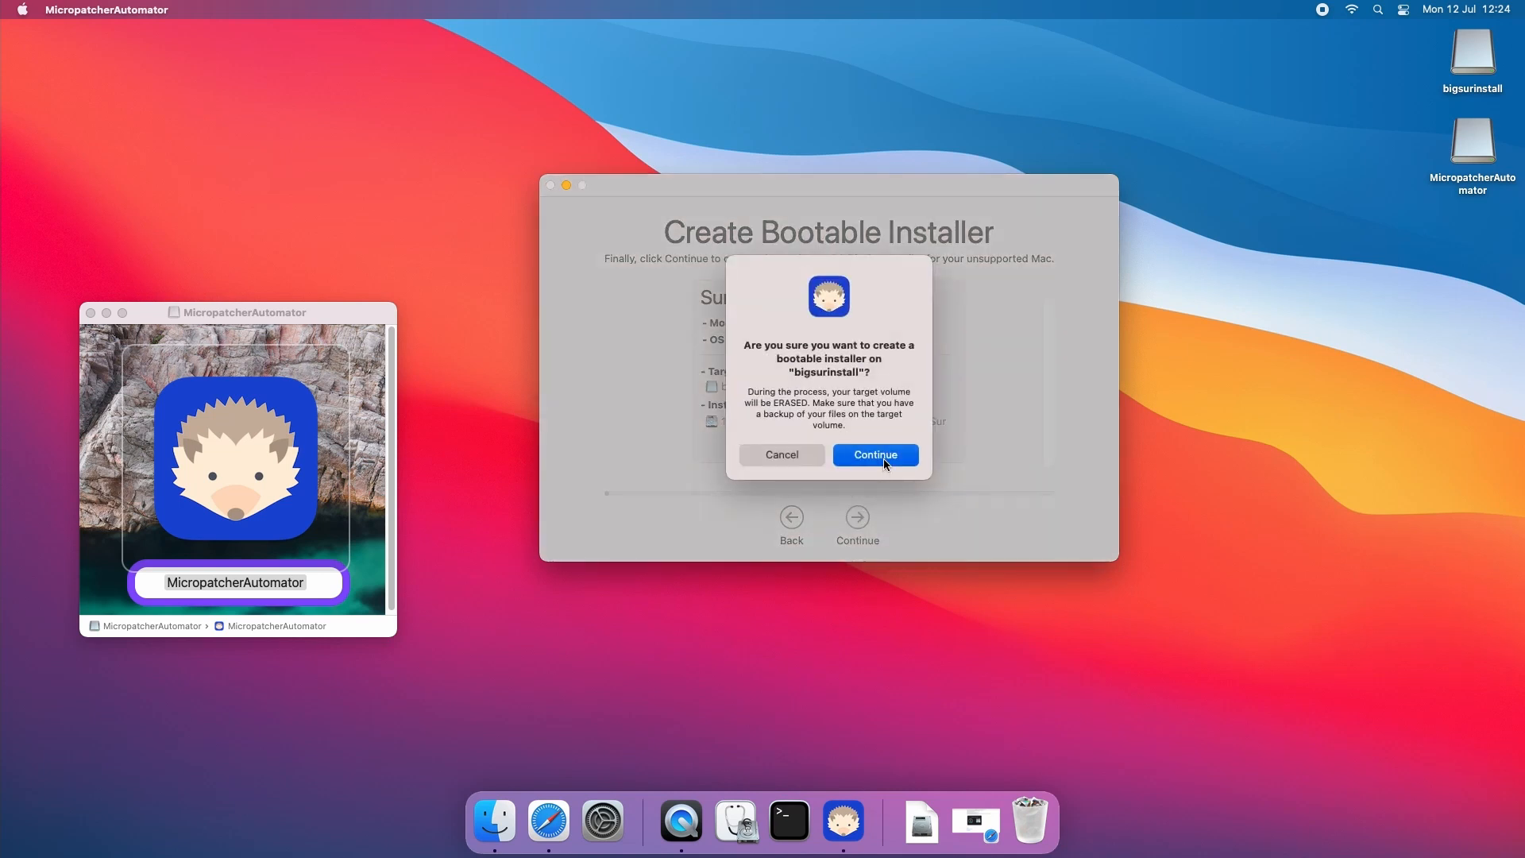
click(872, 454)
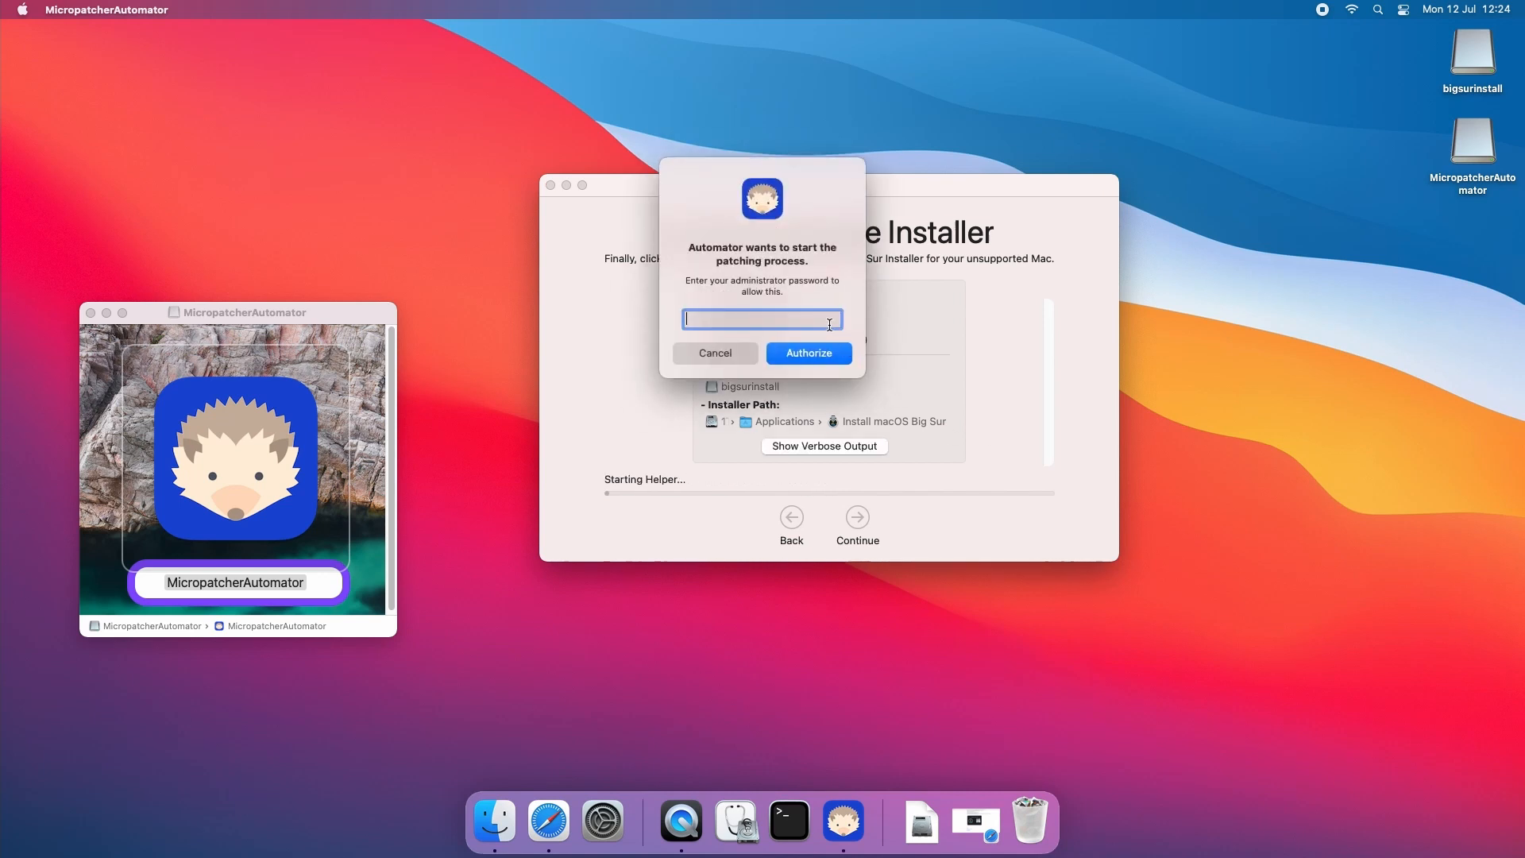
- Authorize the bootable installer creation and continue through its prompts until it completes
click(807, 353)
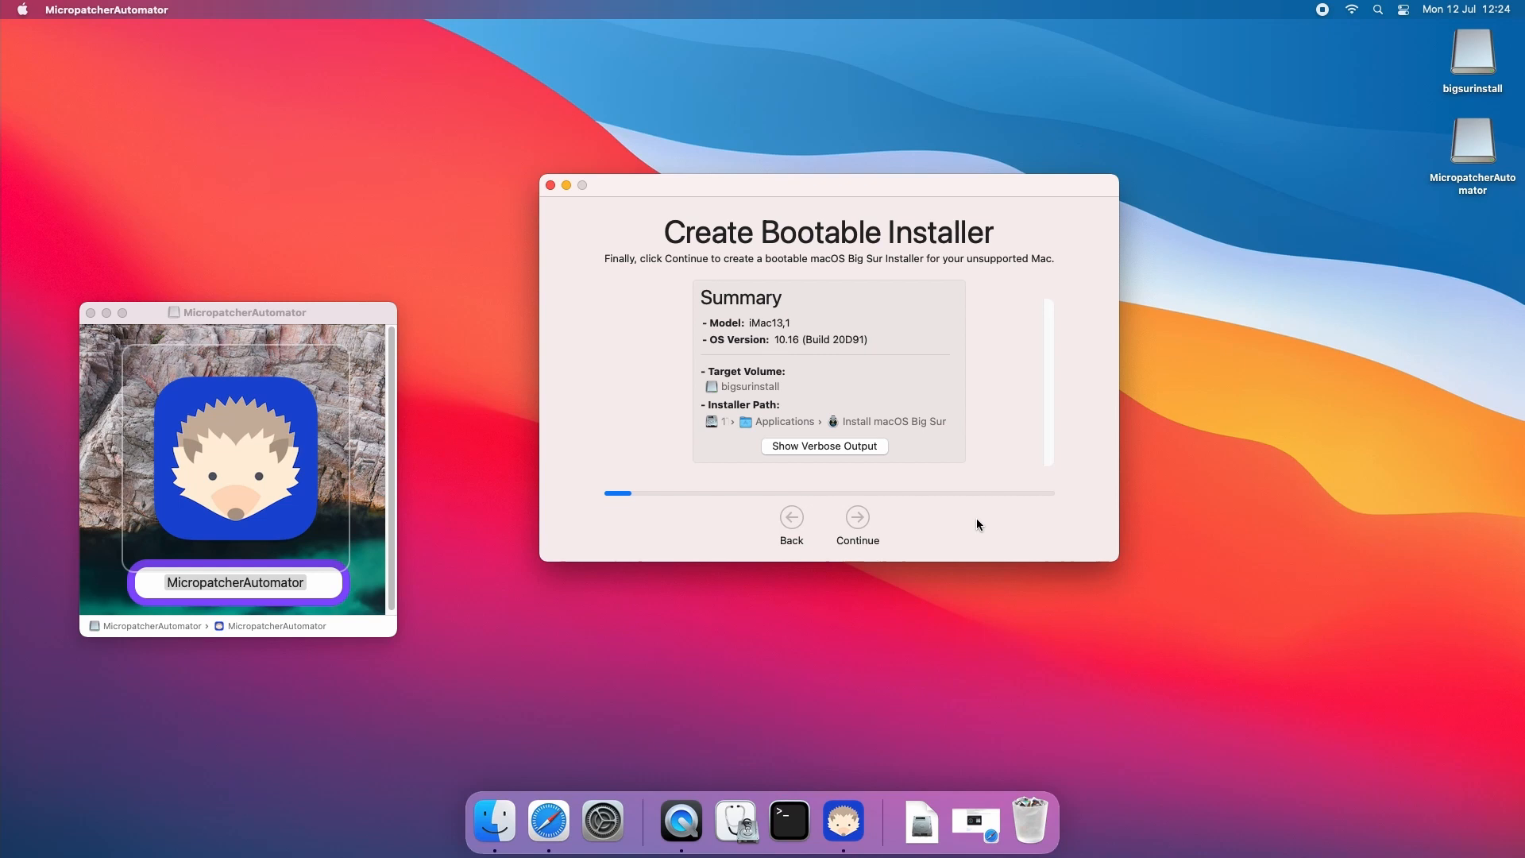
click(856, 516)
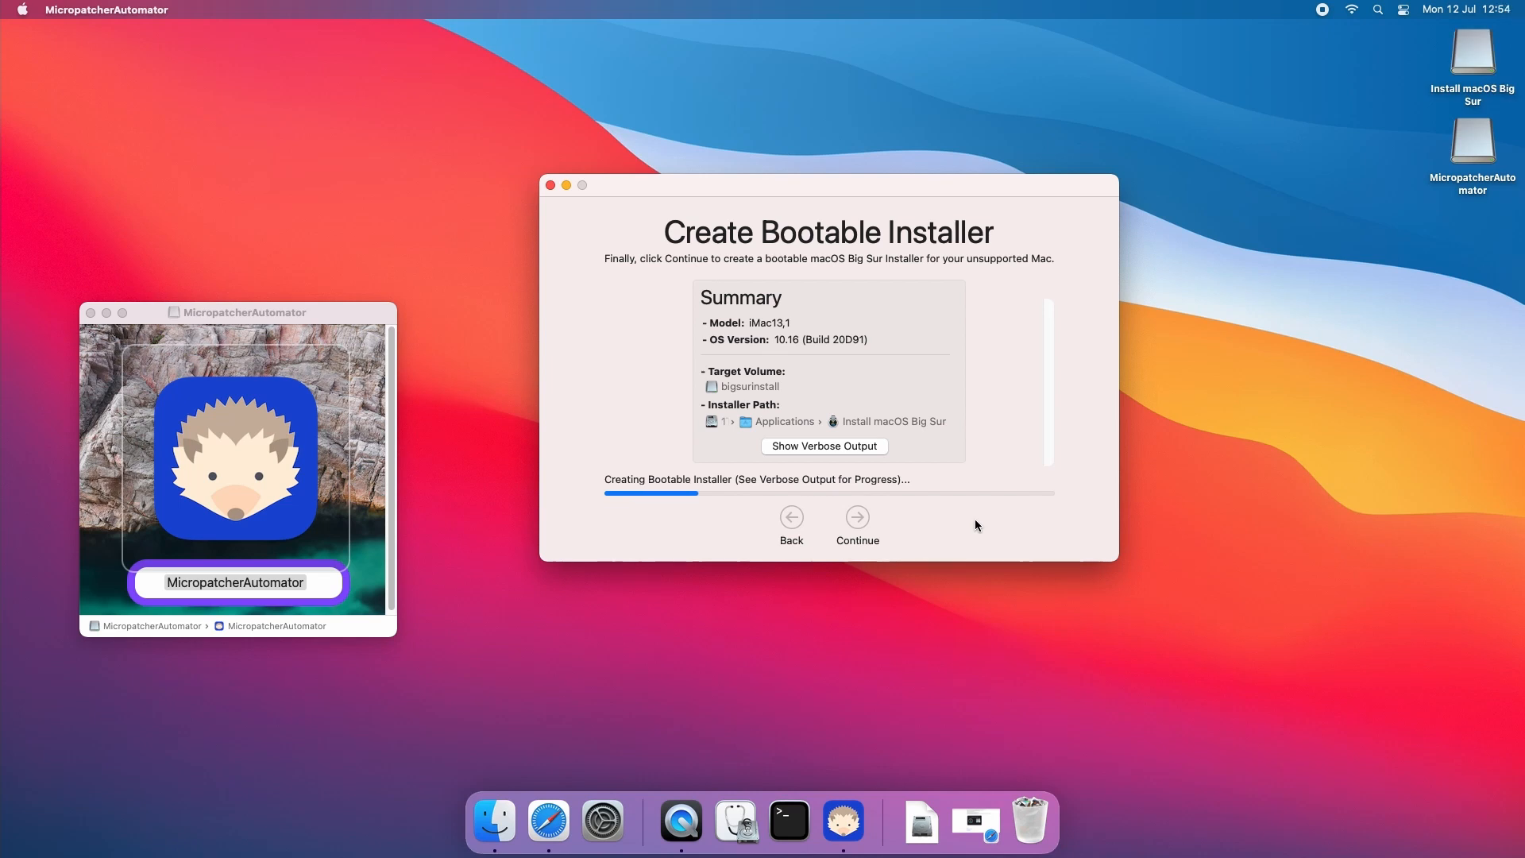
click(823, 446)
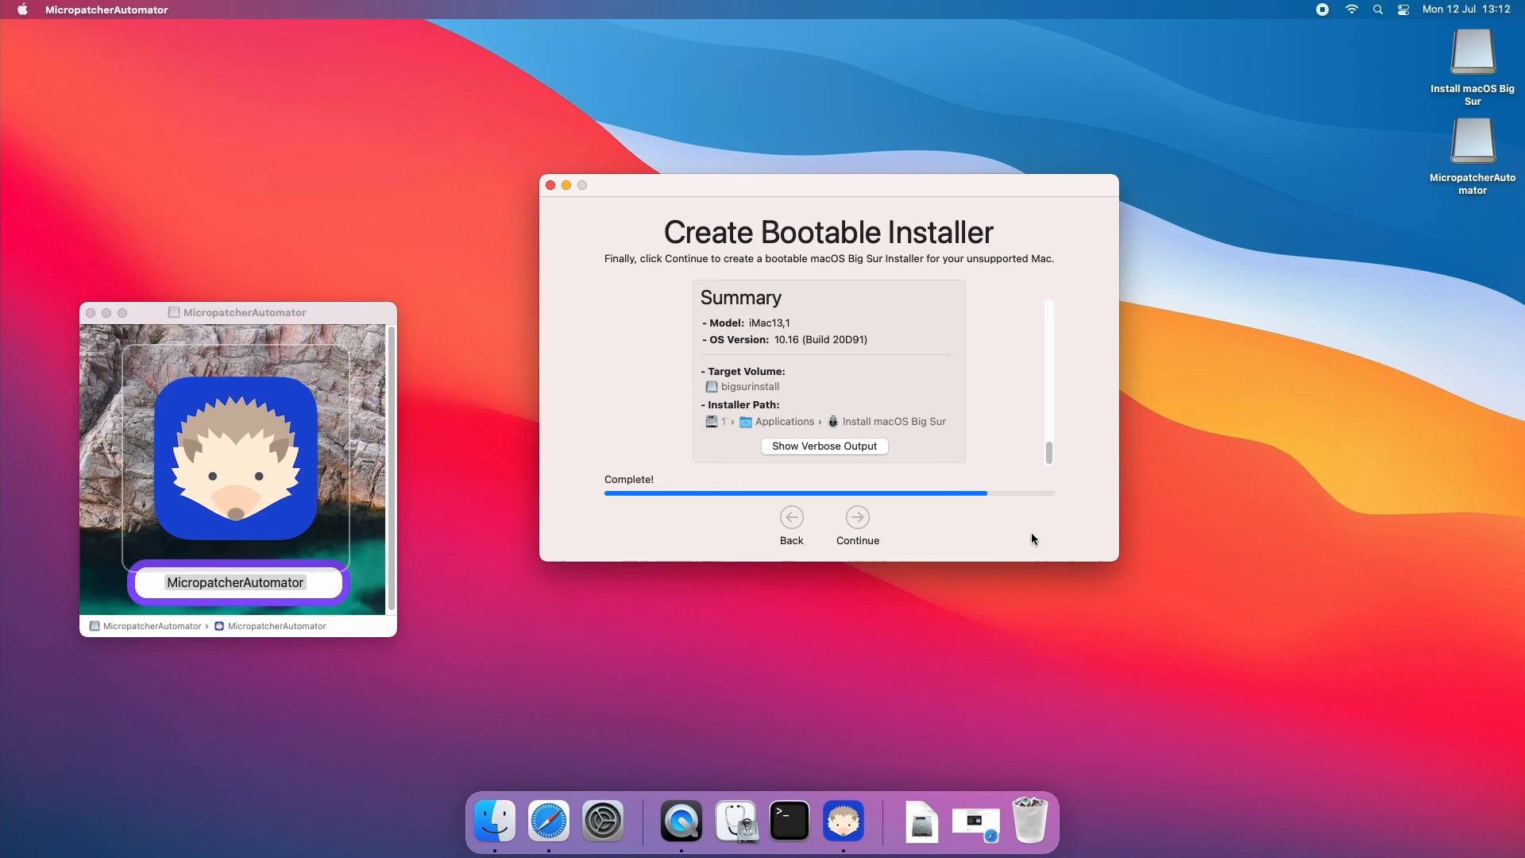
click(856, 517)
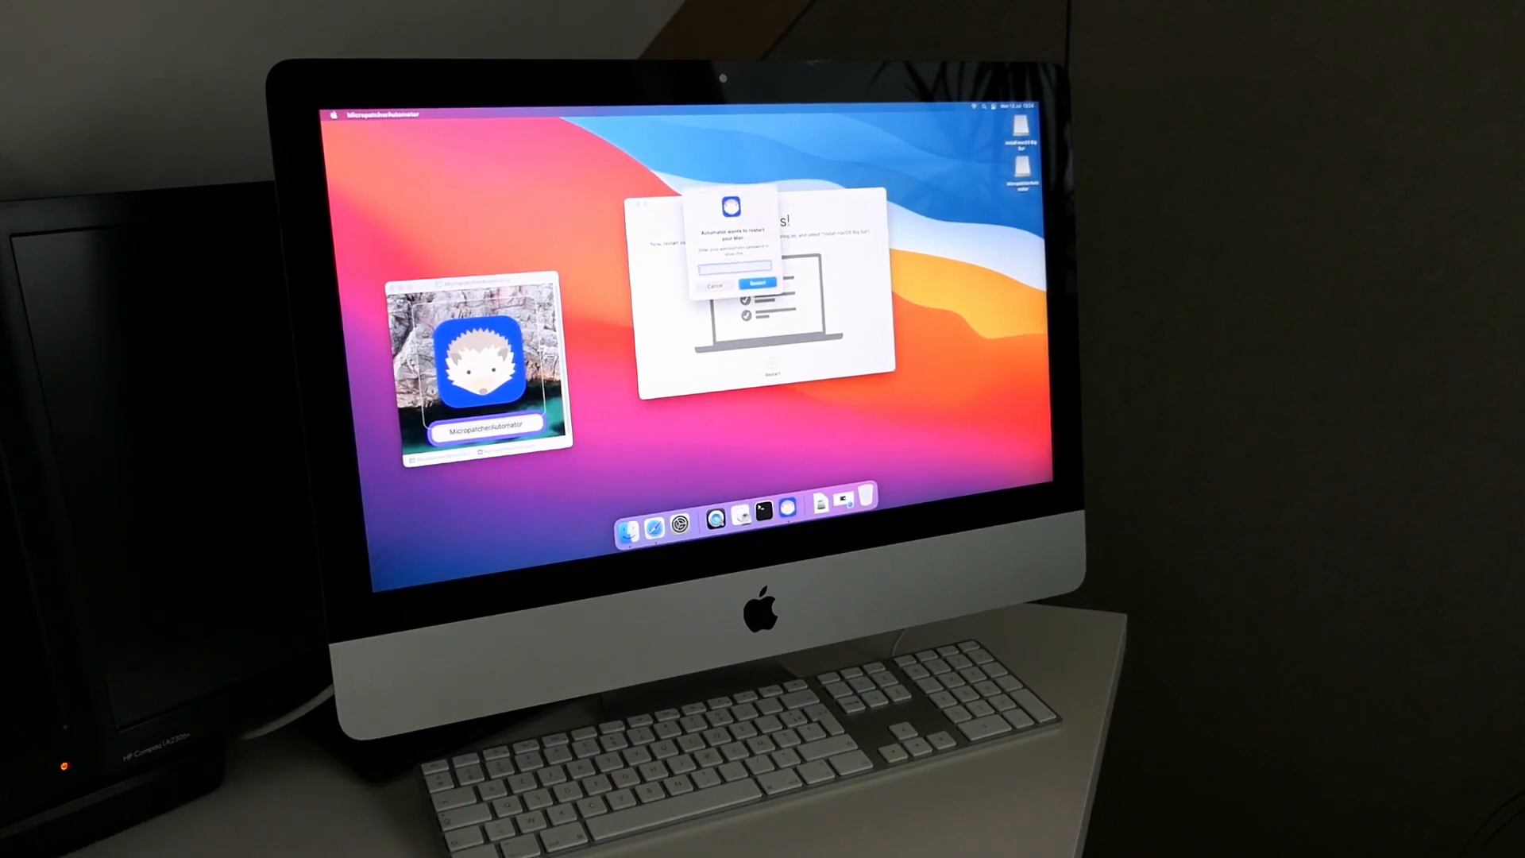
- Enter the administrator password to authorize restarting the iMac
text(password)
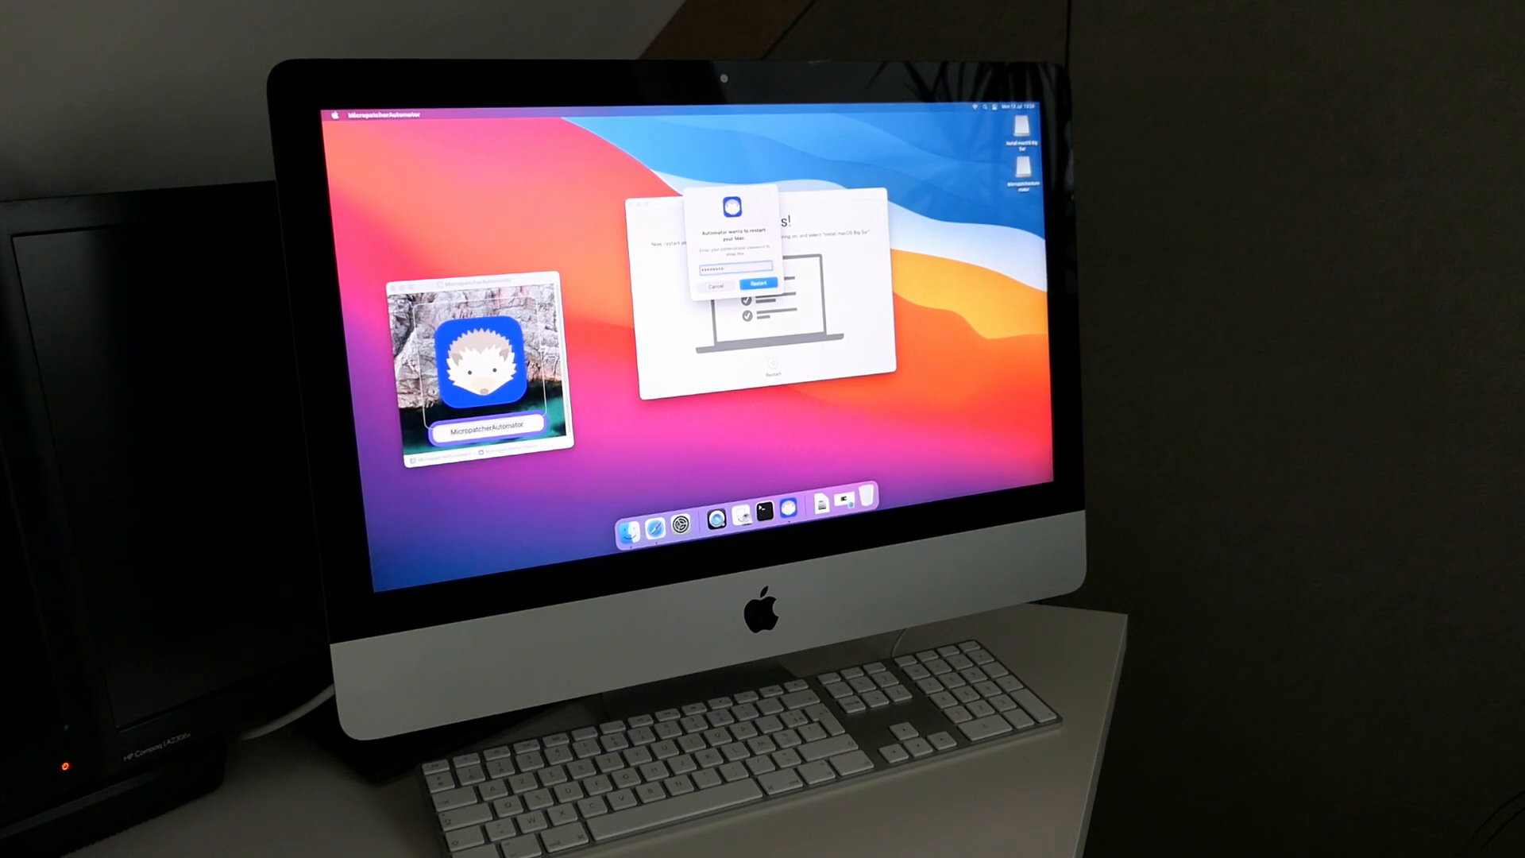
click(757, 285)
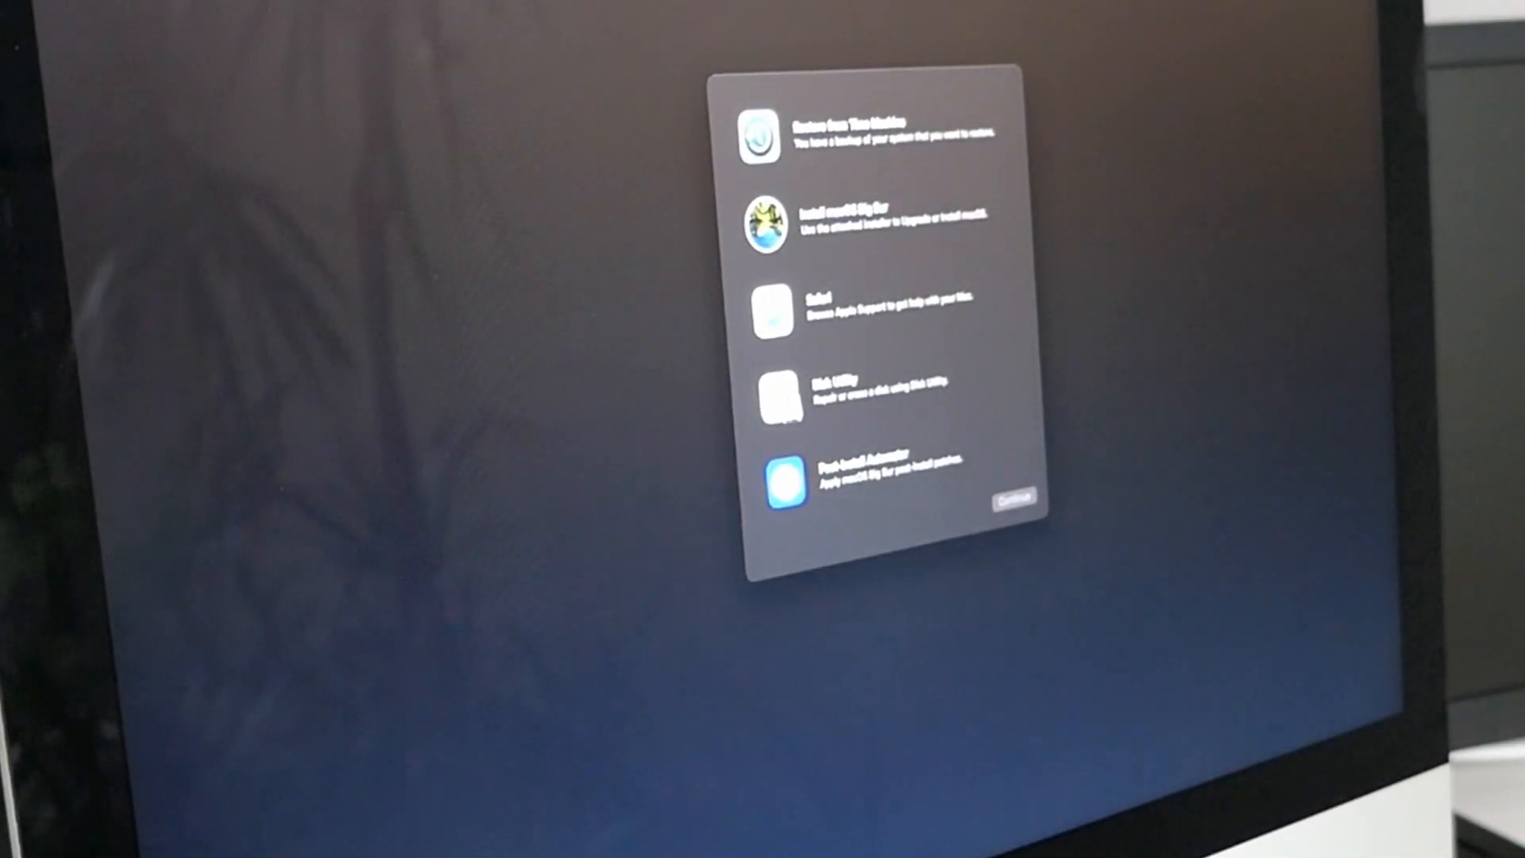
- Erase the internal Apple HDD in Disk Utility as an APFS volume named 1TB
click(875, 385)
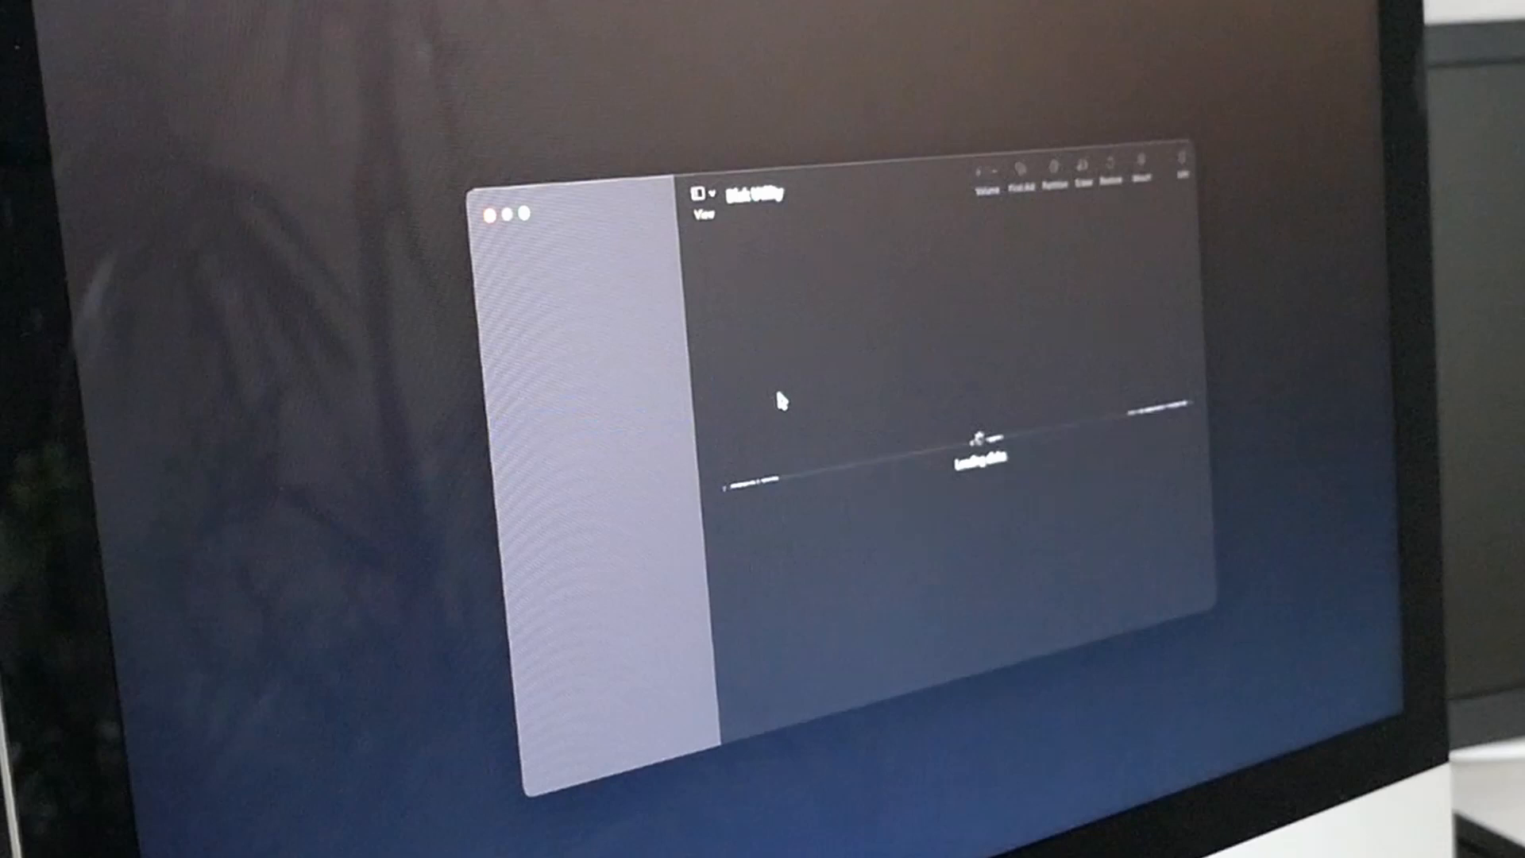
click(703, 194)
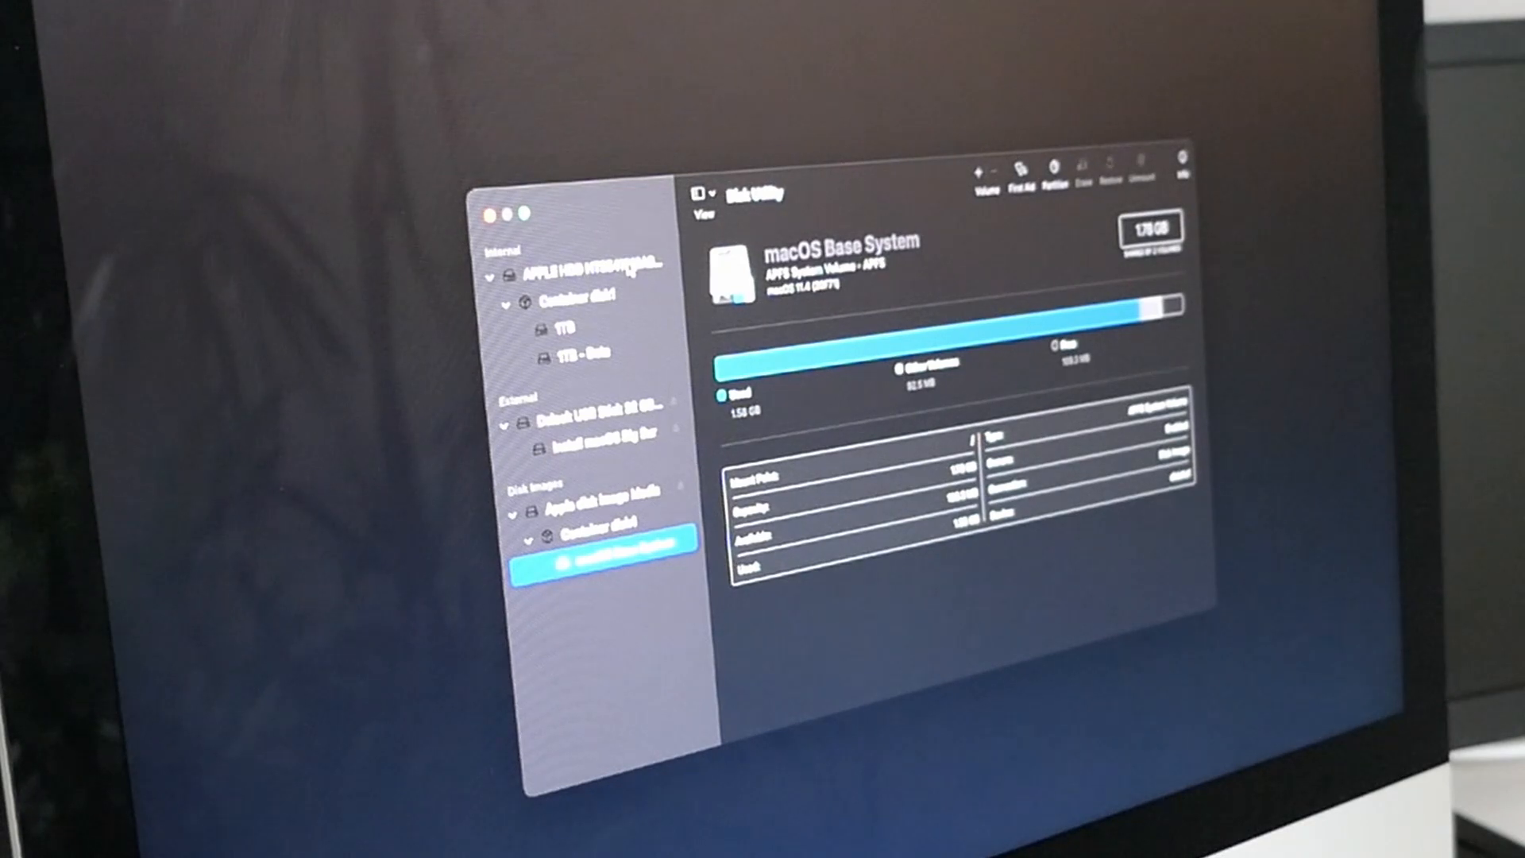
click(573, 269)
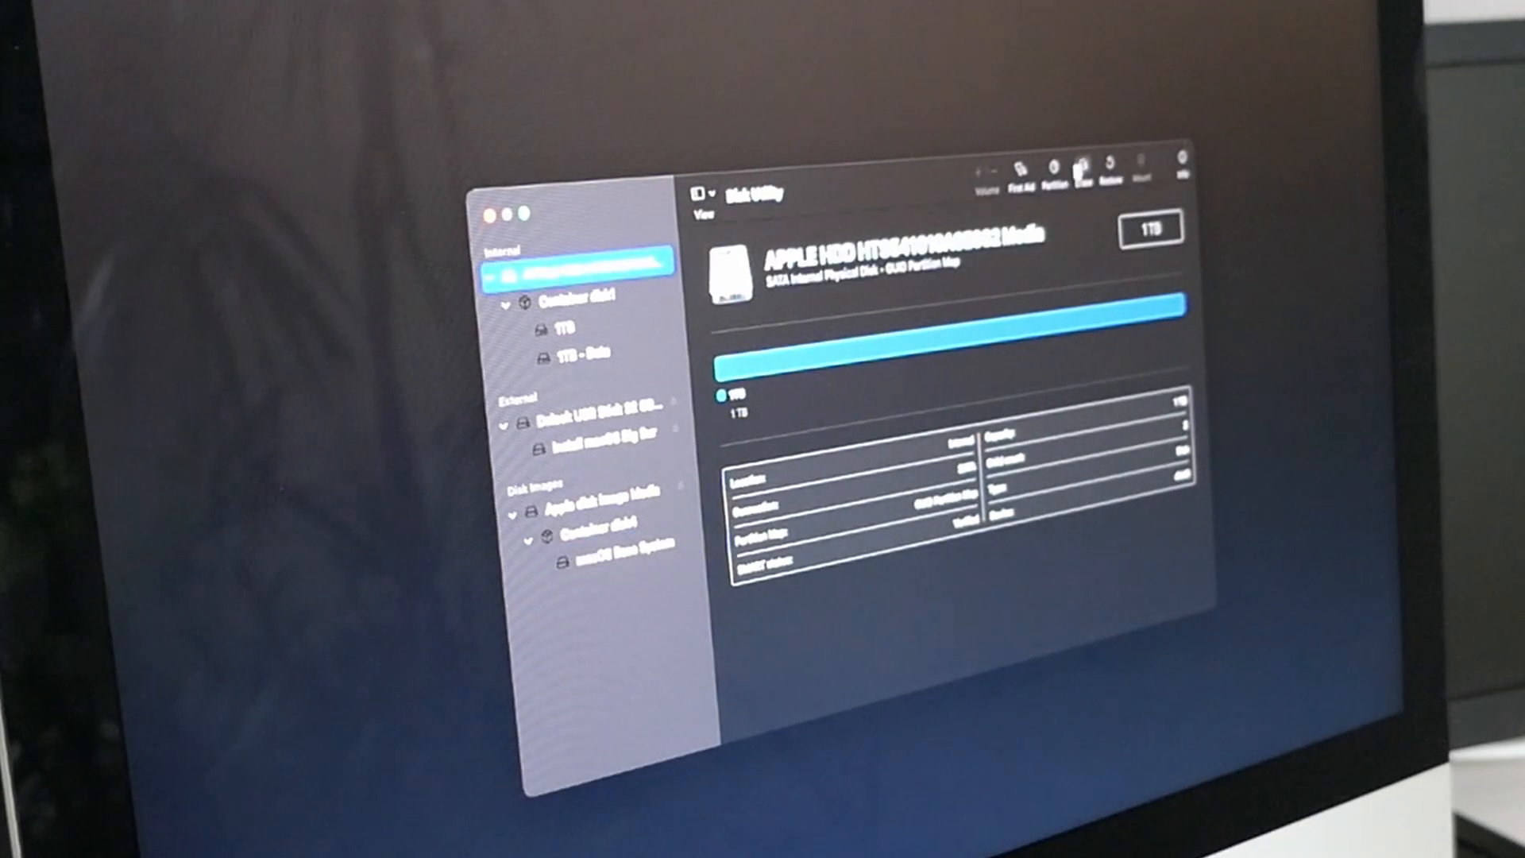
click(1079, 165)
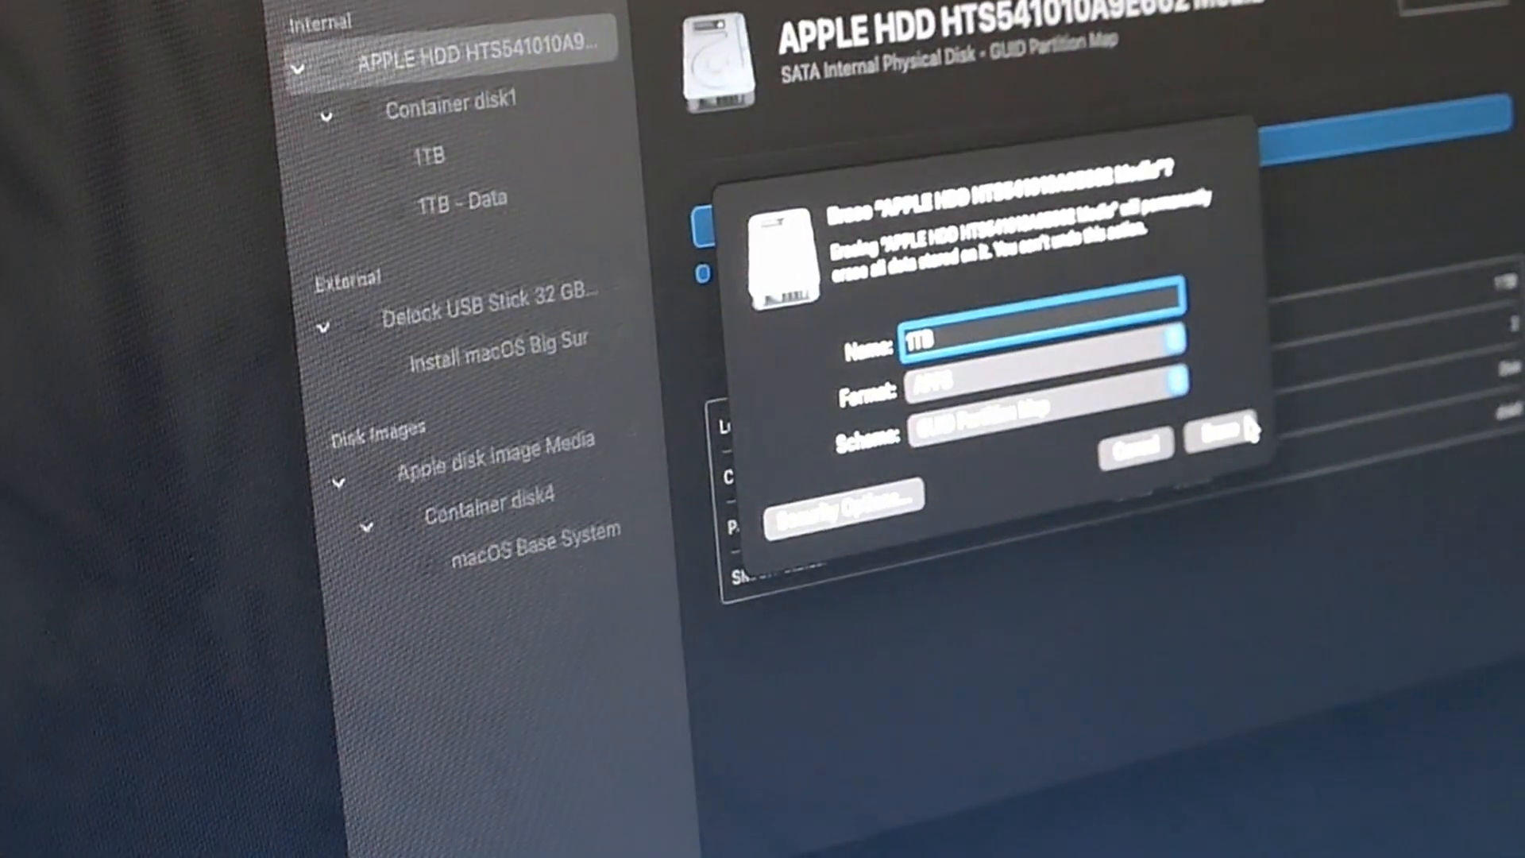
click(1210, 443)
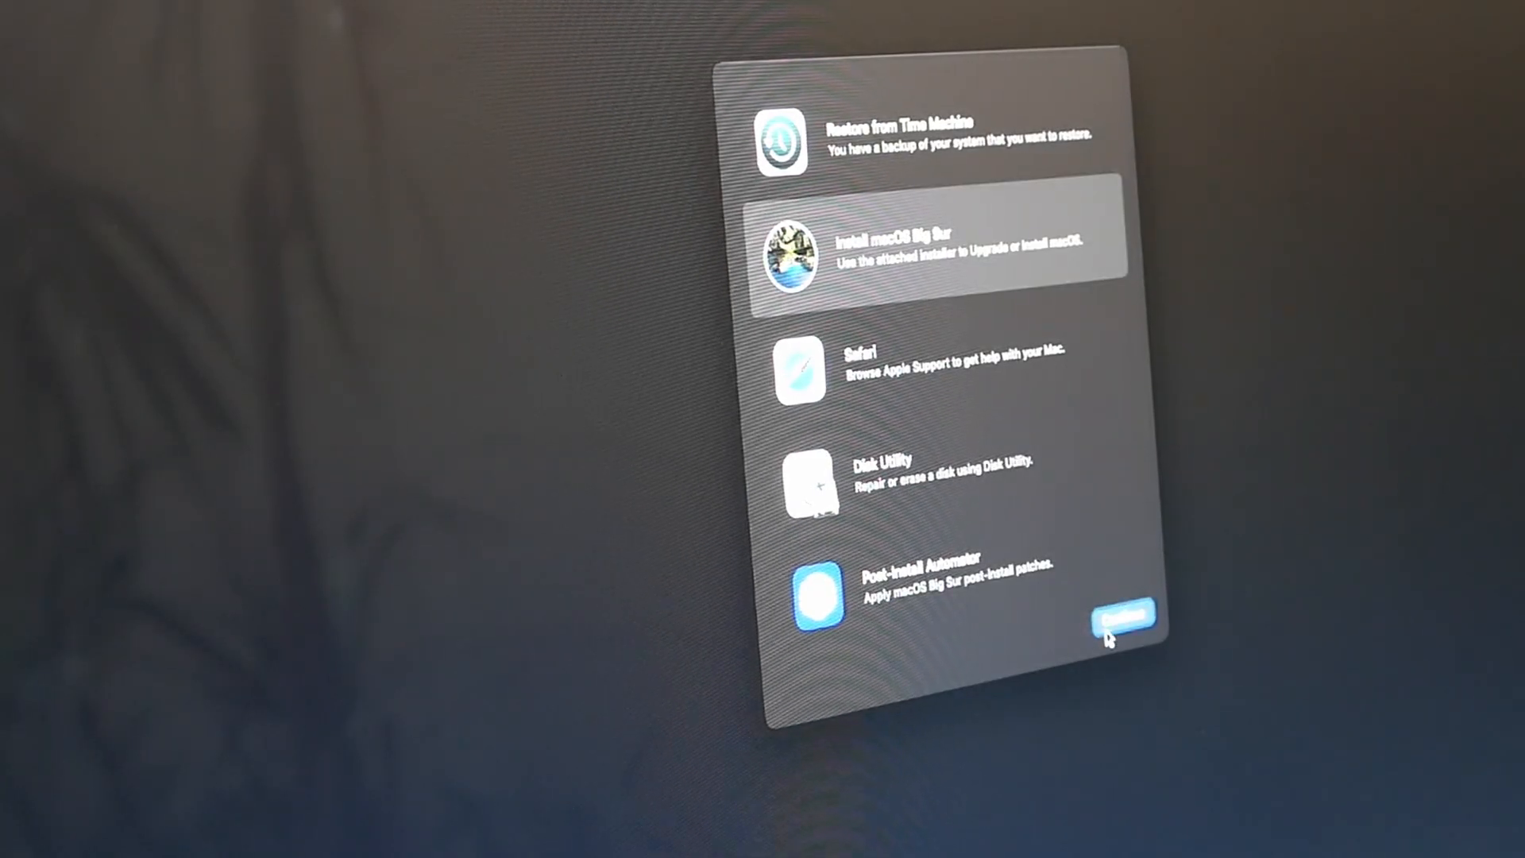
- Accept the licence and install macOS Big Sur onto the 1TB disk
click(1123, 612)
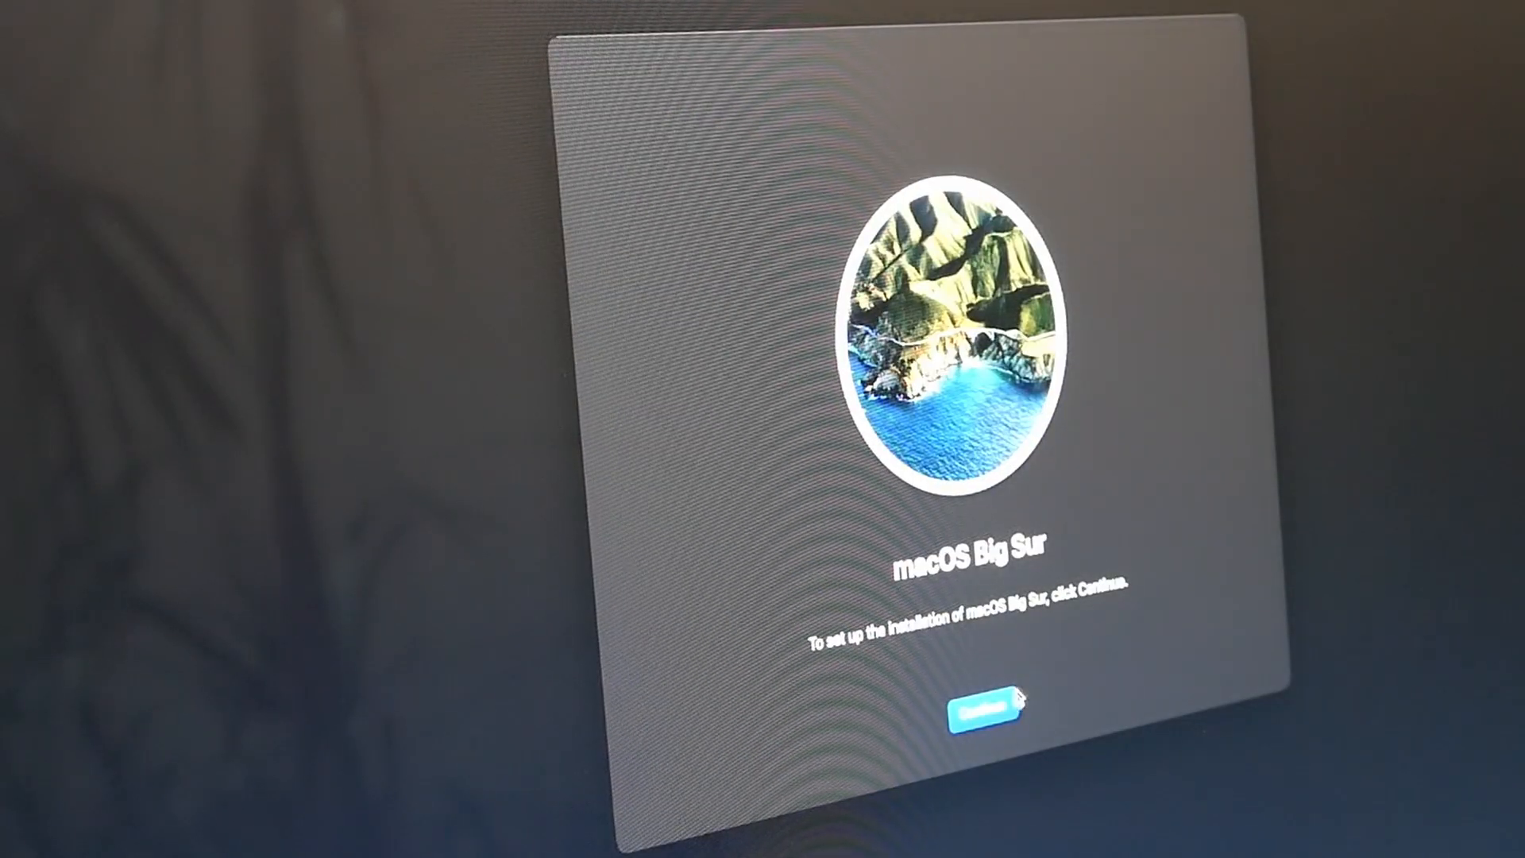
click(984, 702)
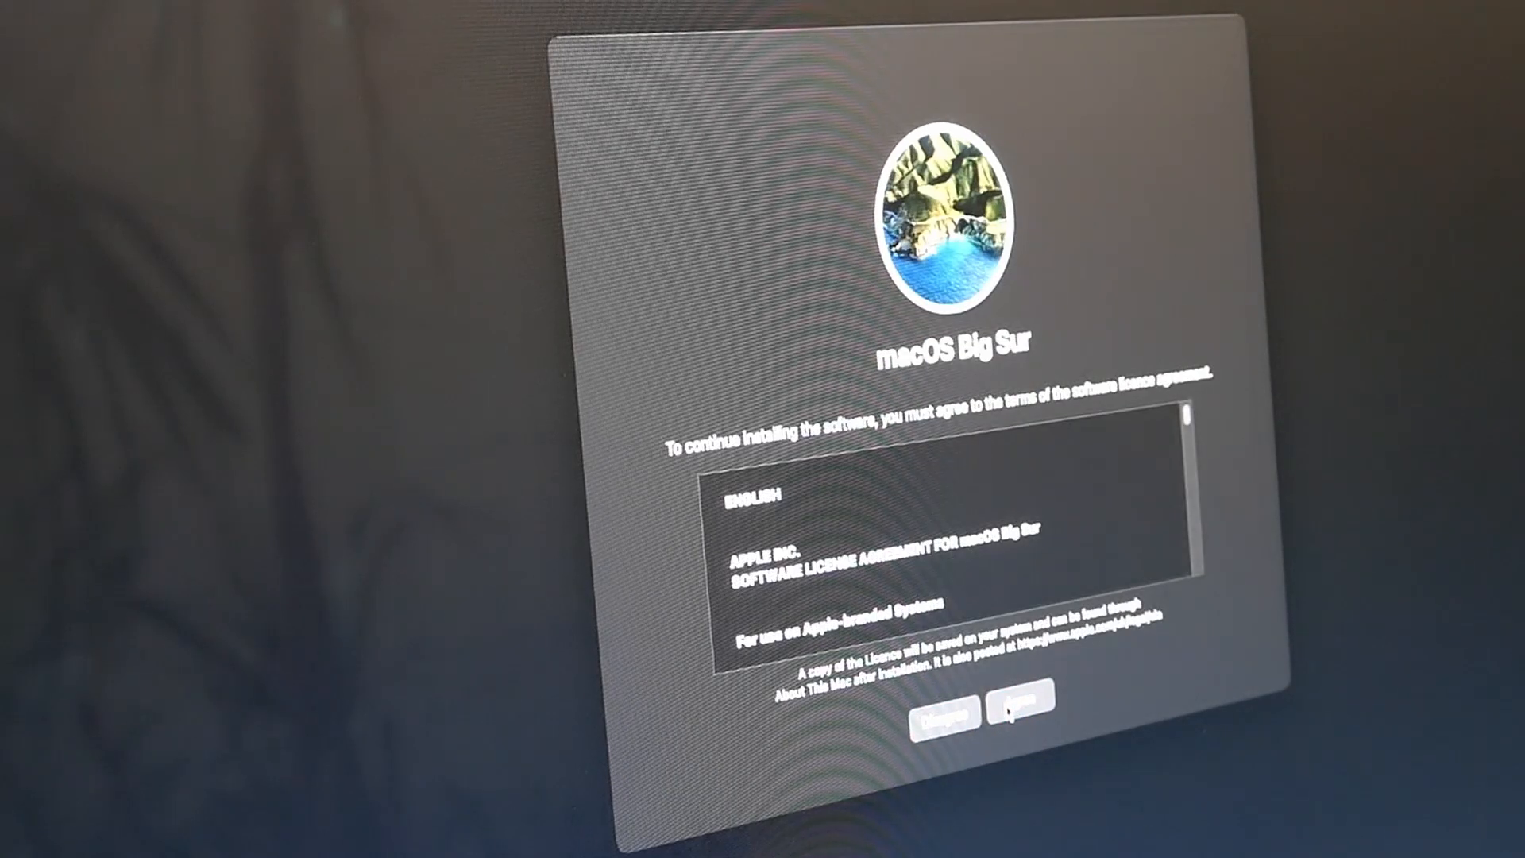
click(1020, 702)
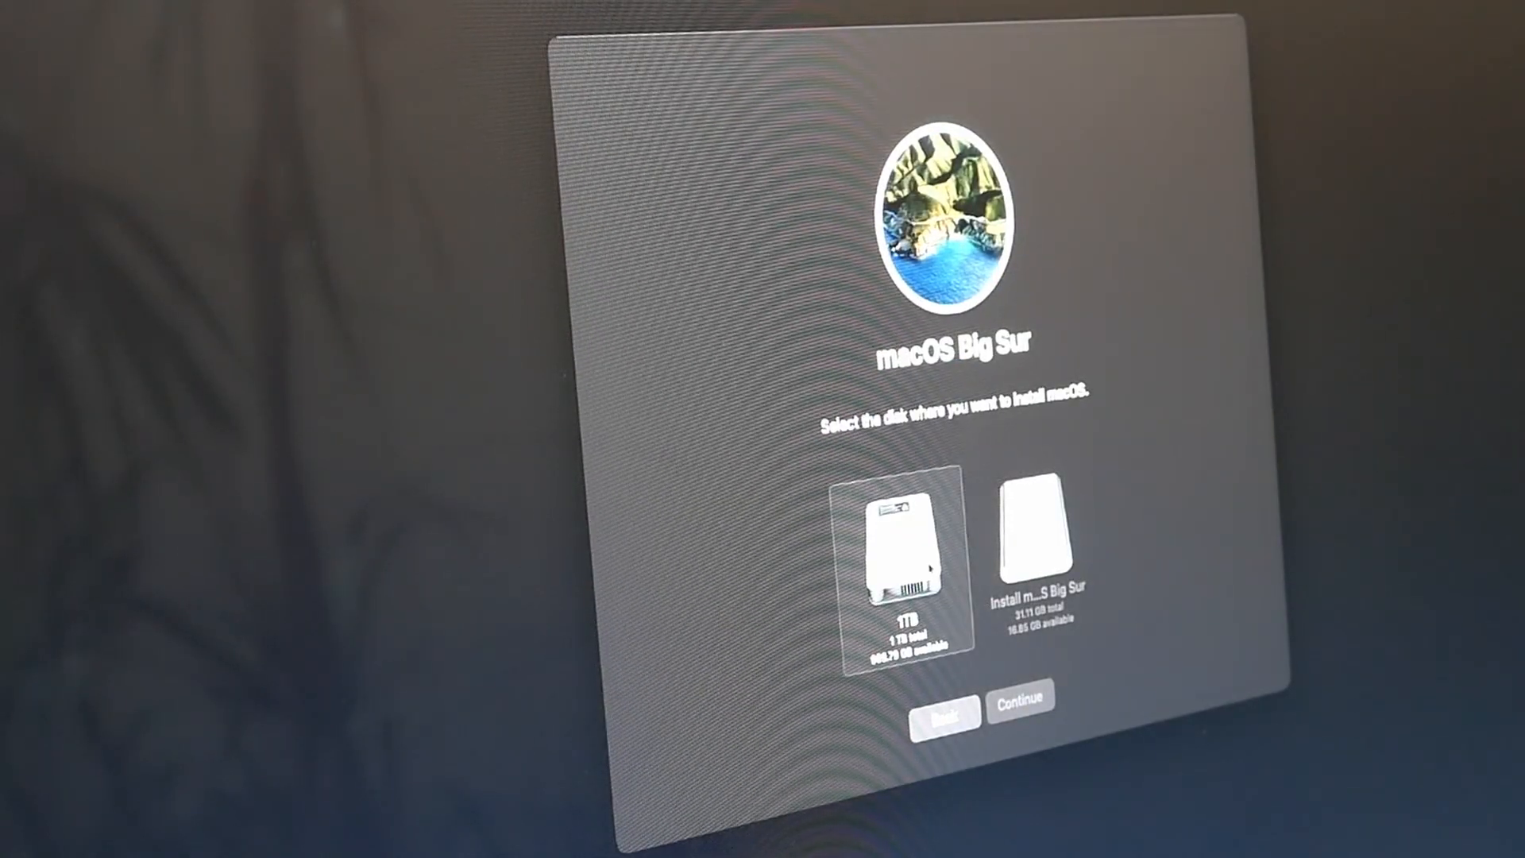
click(1020, 697)
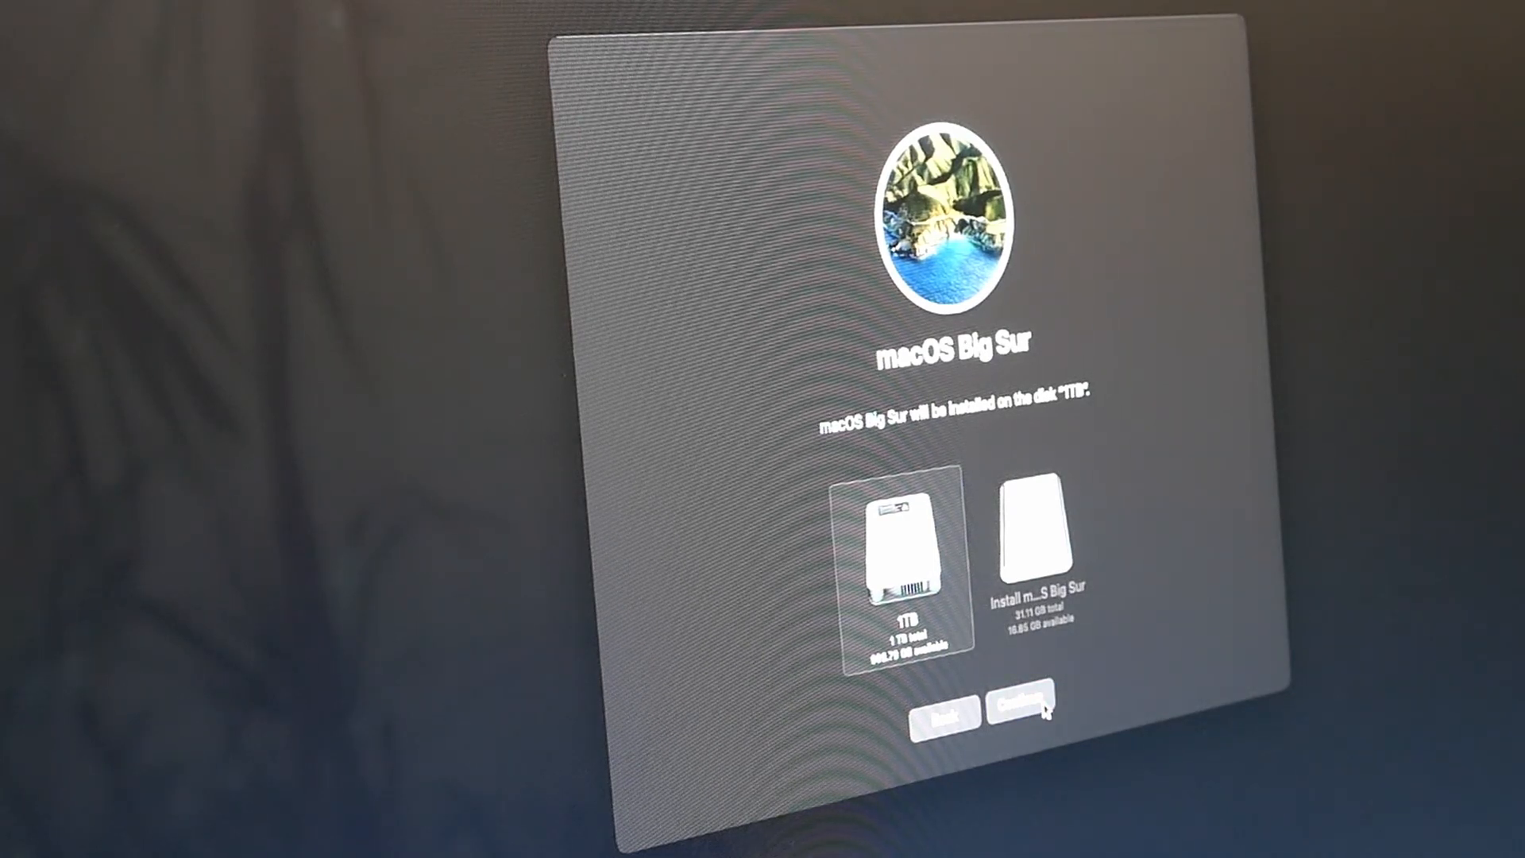
click(1019, 706)
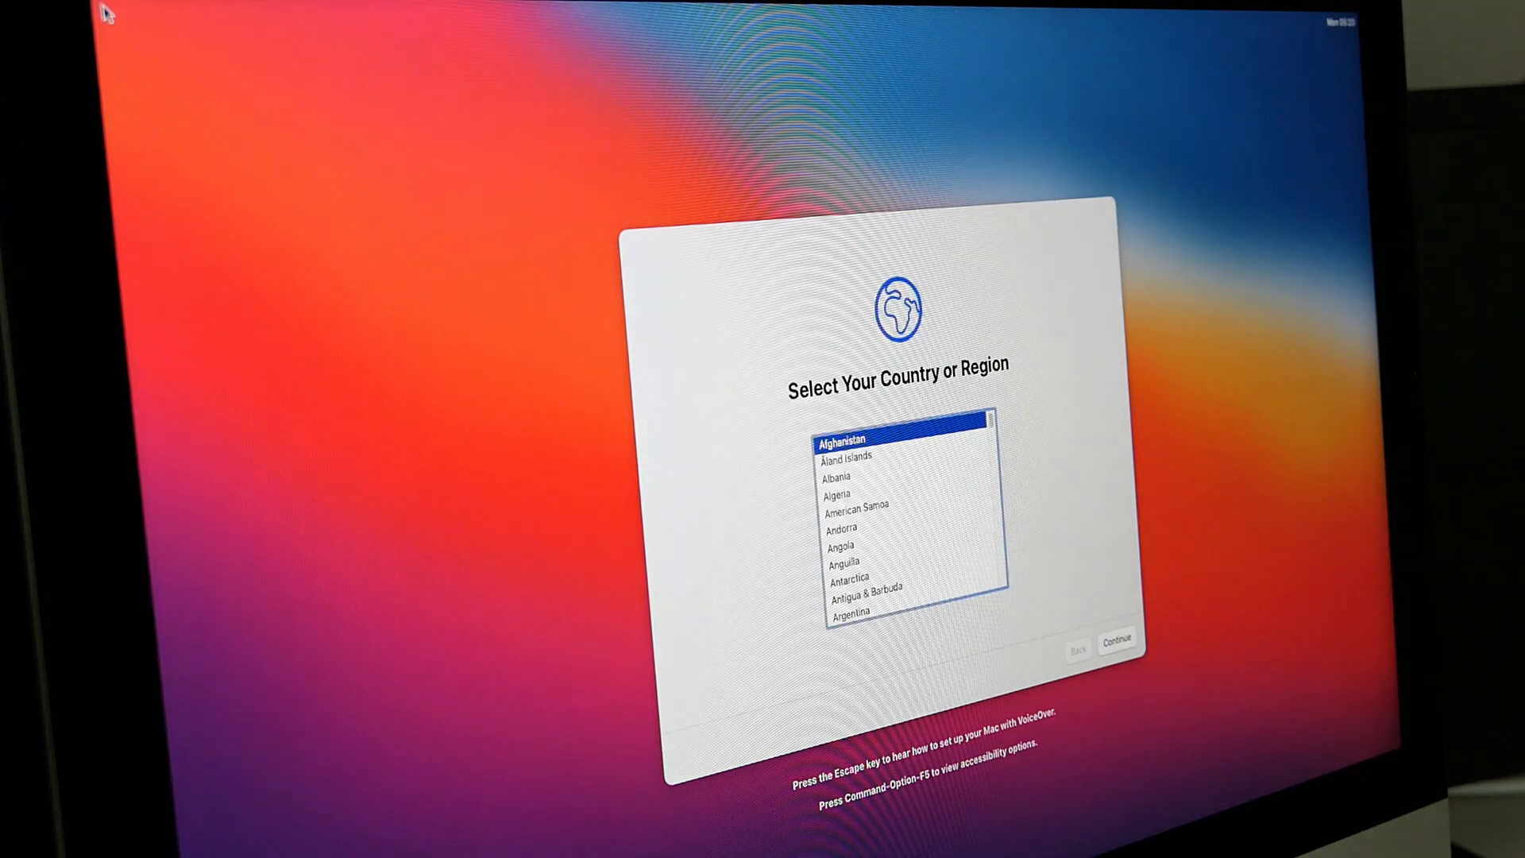
- Pass the region, accessibility, network and Siri setup screens to reach the desktop
click(1115, 640)
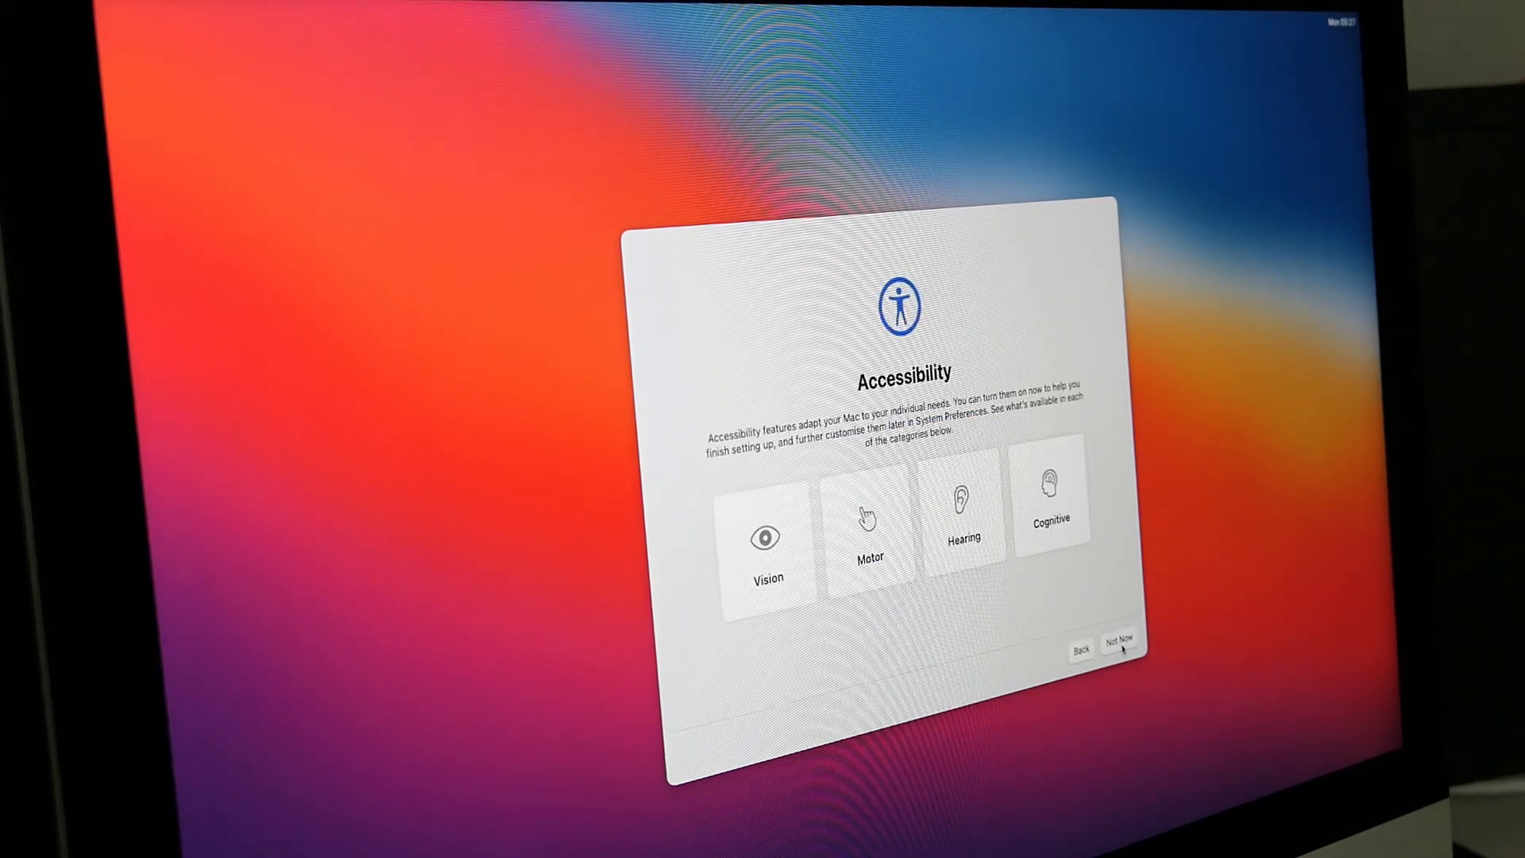
click(1118, 642)
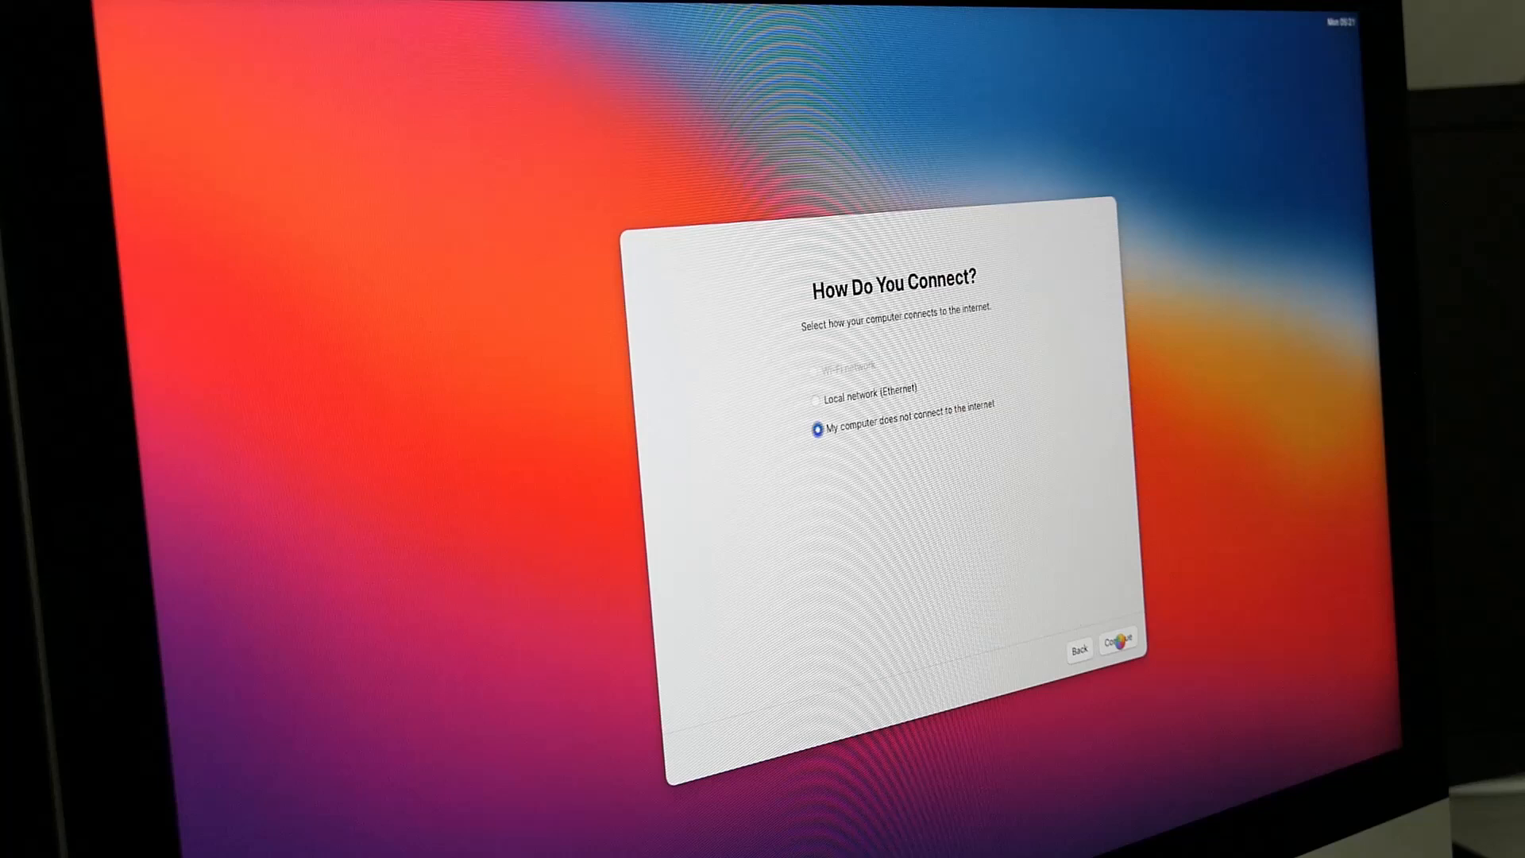
click(1117, 641)
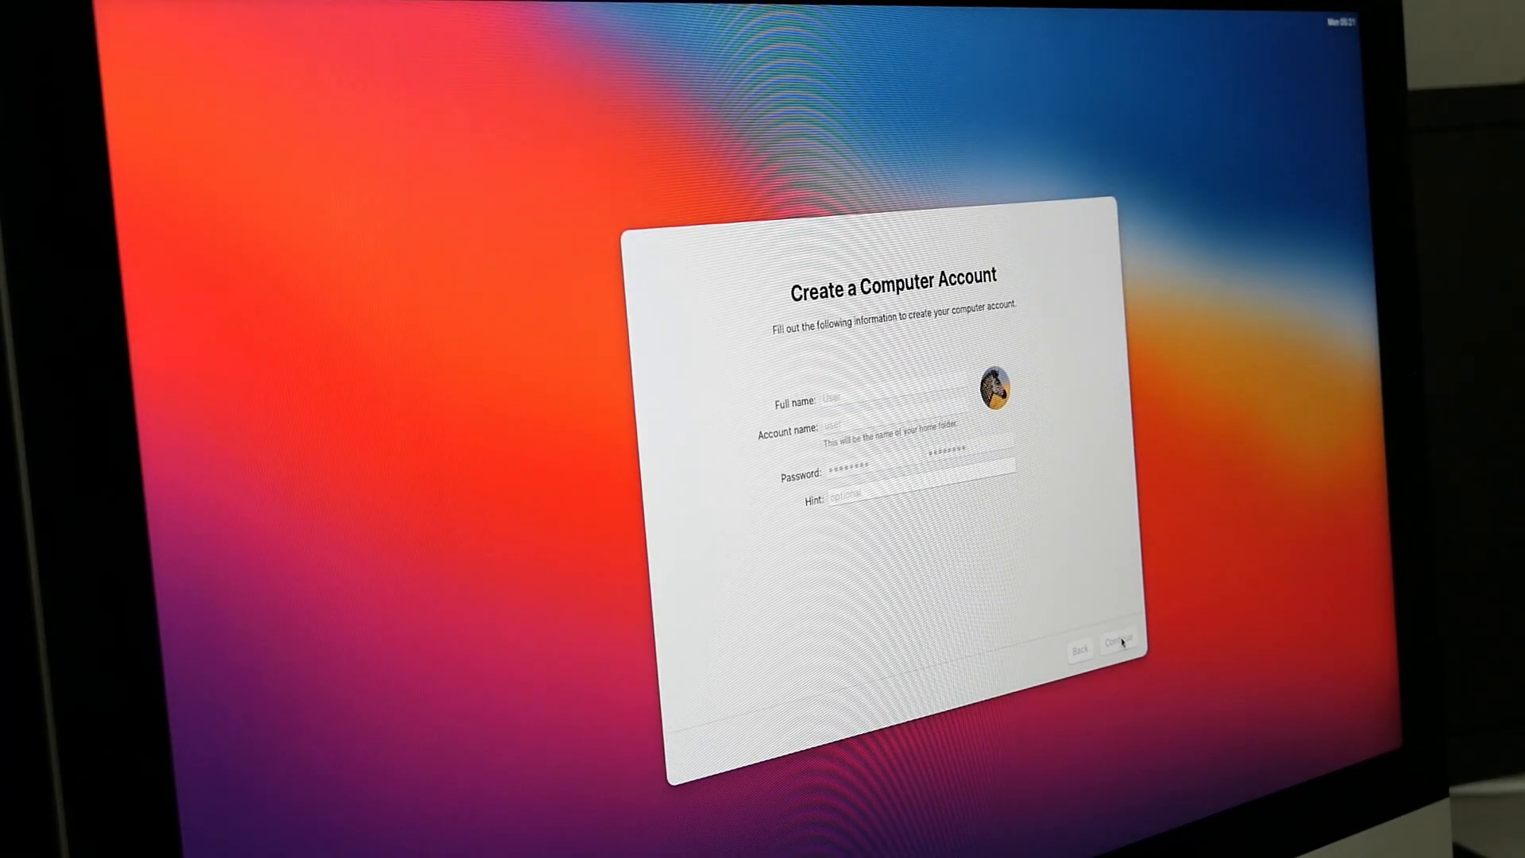
click(1115, 645)
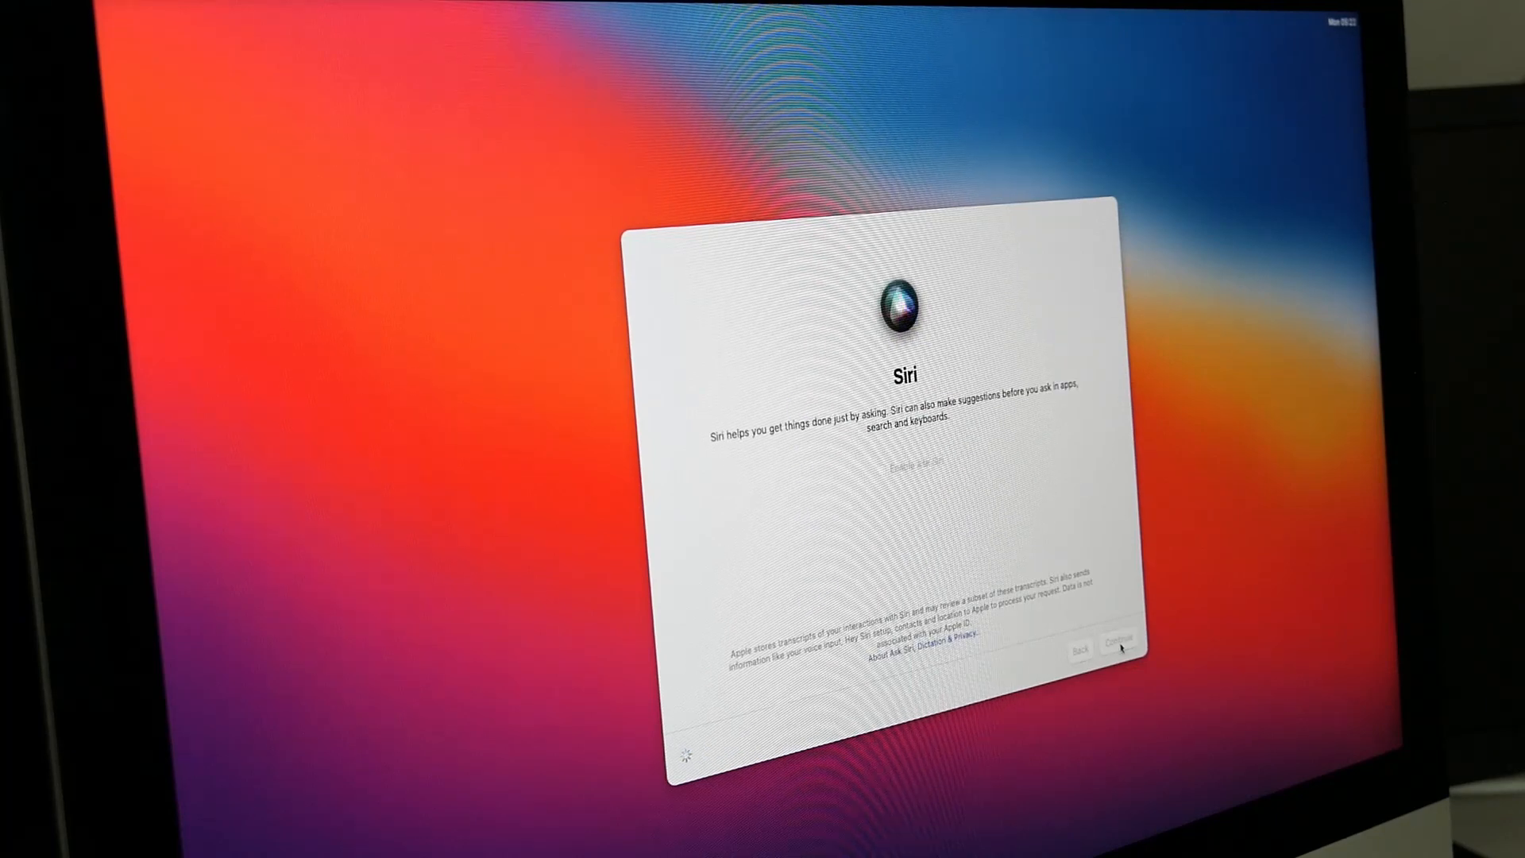
click(1120, 646)
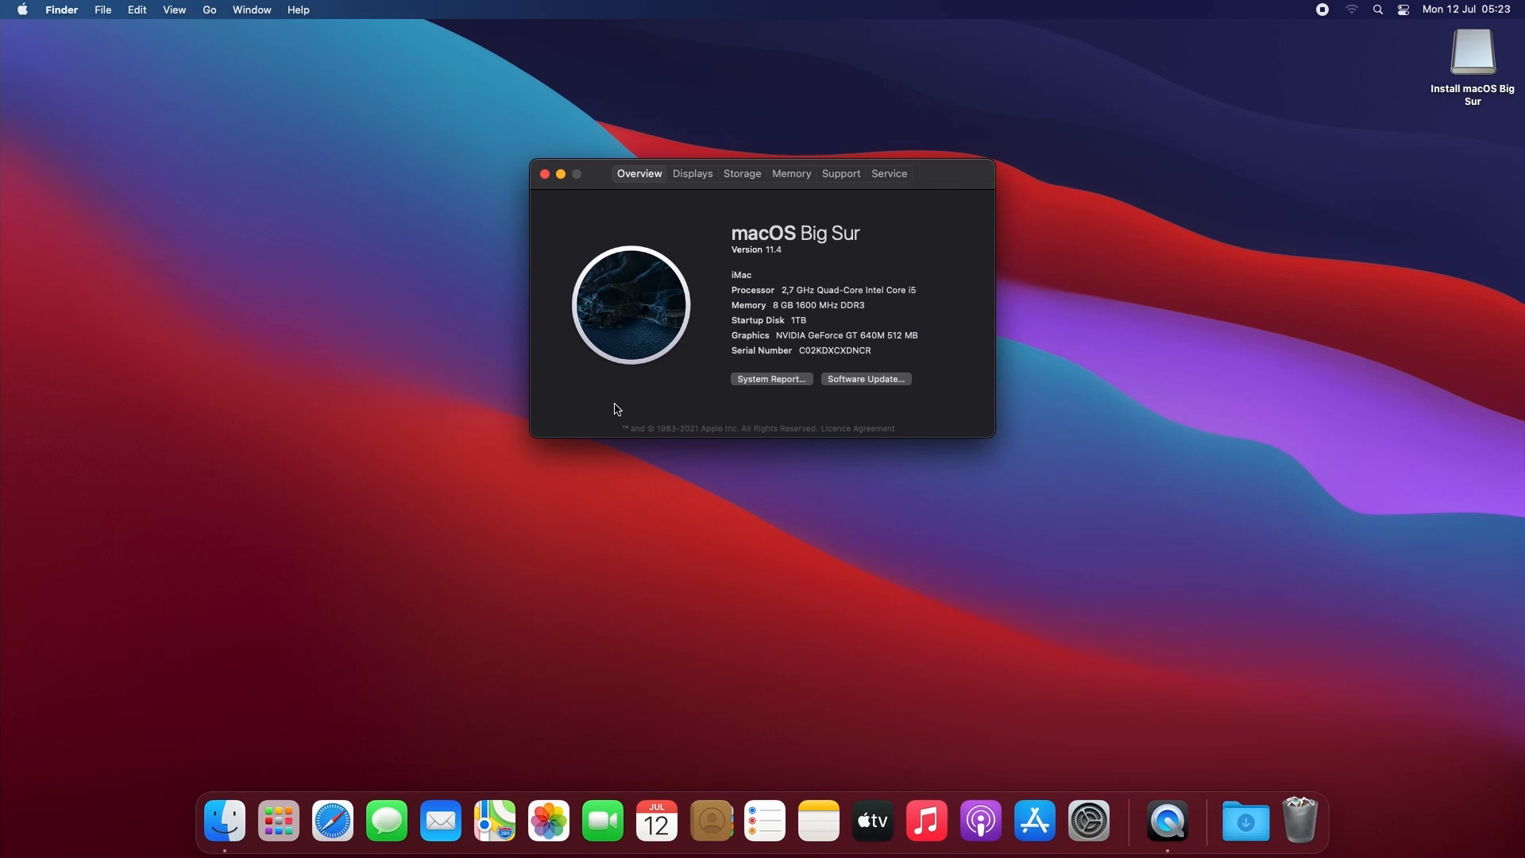
mouse_move(506, 228)
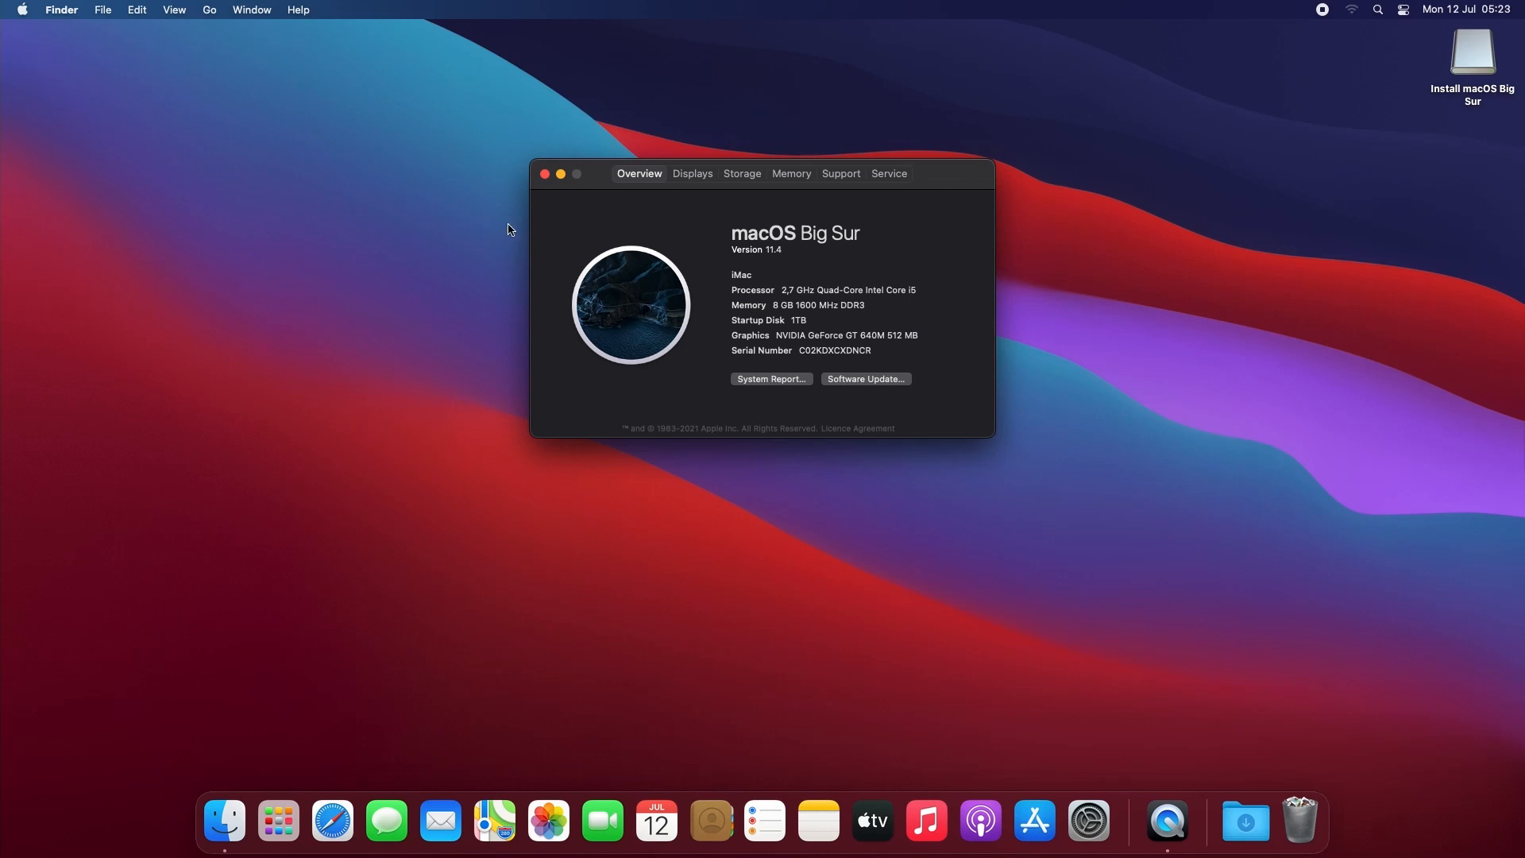
- Close About This Mac and check the Wi-Fi status in the menu bar
click(545, 176)
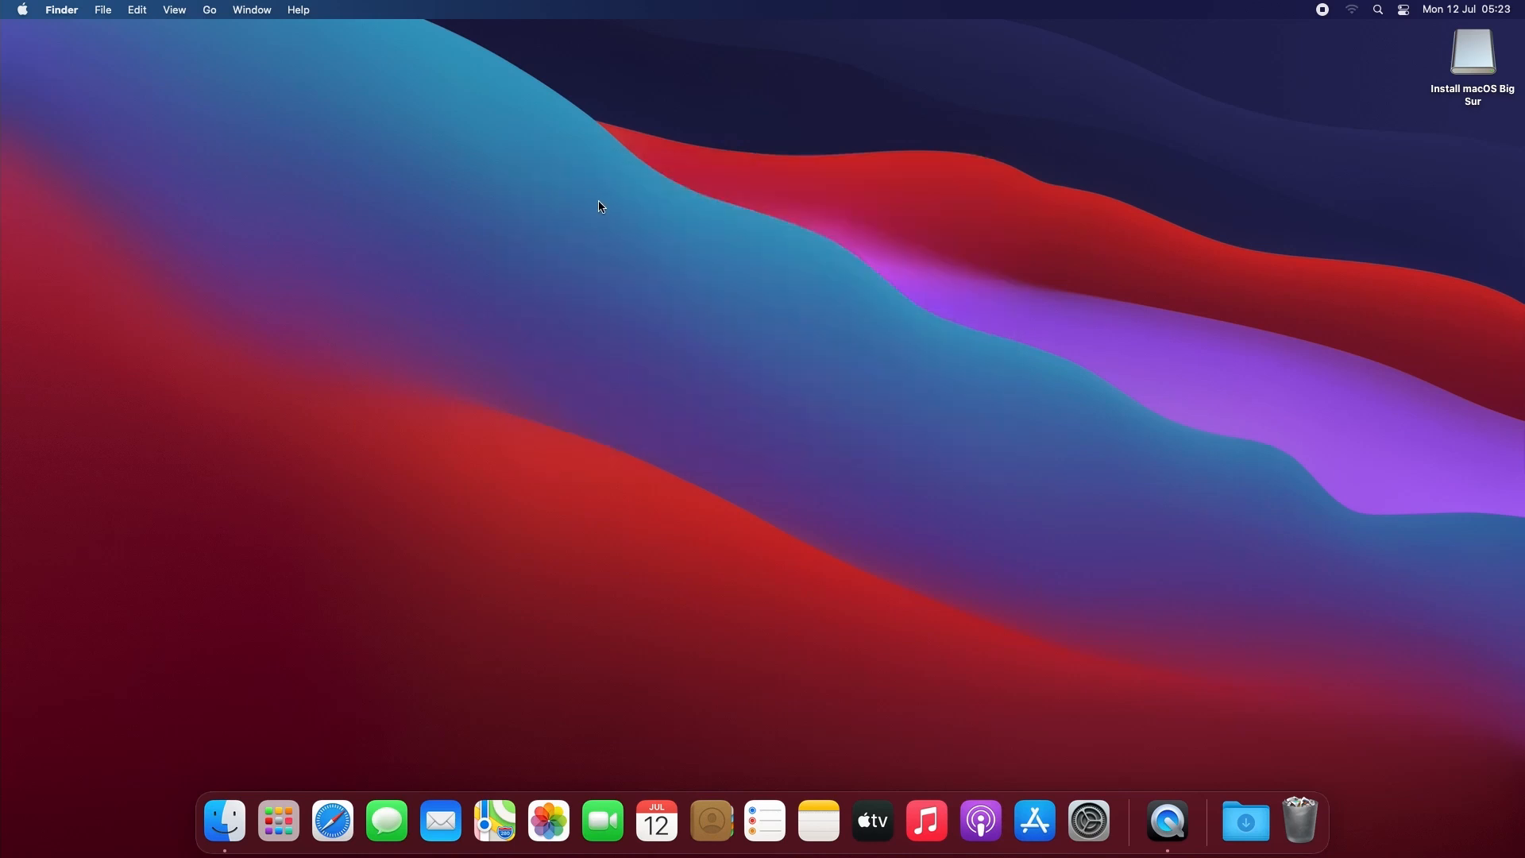
mouse_move(1351, 11)
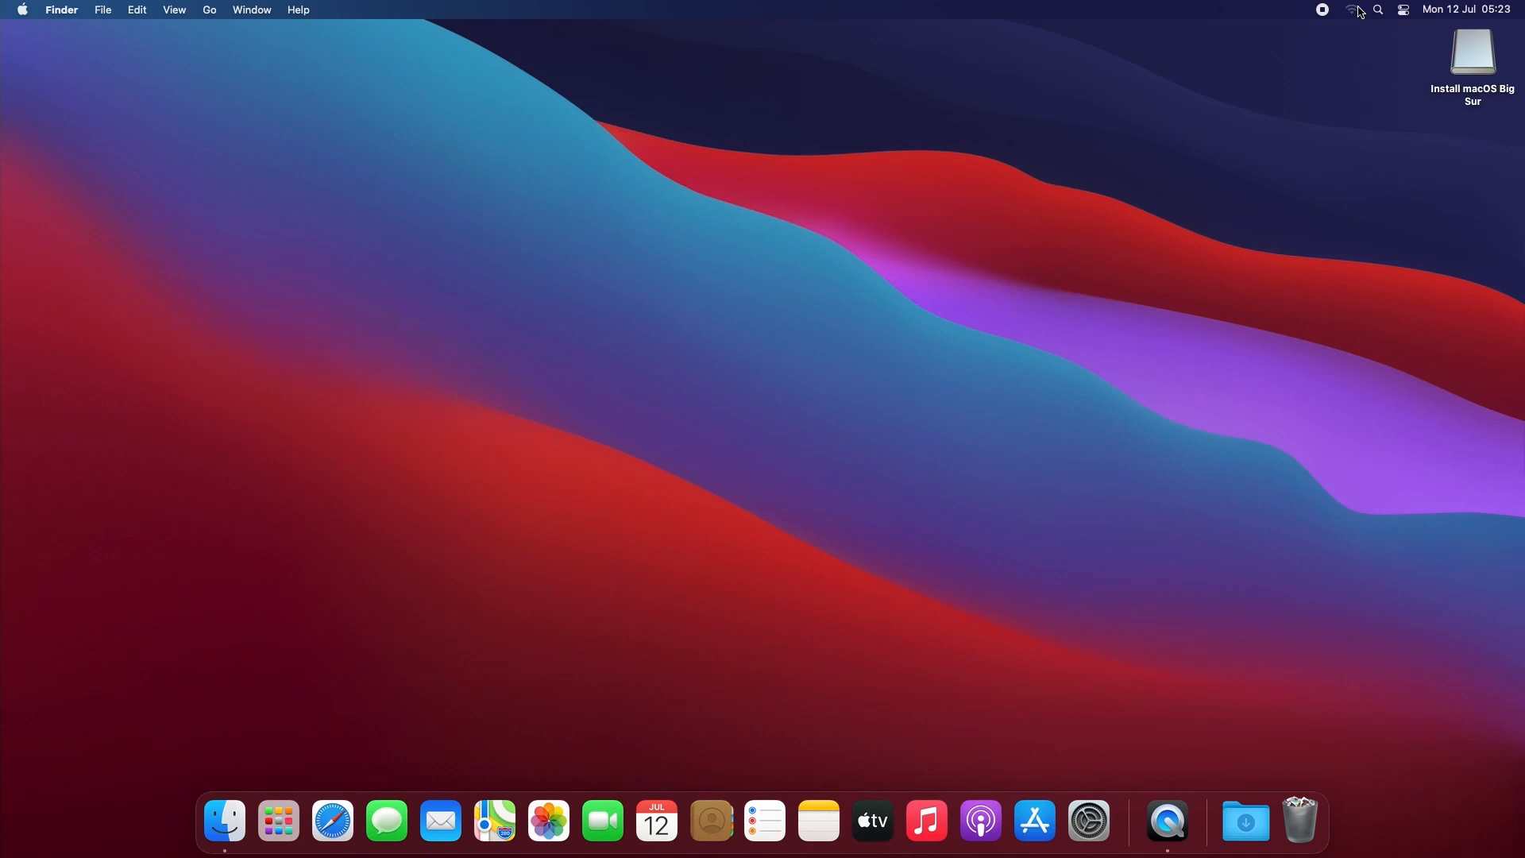
click(1353, 10)
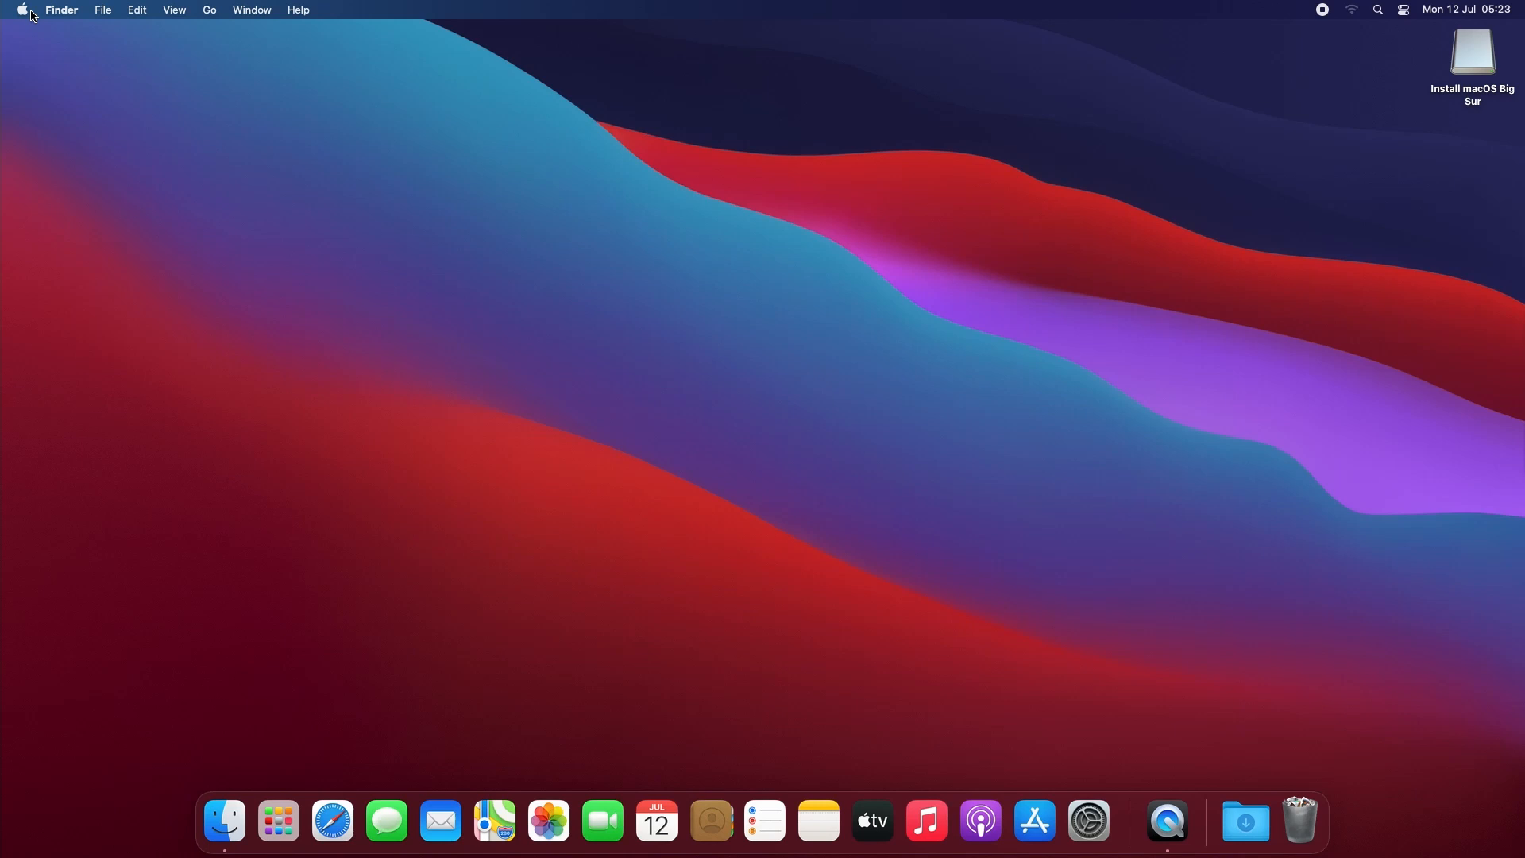
- Restart the iMac and boot from the patched Install macOS Big Sur USB drive
click(20, 9)
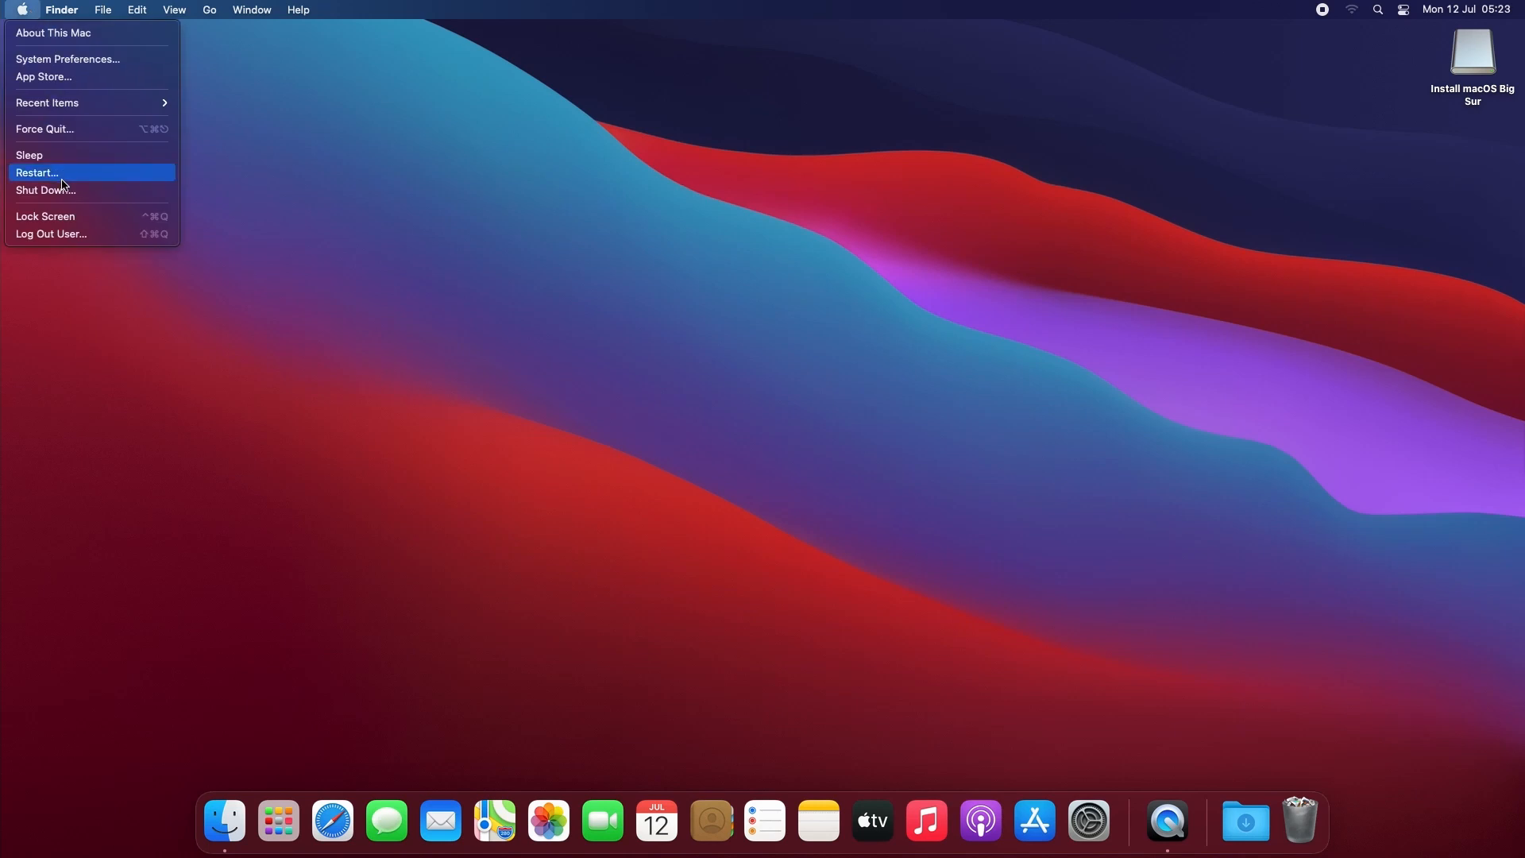
click(38, 174)
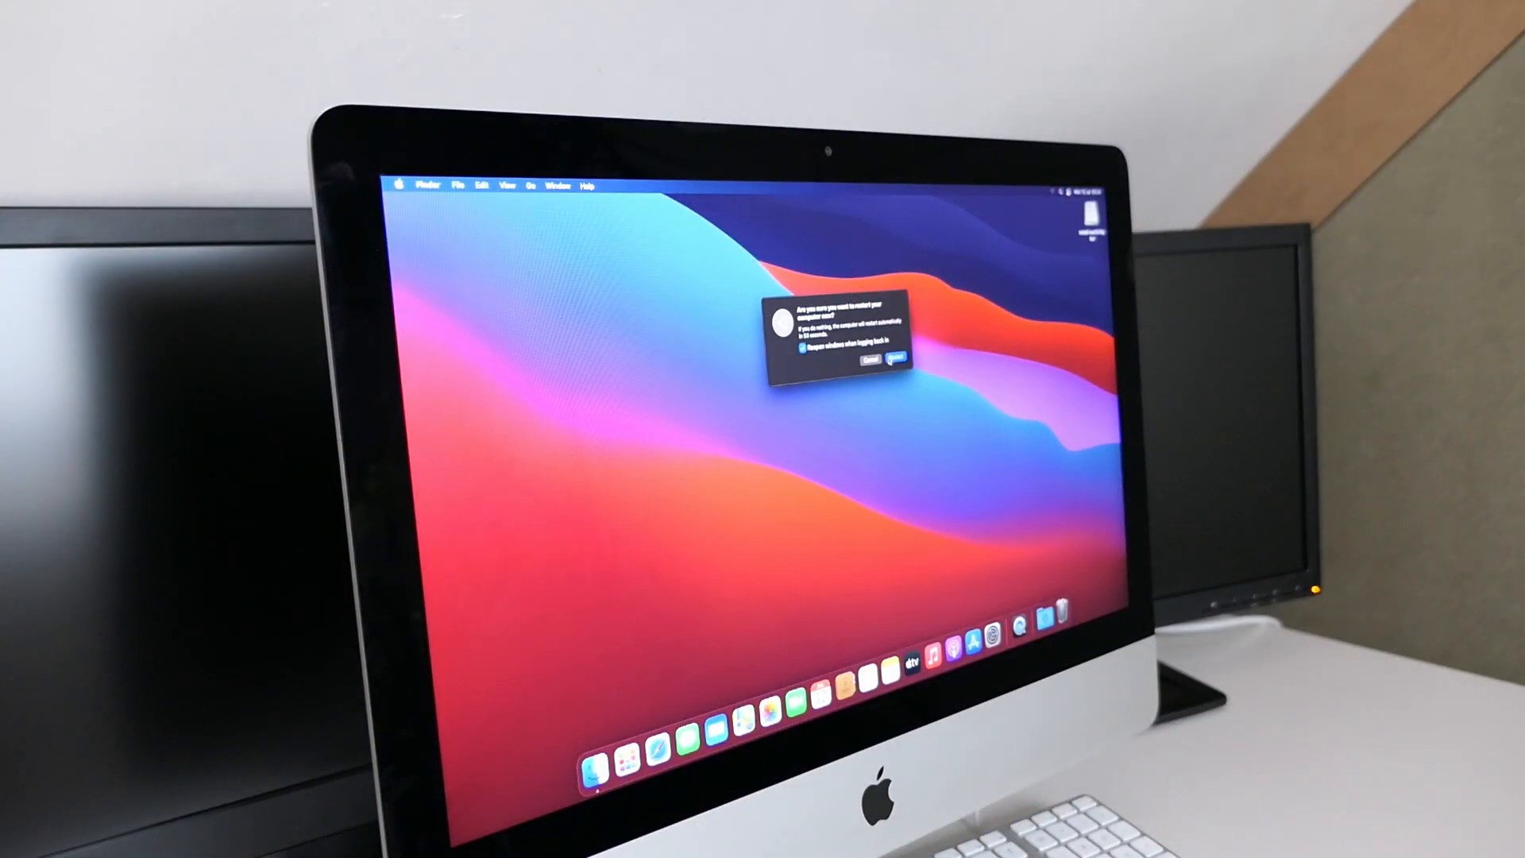
click(893, 359)
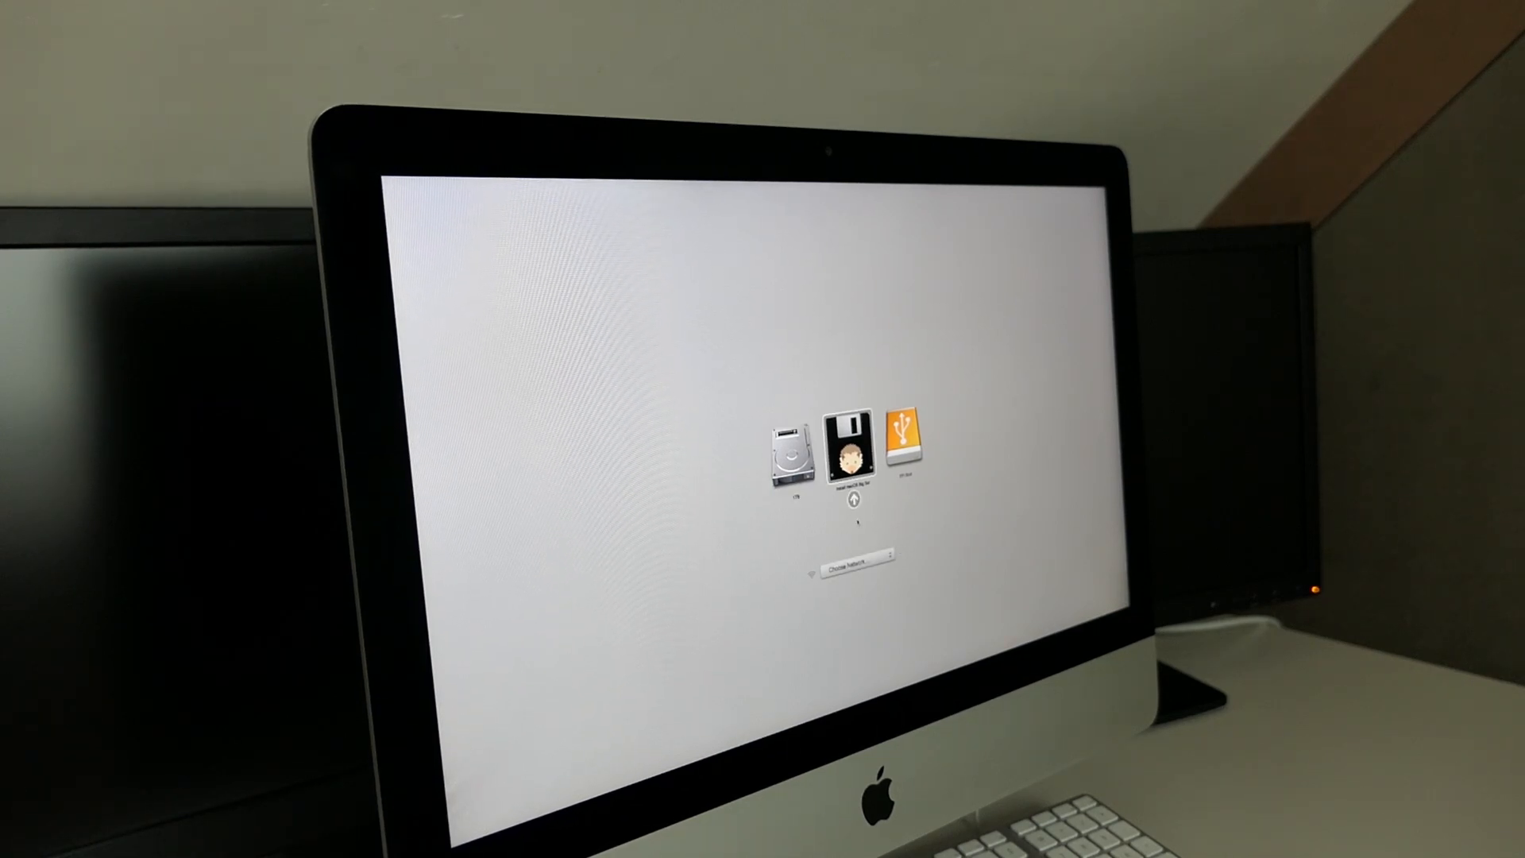
click(848, 442)
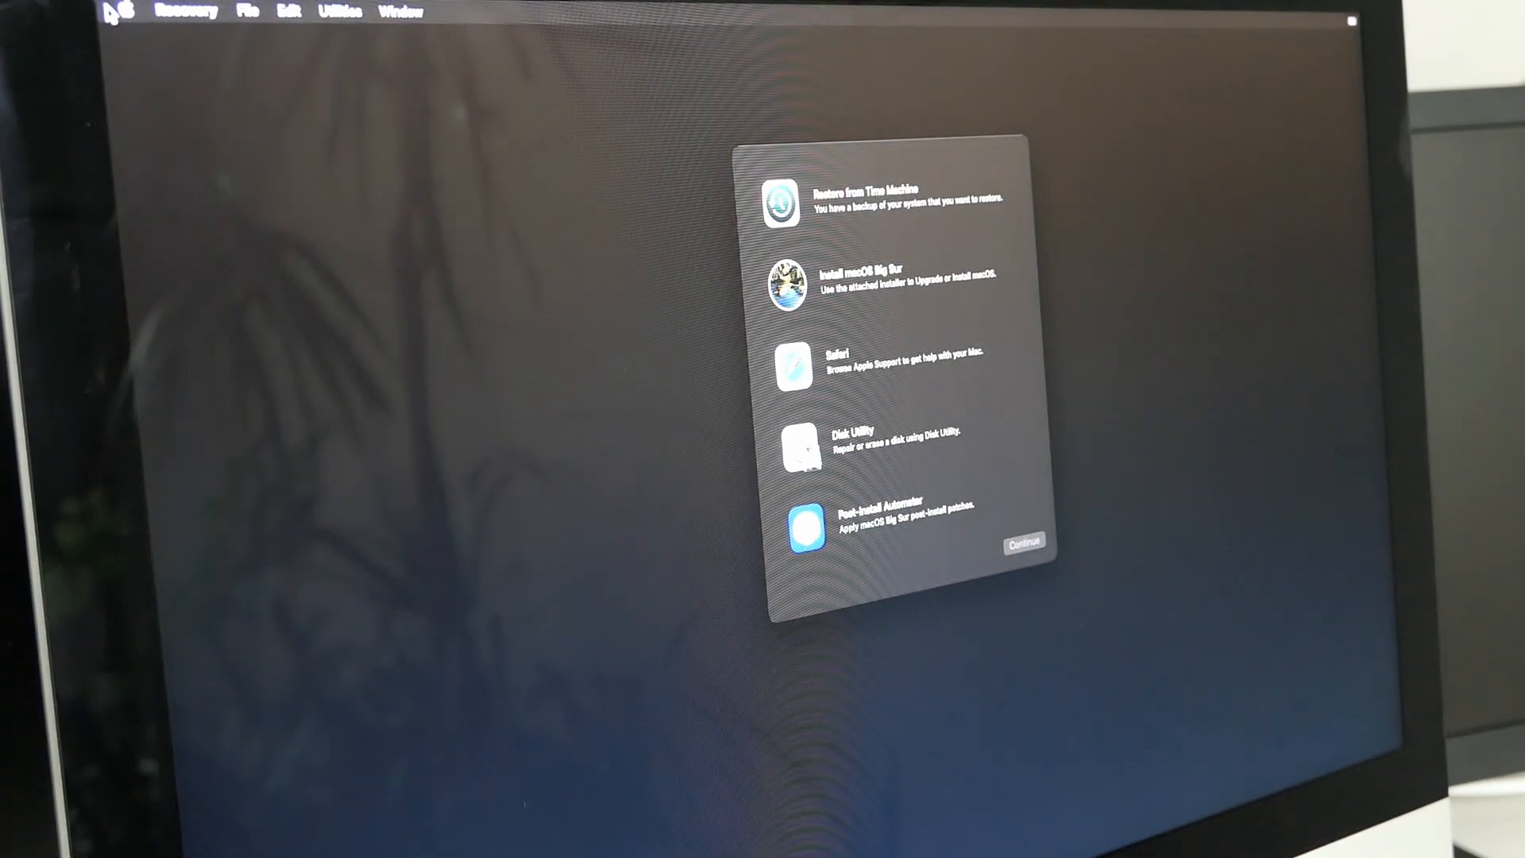
- Run Post-Install Automator with 1TB as the target volume to patch and reboot
click(875, 520)
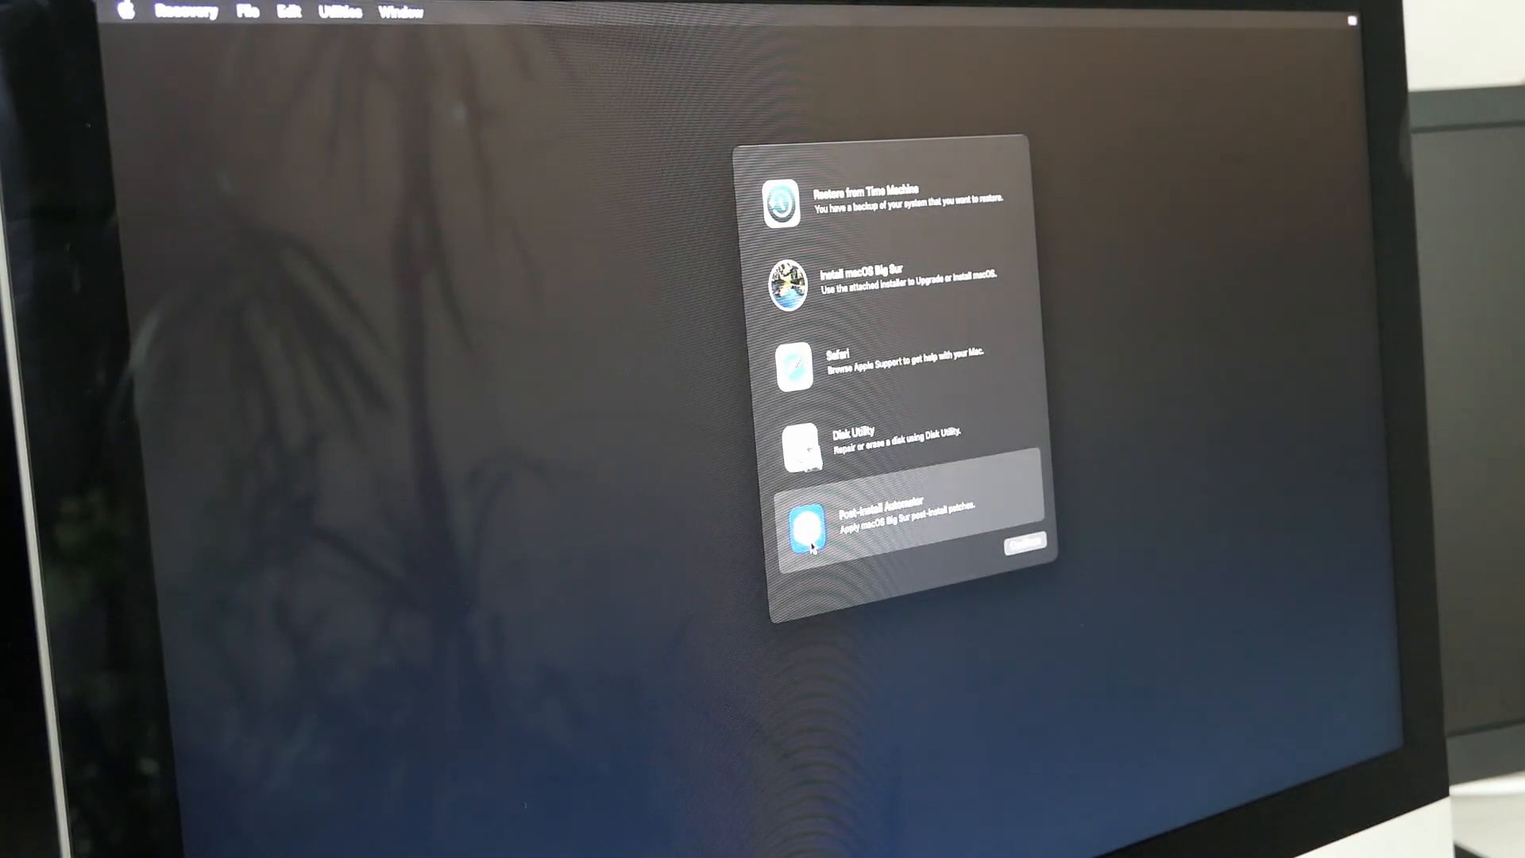
double_click(875, 525)
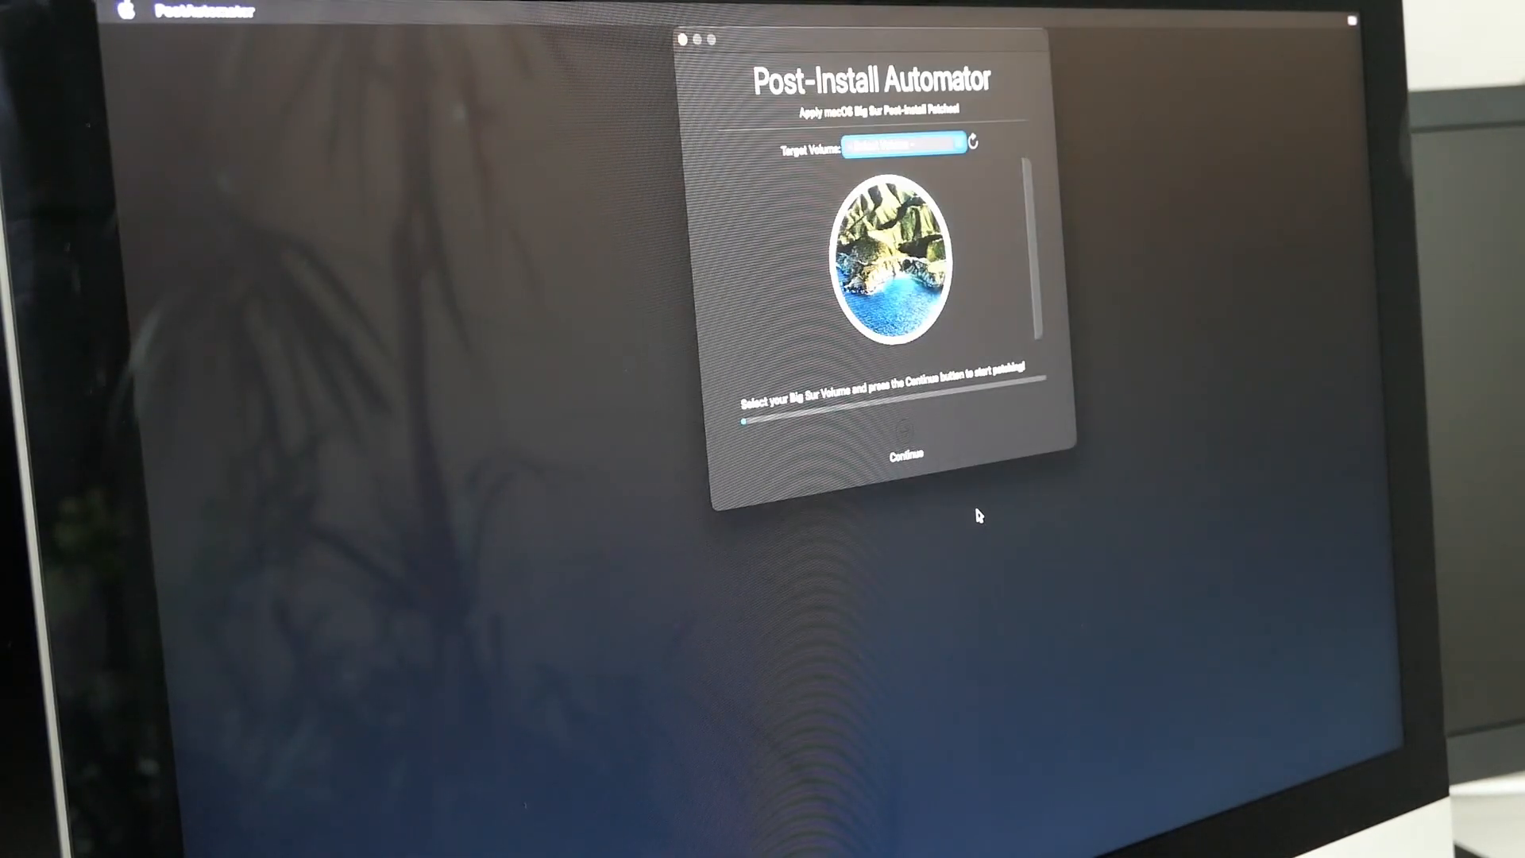
click(905, 144)
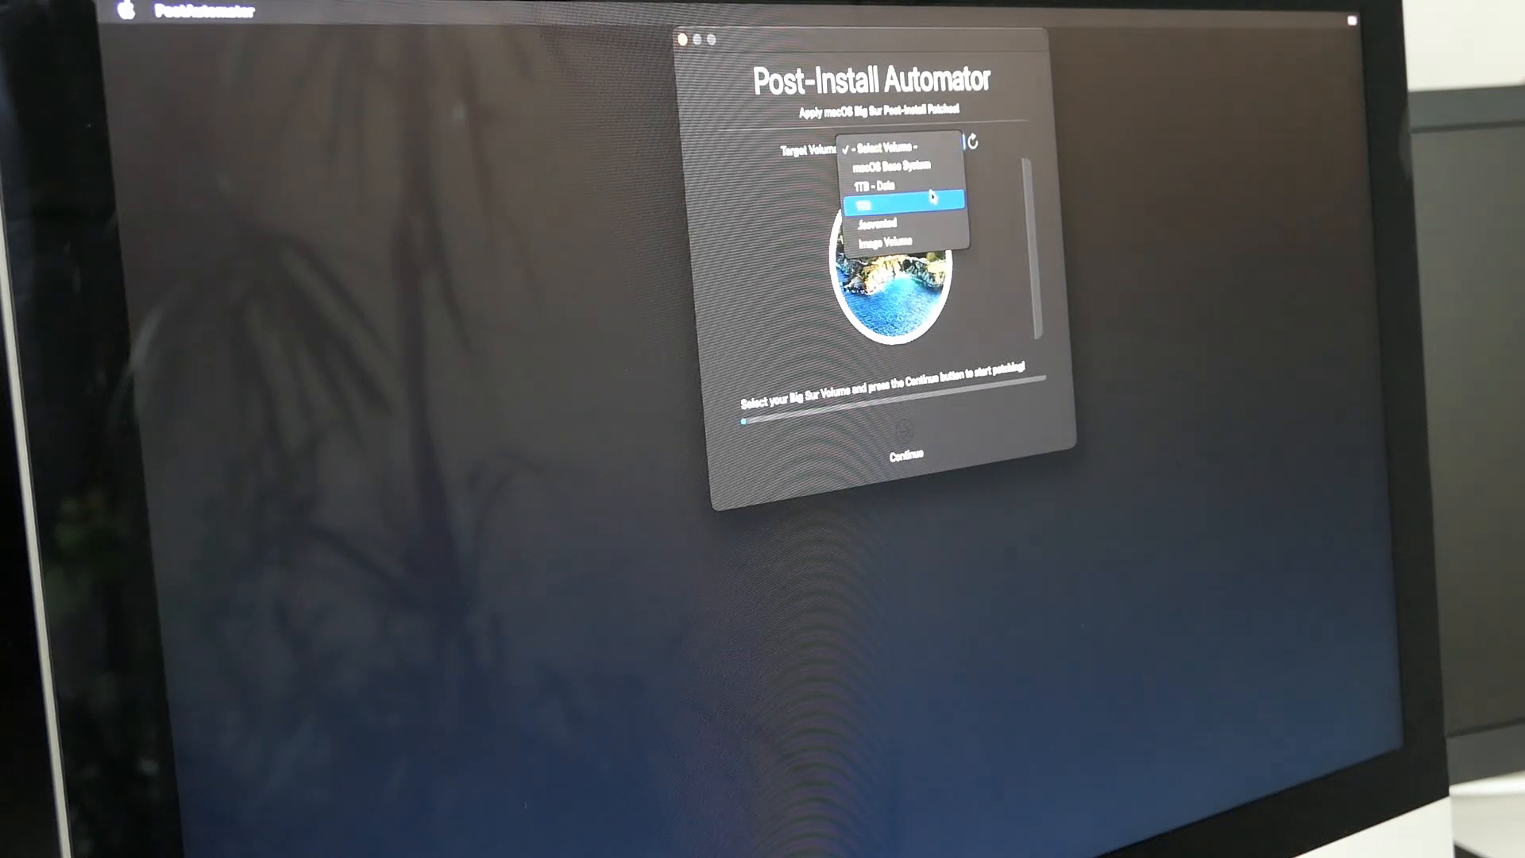
click(875, 186)
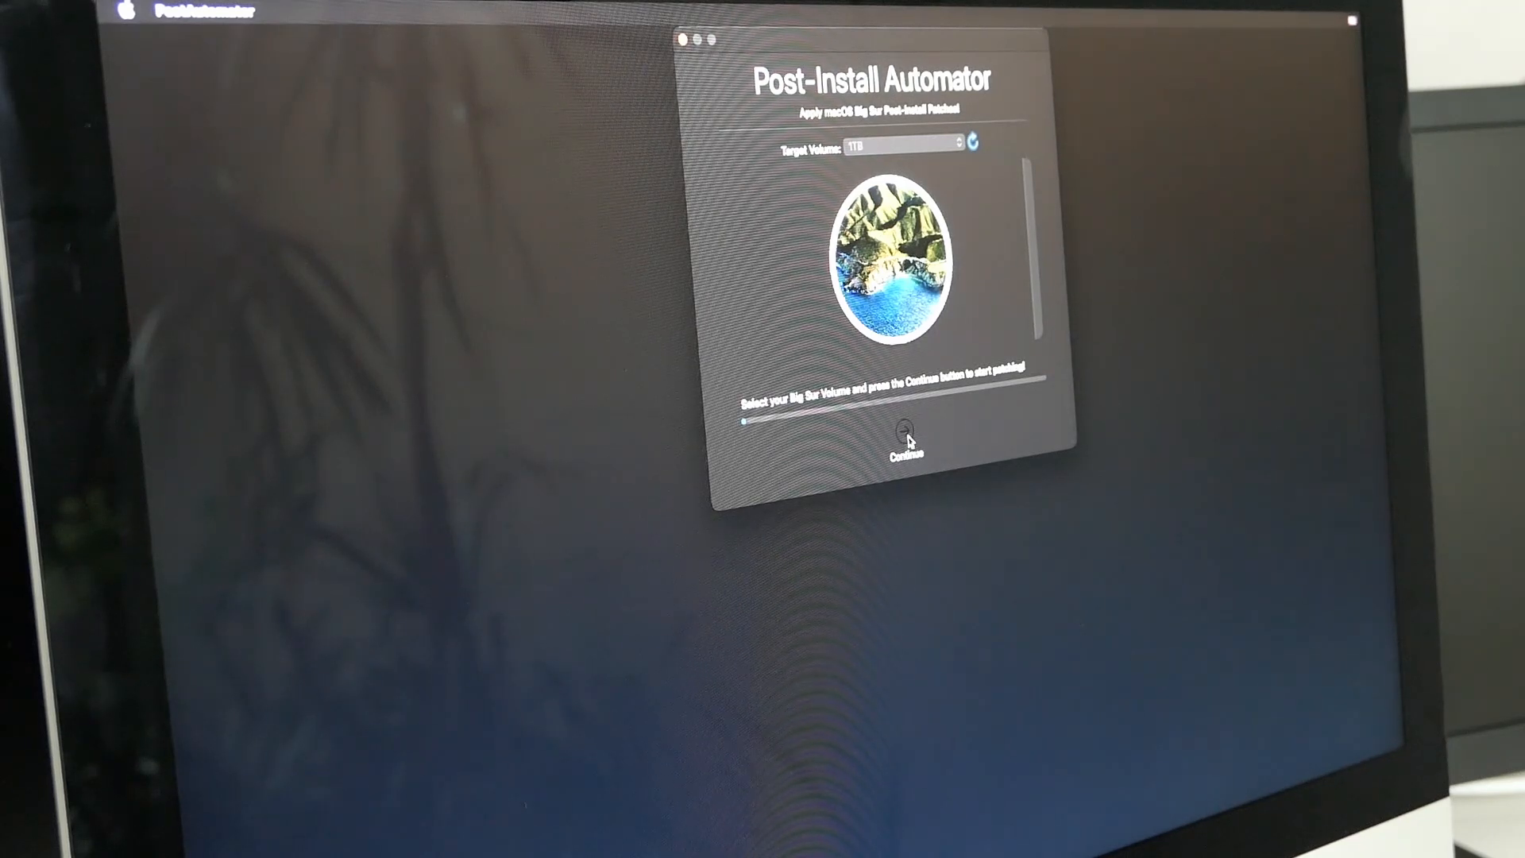
click(904, 433)
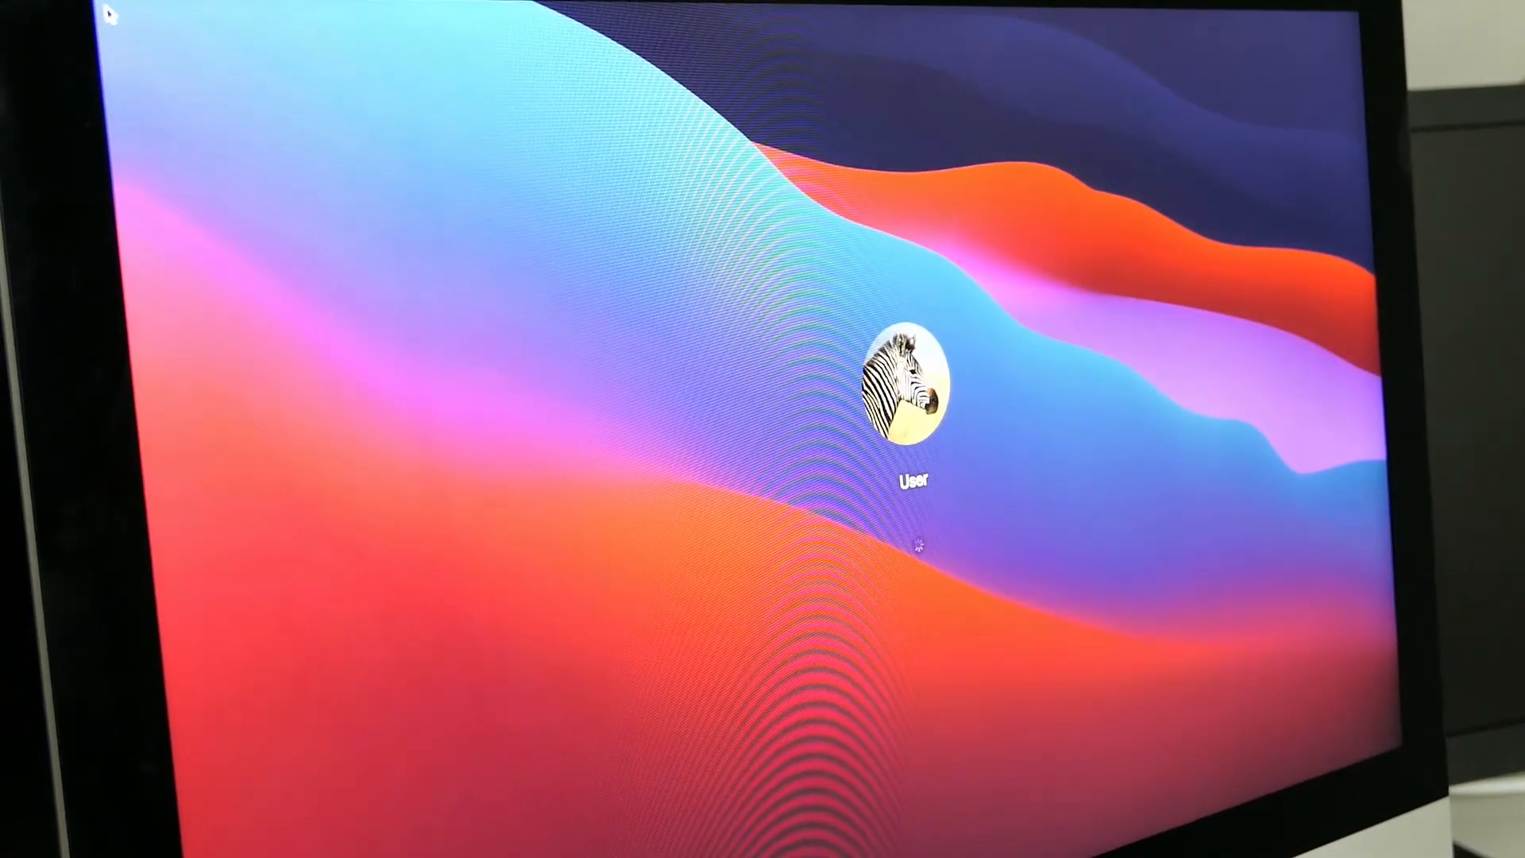
- Log in, check the model reads iMac (21.5-inch, Late 2012), and join a secured Wi-Fi network
click(910, 382)
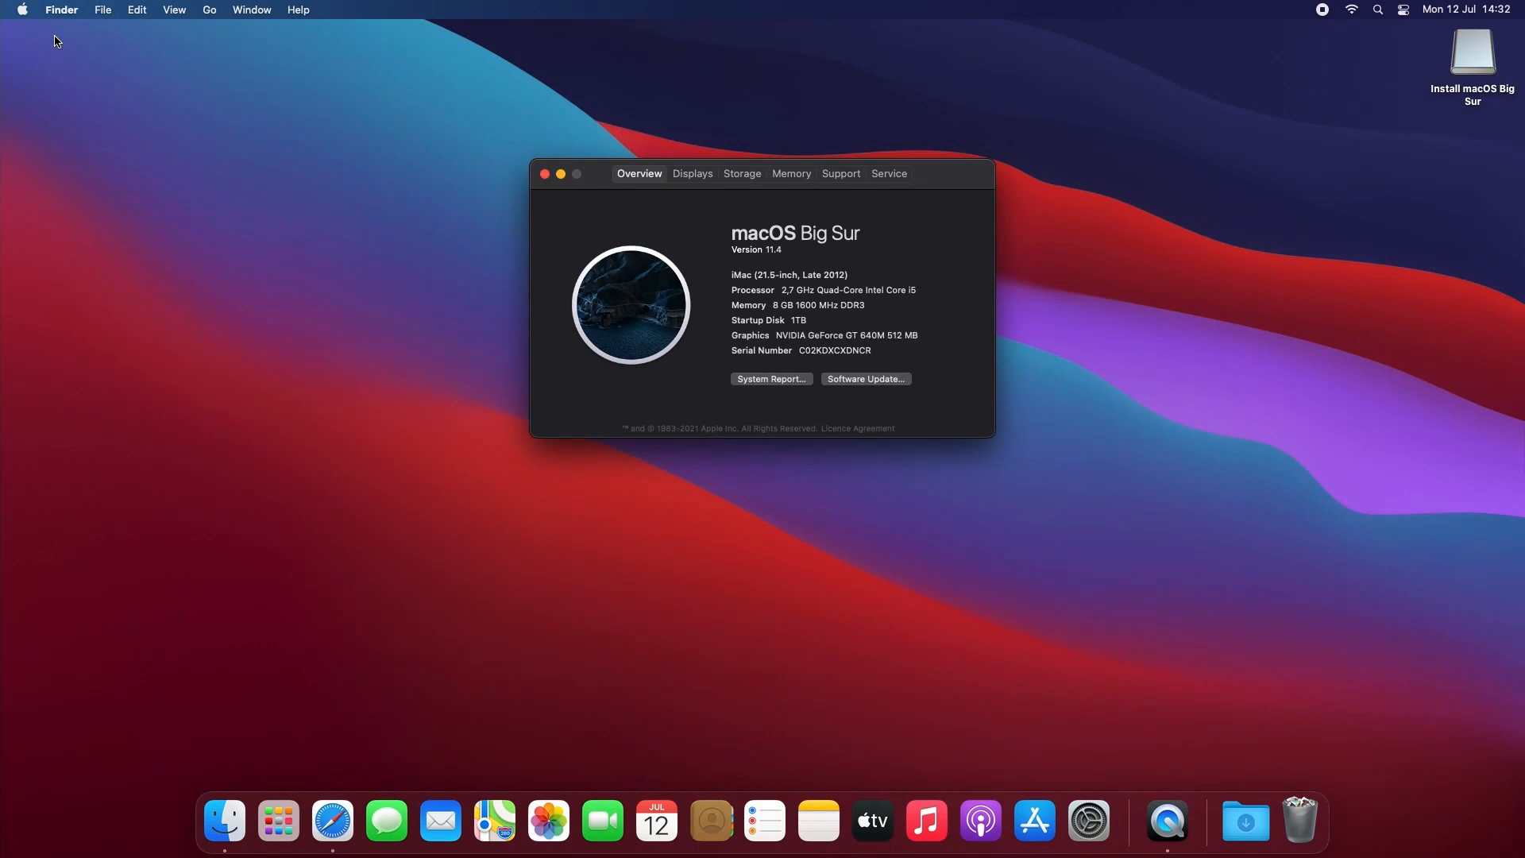
click(544, 174)
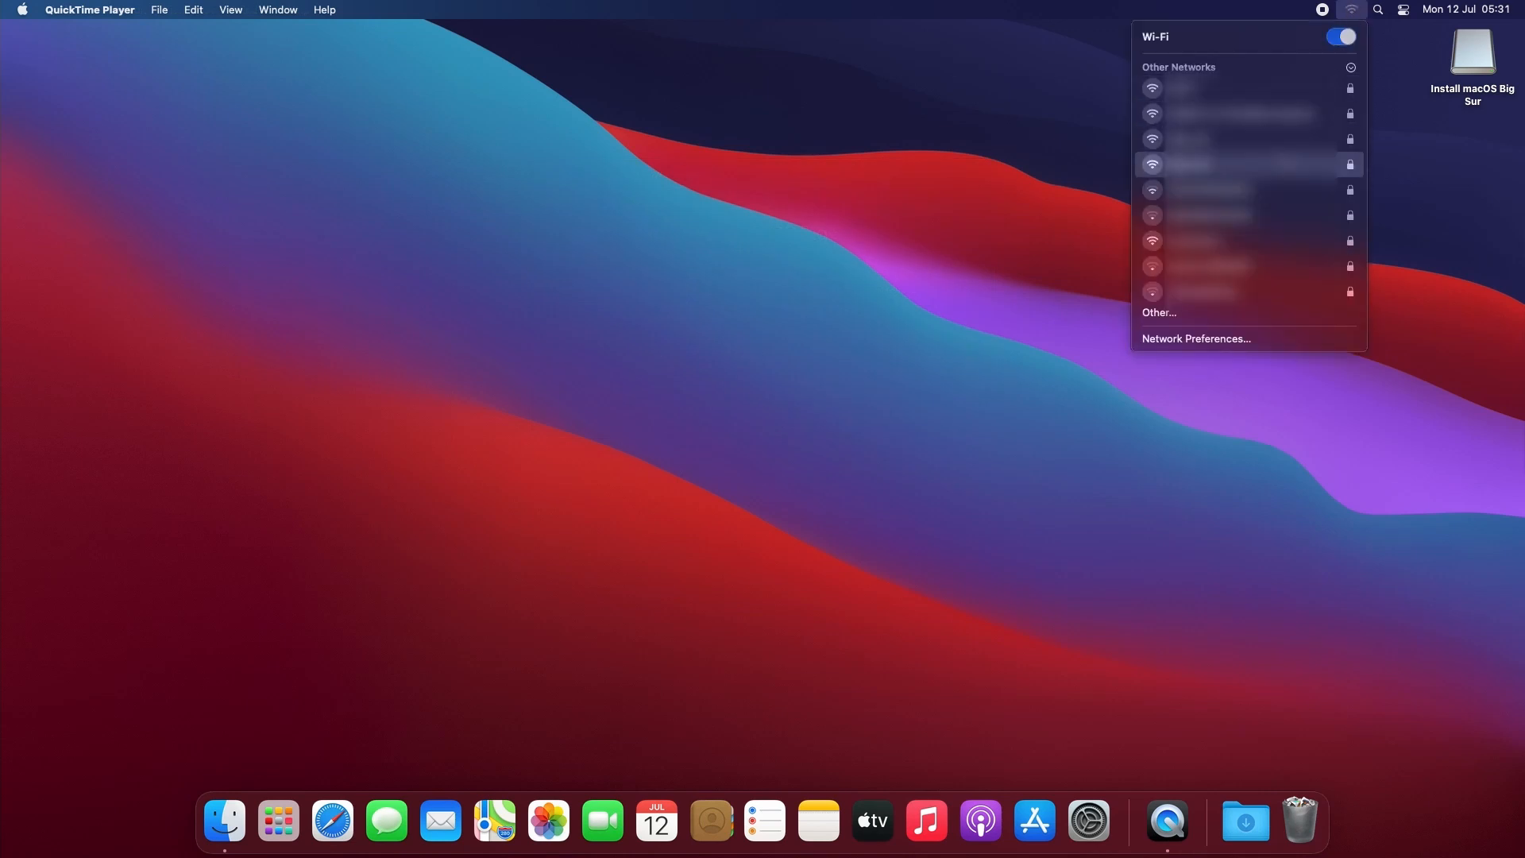
click(1206, 164)
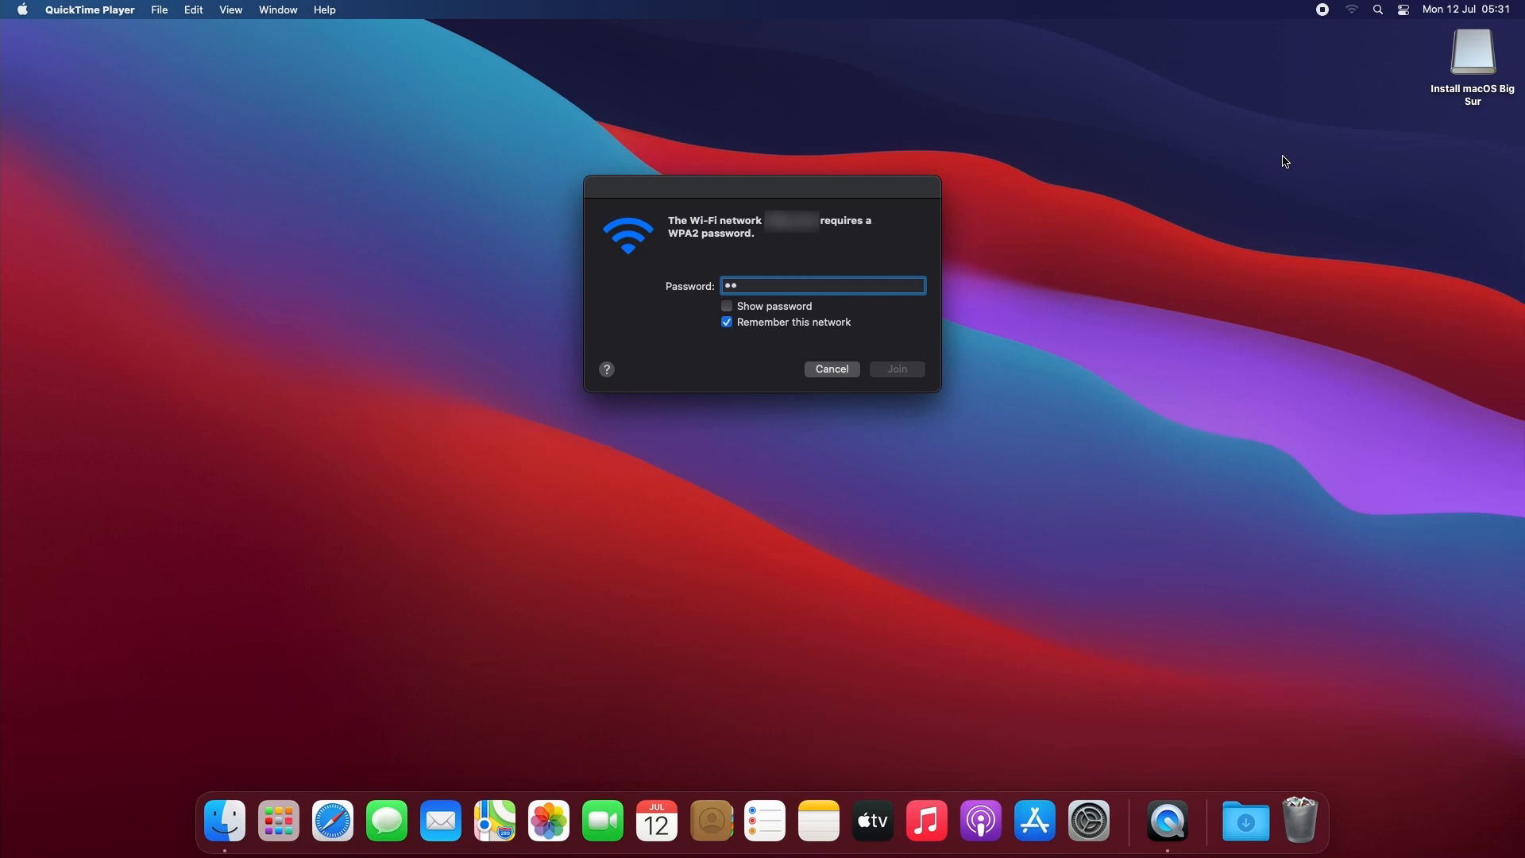
text(password)
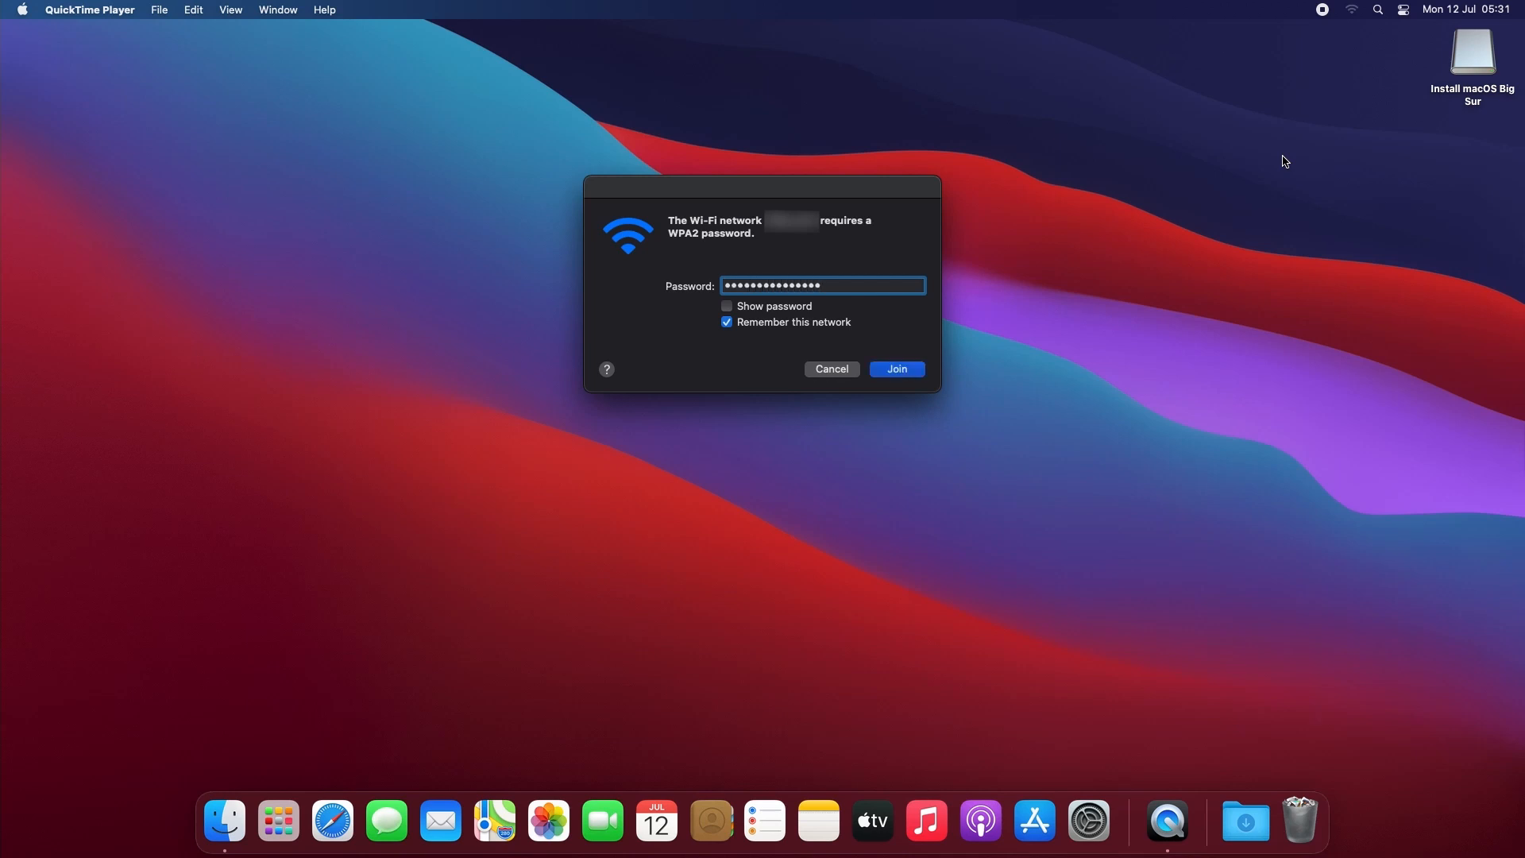
click(893, 371)
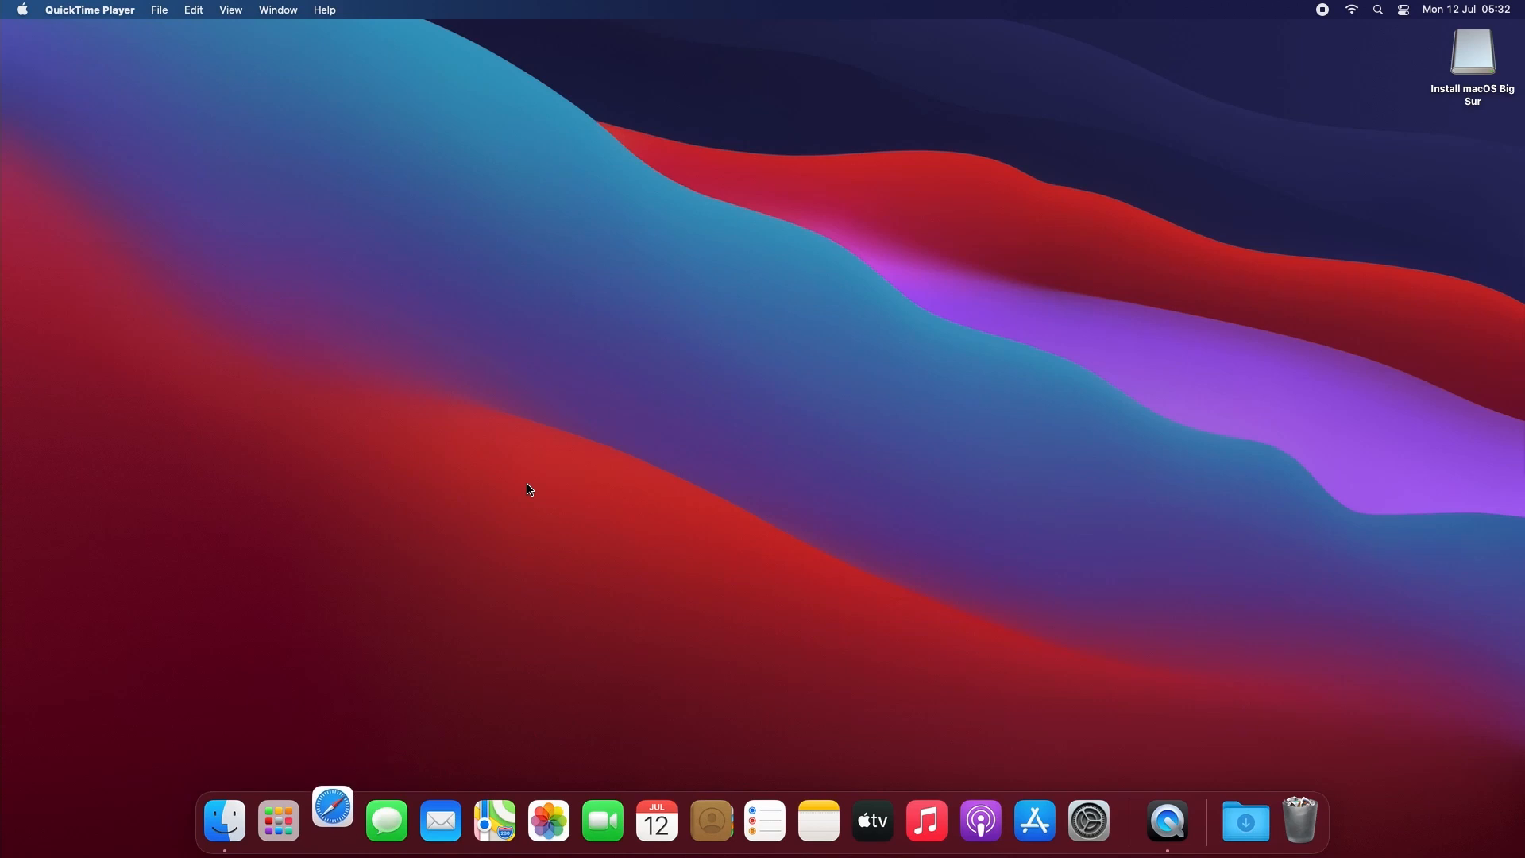
- Open Safari and load jensd.be
click(332, 819)
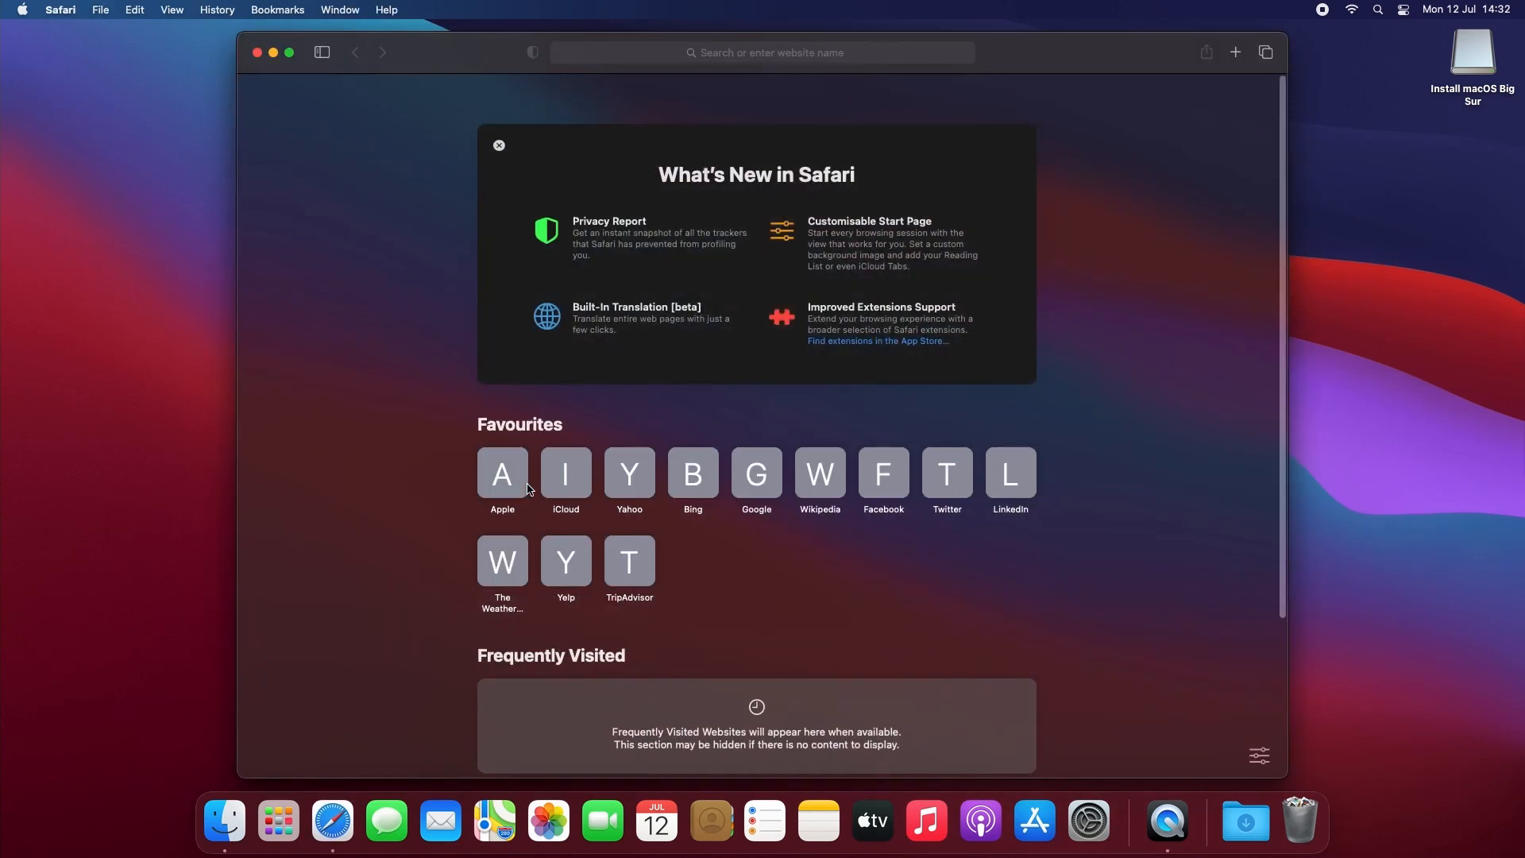
text(jensd.be)
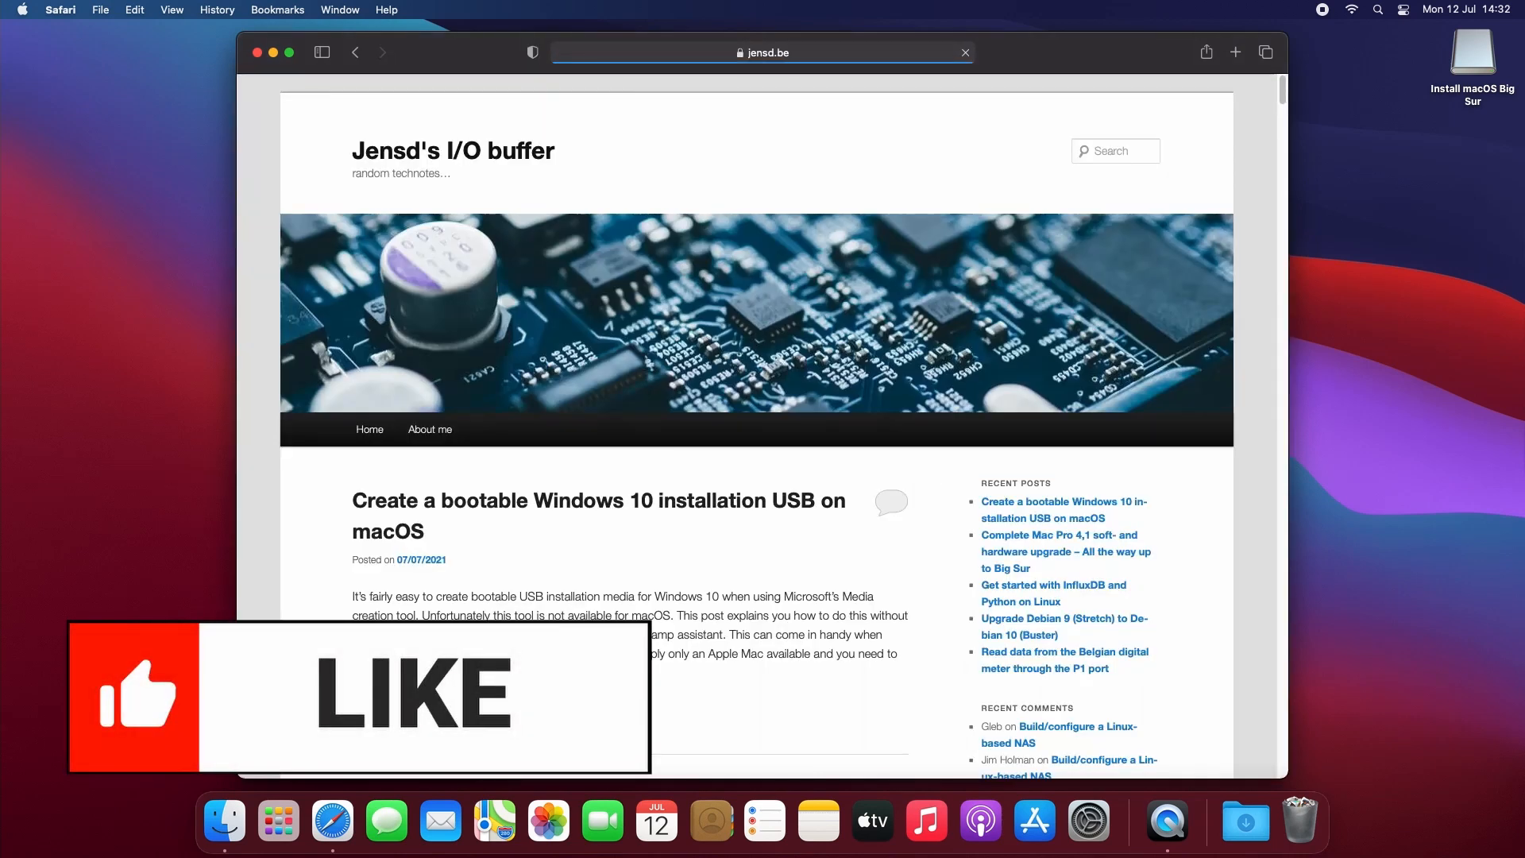
click(963, 52)
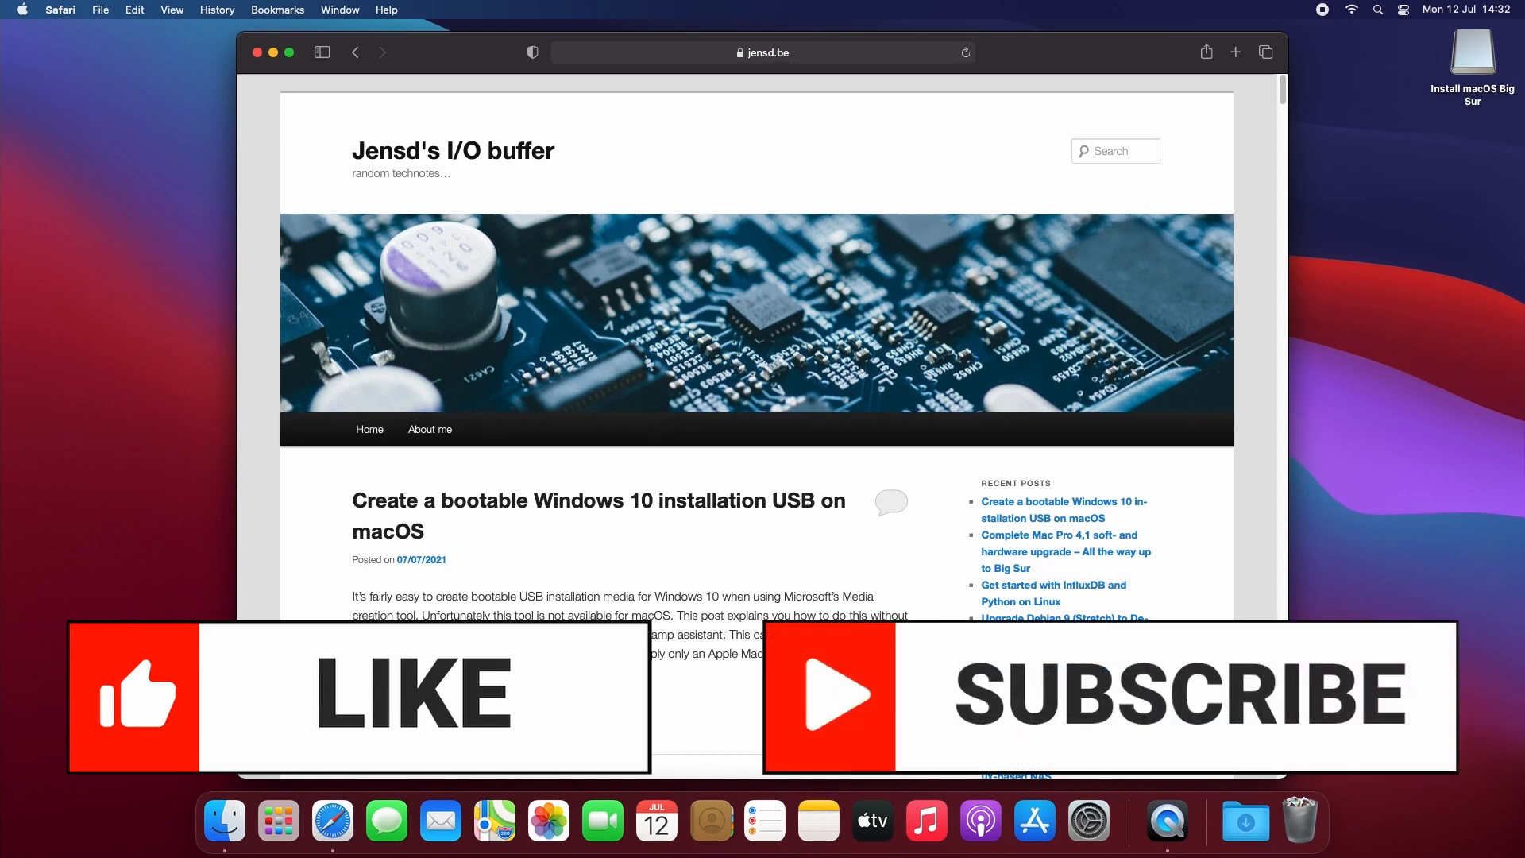
mouse_move(181, 57)
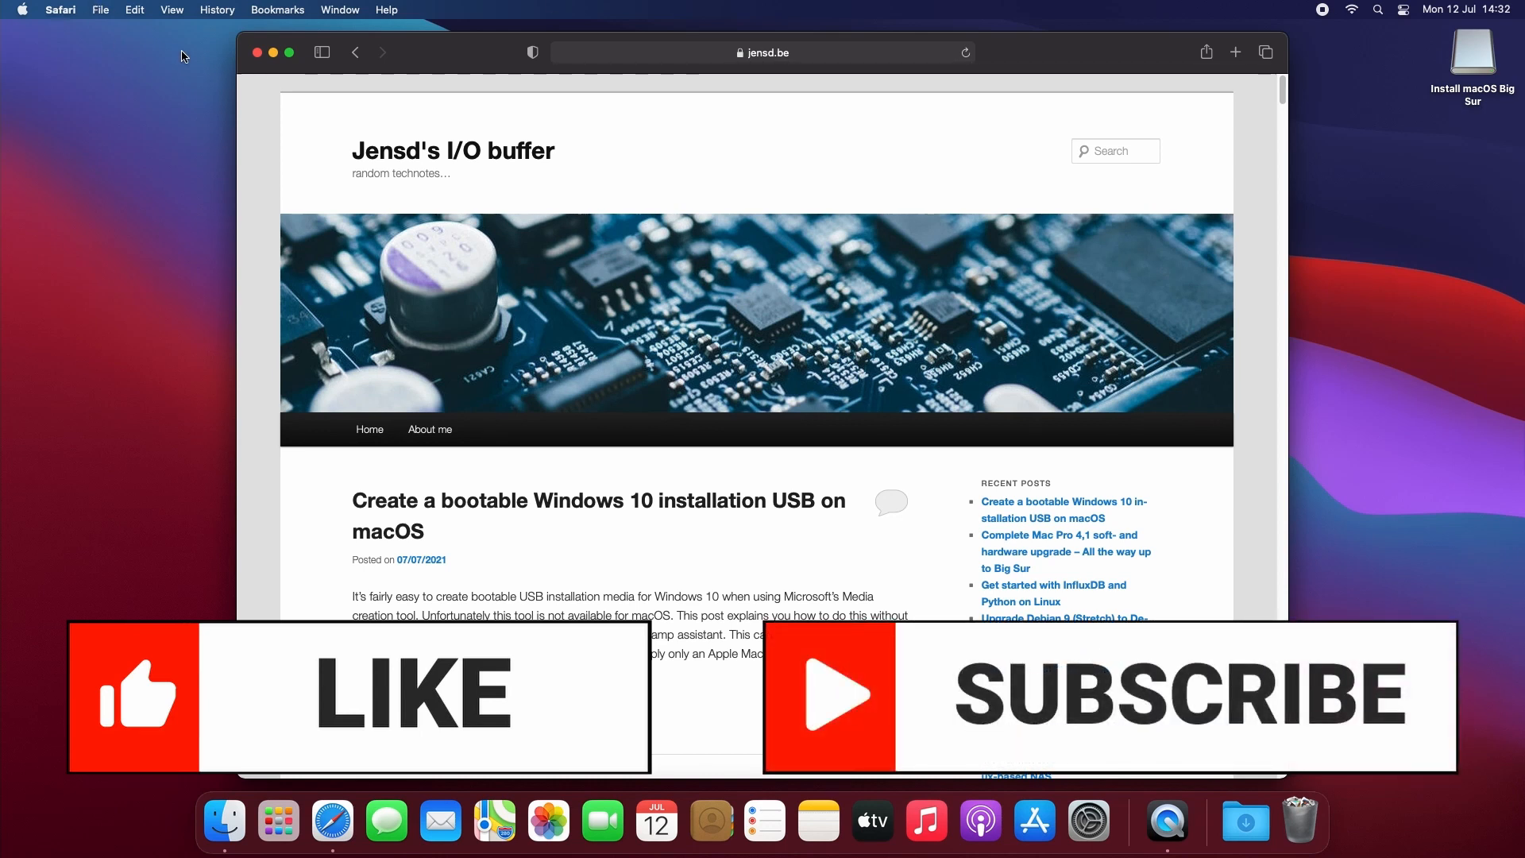